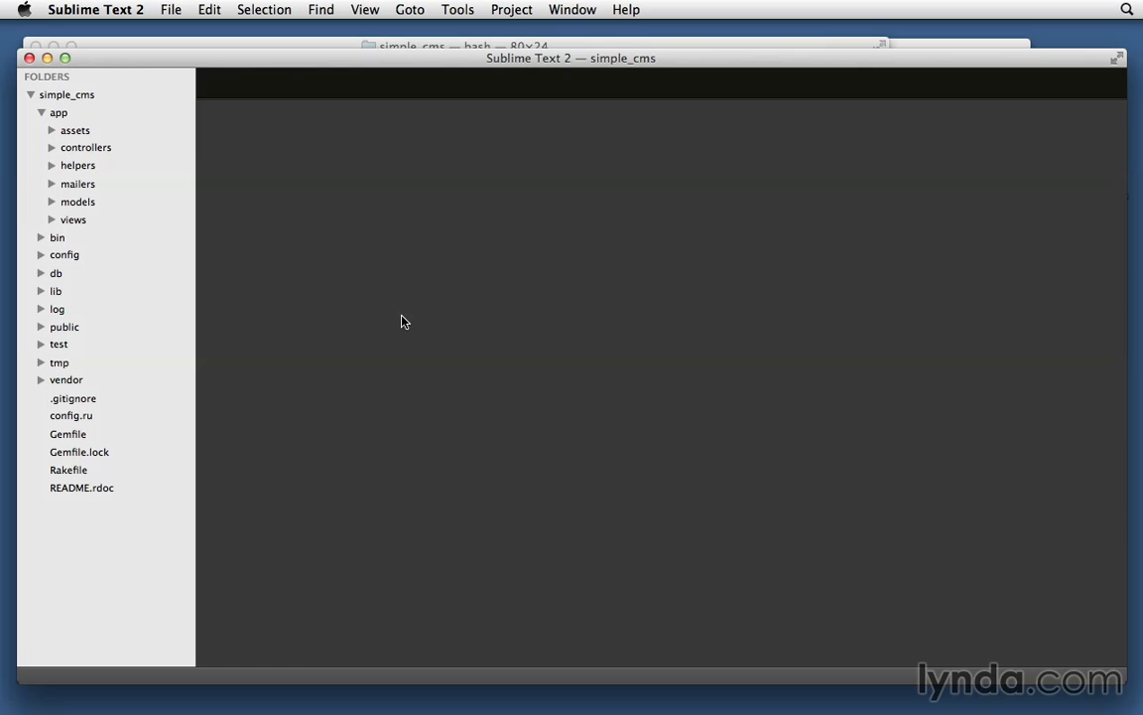
mouse_move(88, 234)
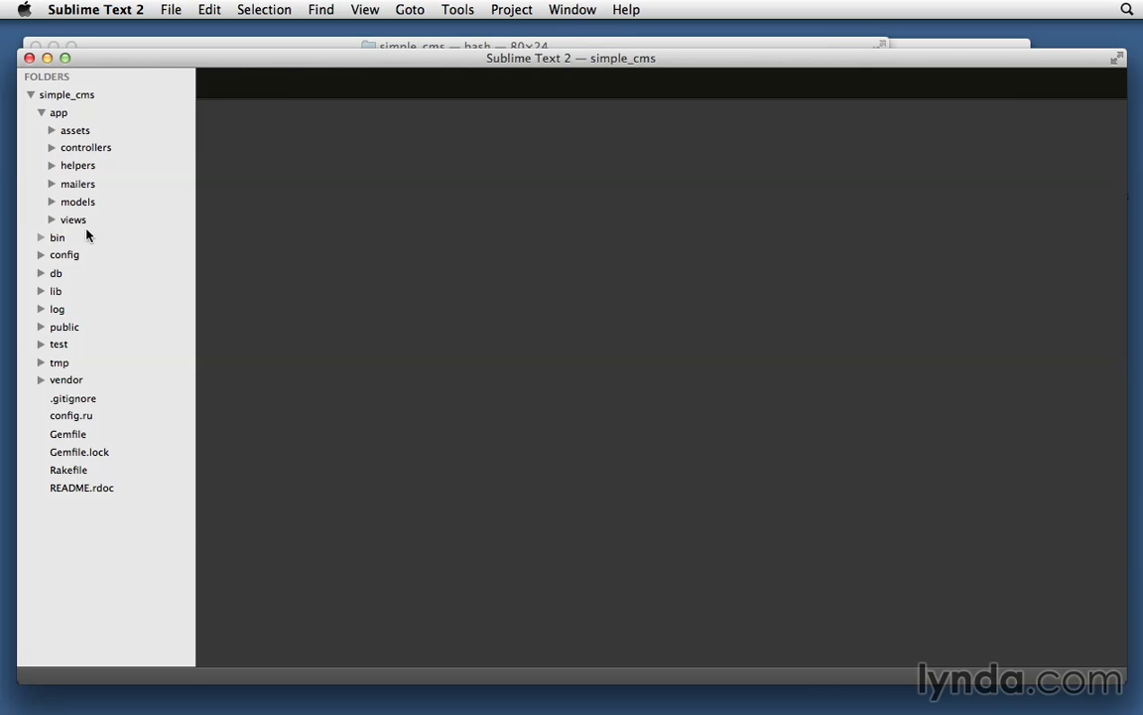
Add 'validates_presence_of :name' below has_many :pages in app/models/subject.rb
left_click(78, 202)
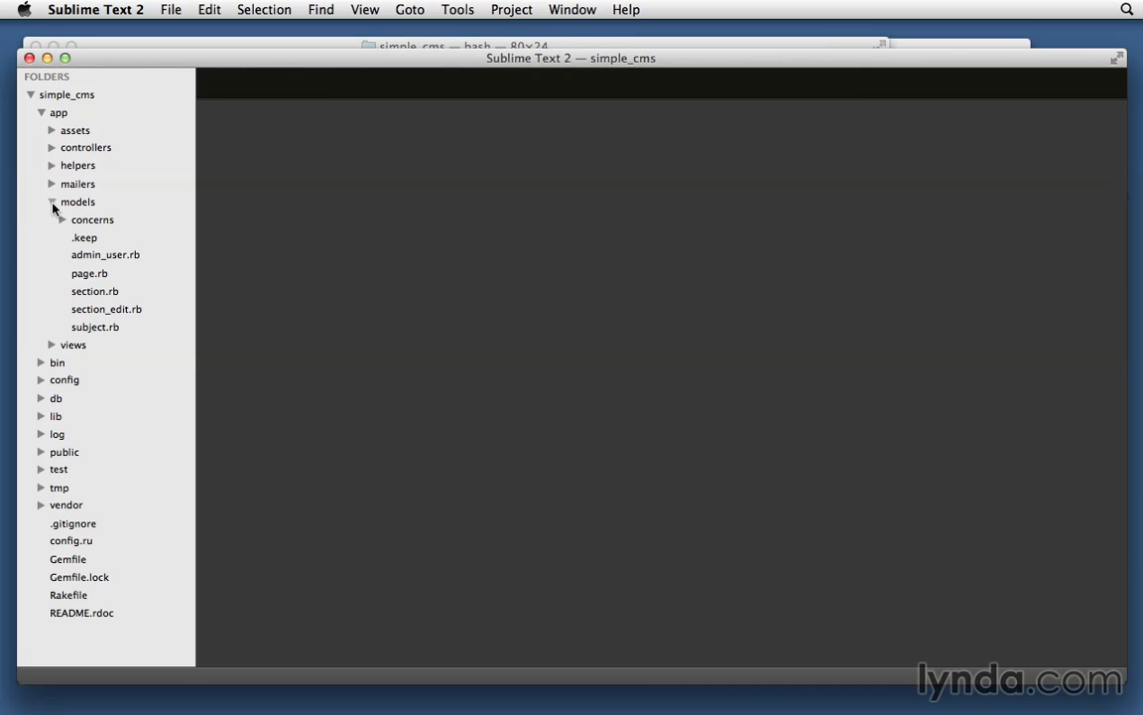
left_click(96, 326)
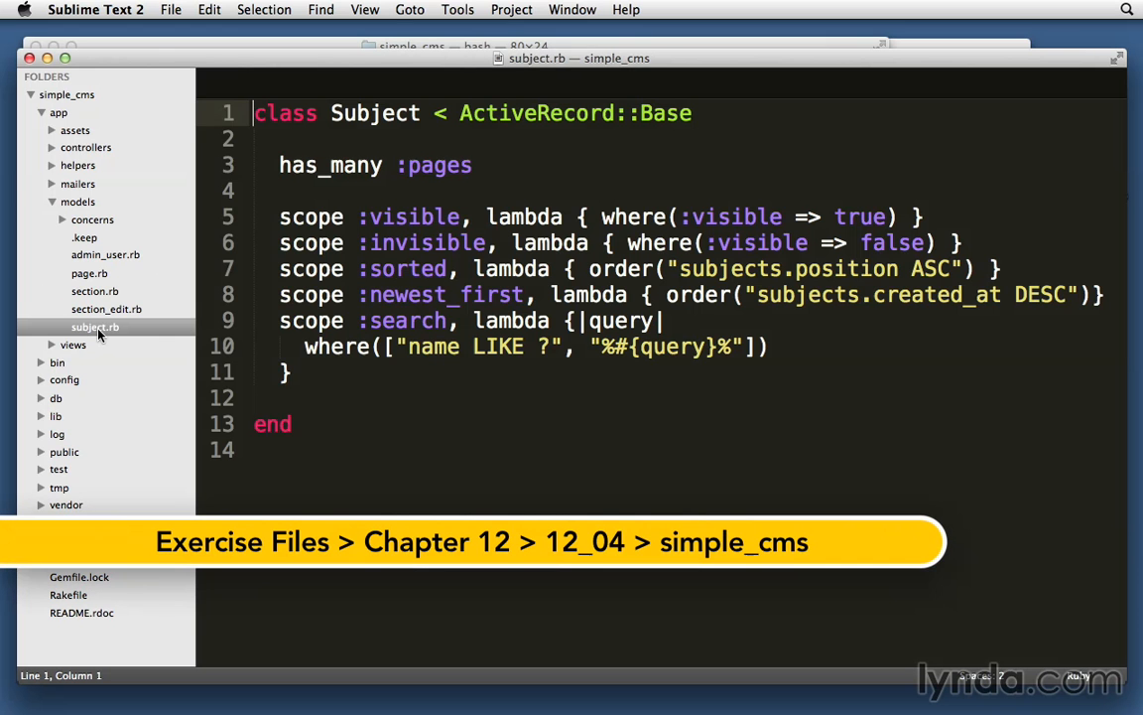
mouse_move(477, 193)
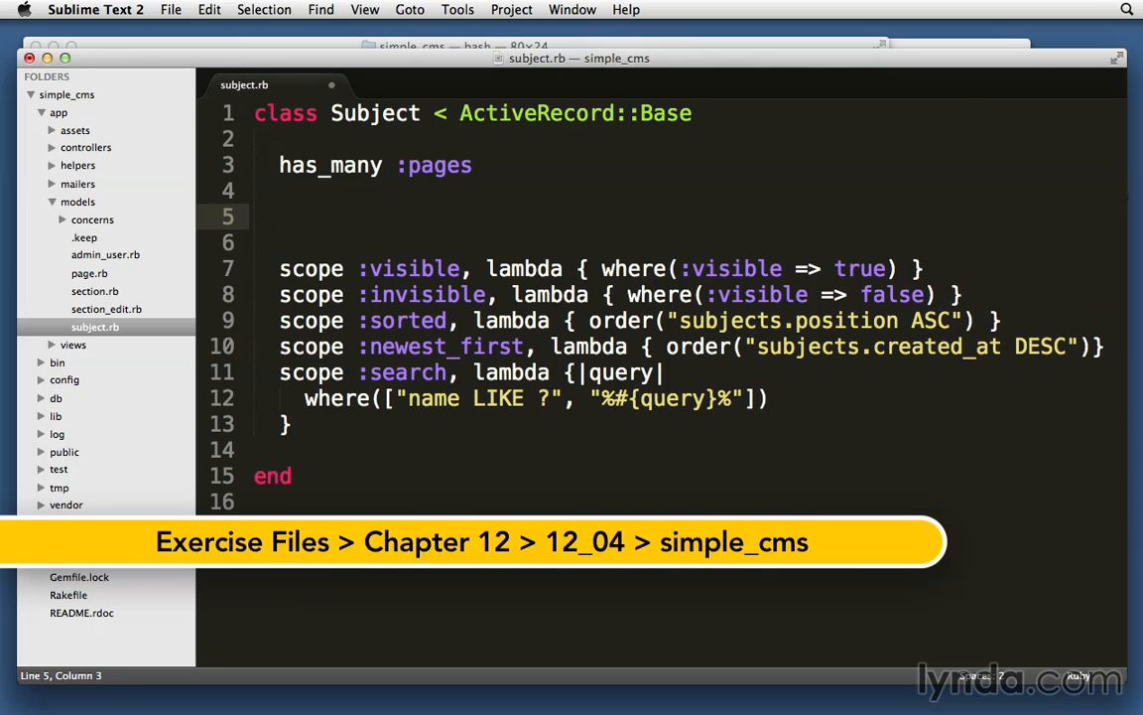
type("validates")
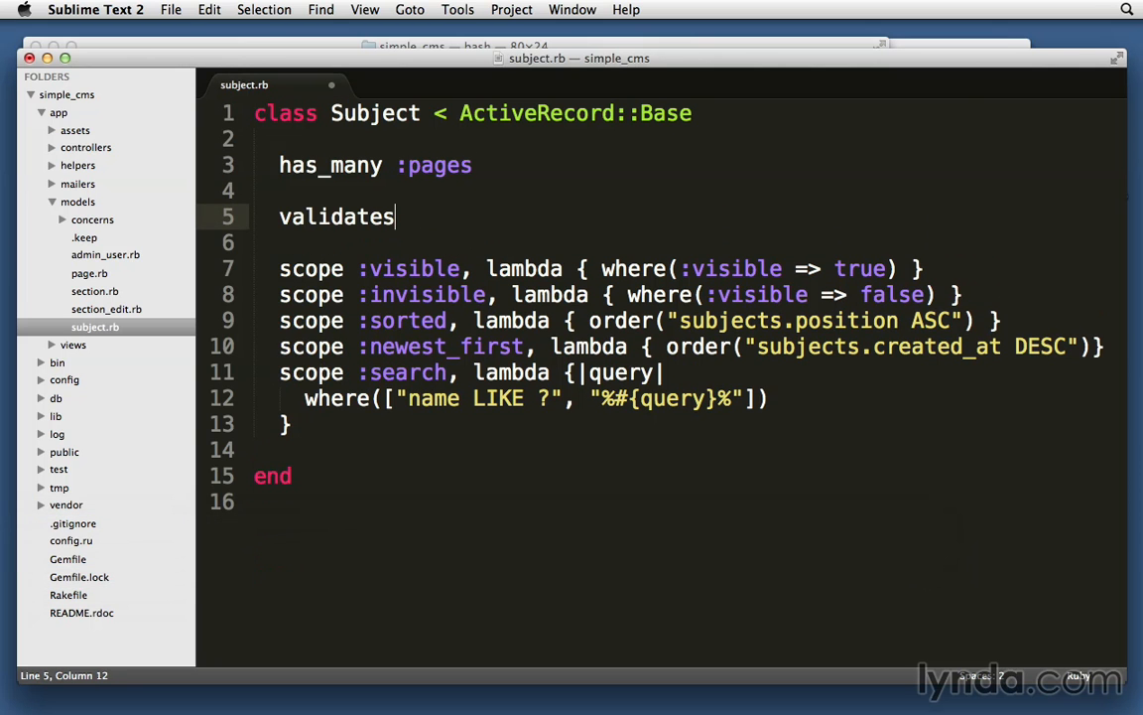
type("_presence_of :name")
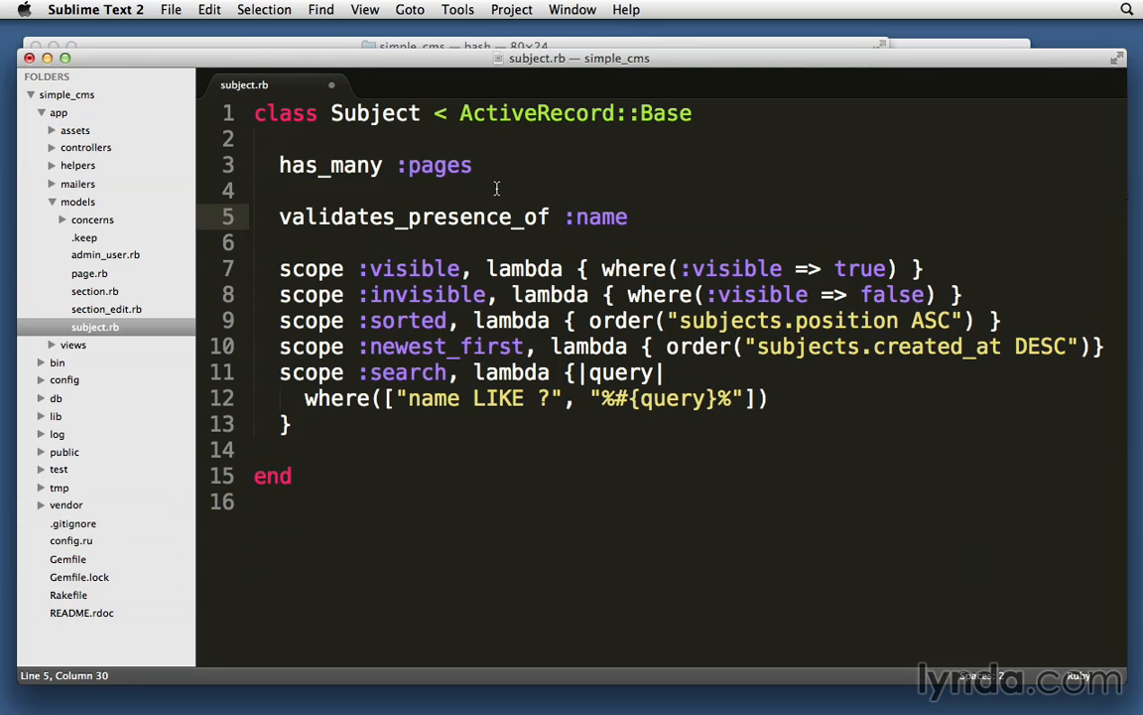
left_click(393, 243)
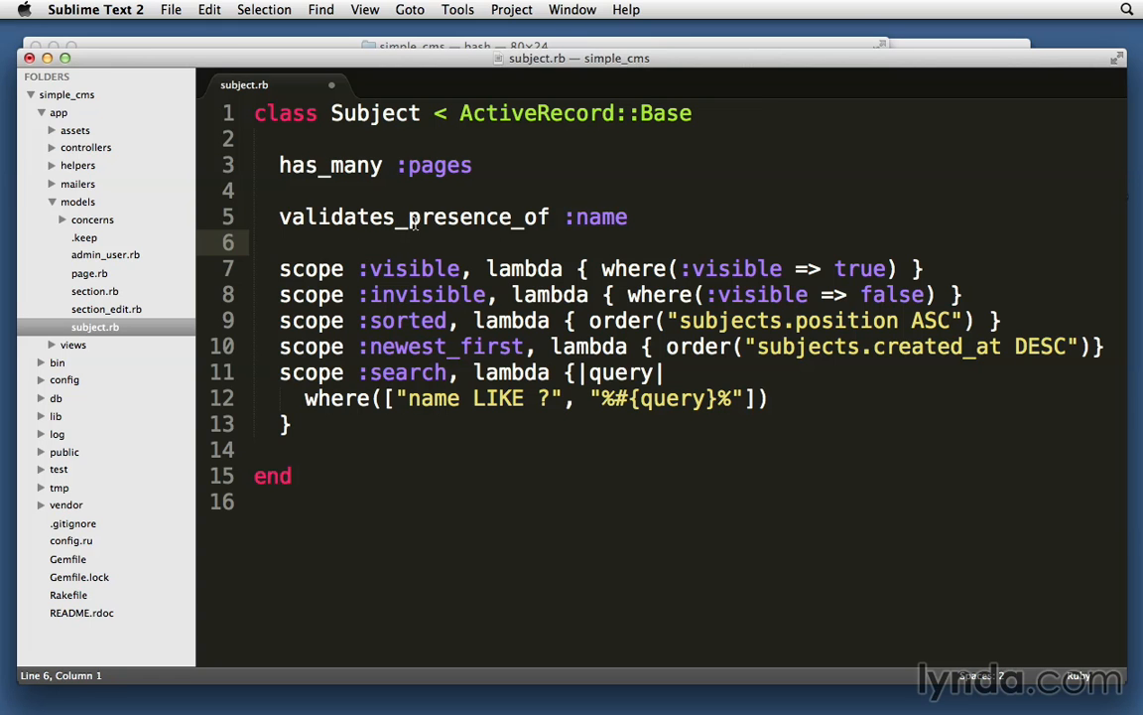
mouse_move(576, 223)
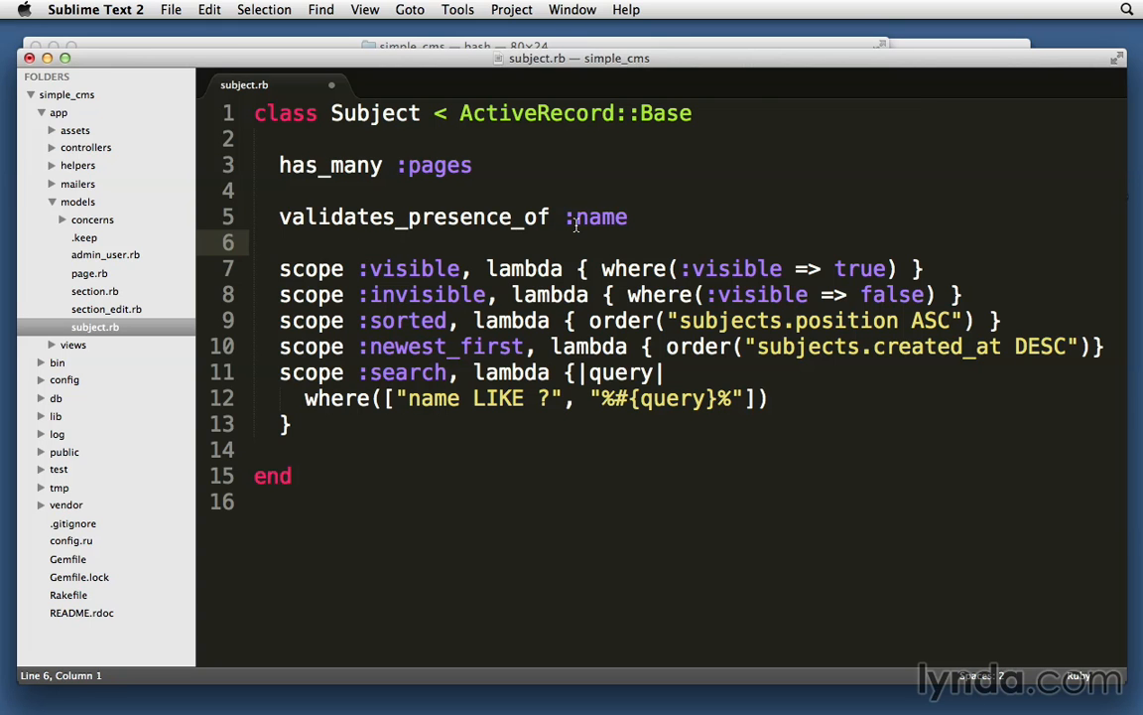
left_click(639, 216)
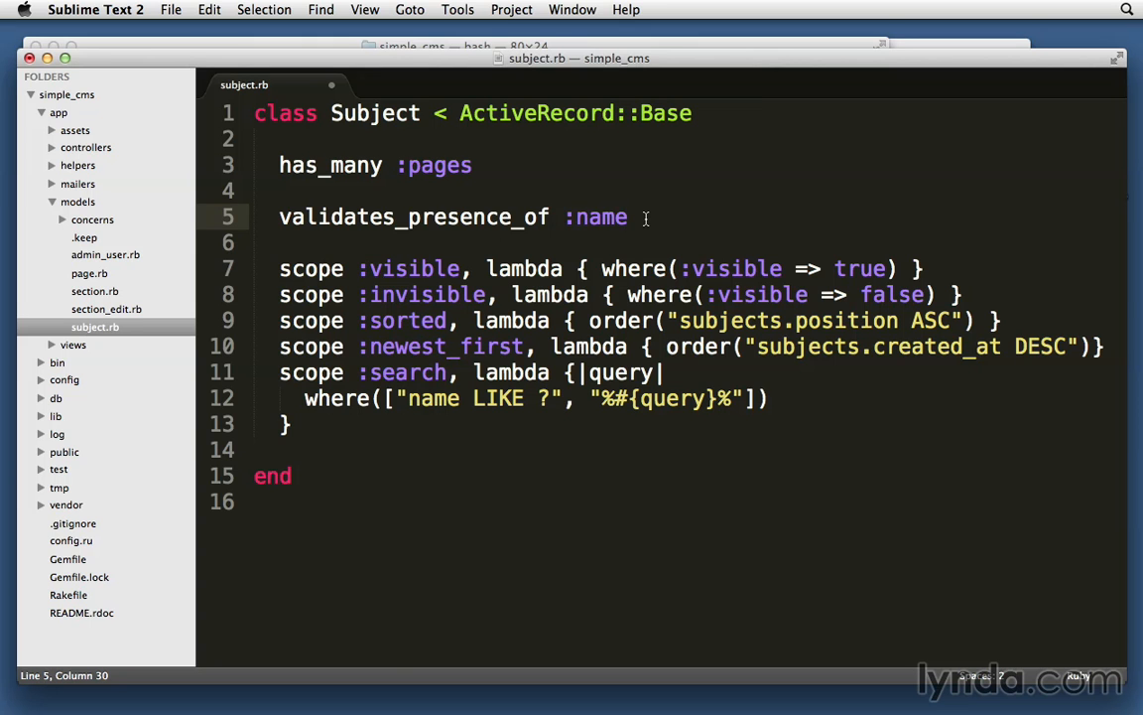
Run 'rails s' in Terminal to boot the simple_cms server
key("cmd+s")
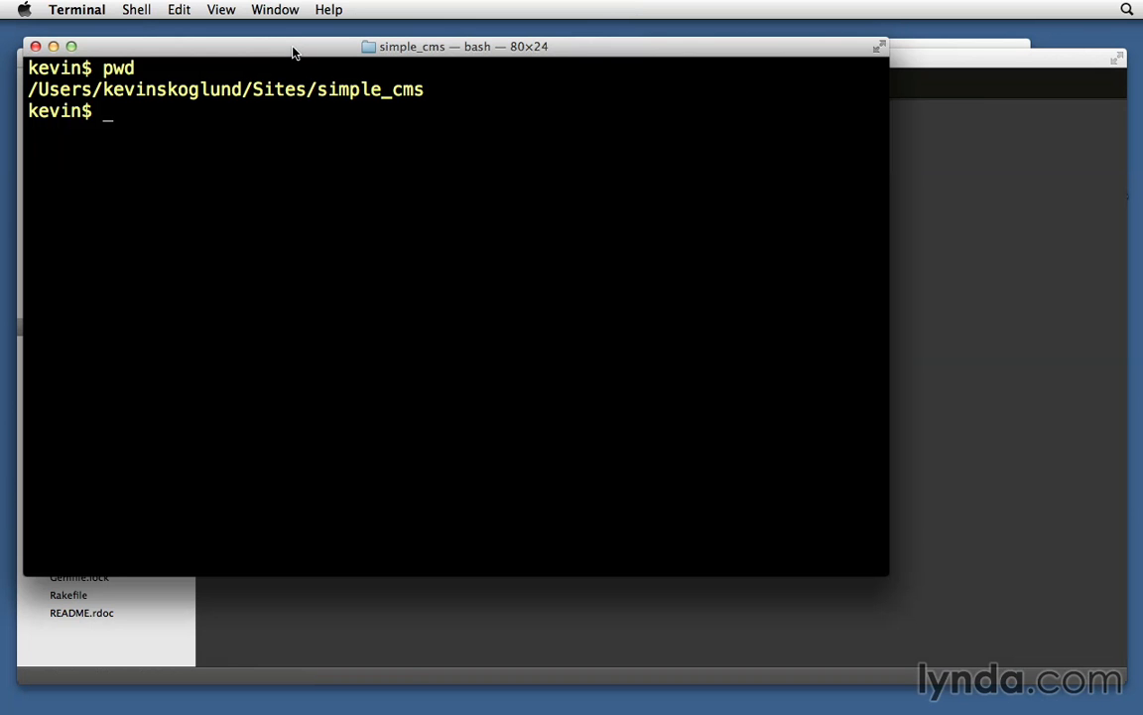
type("rails s")
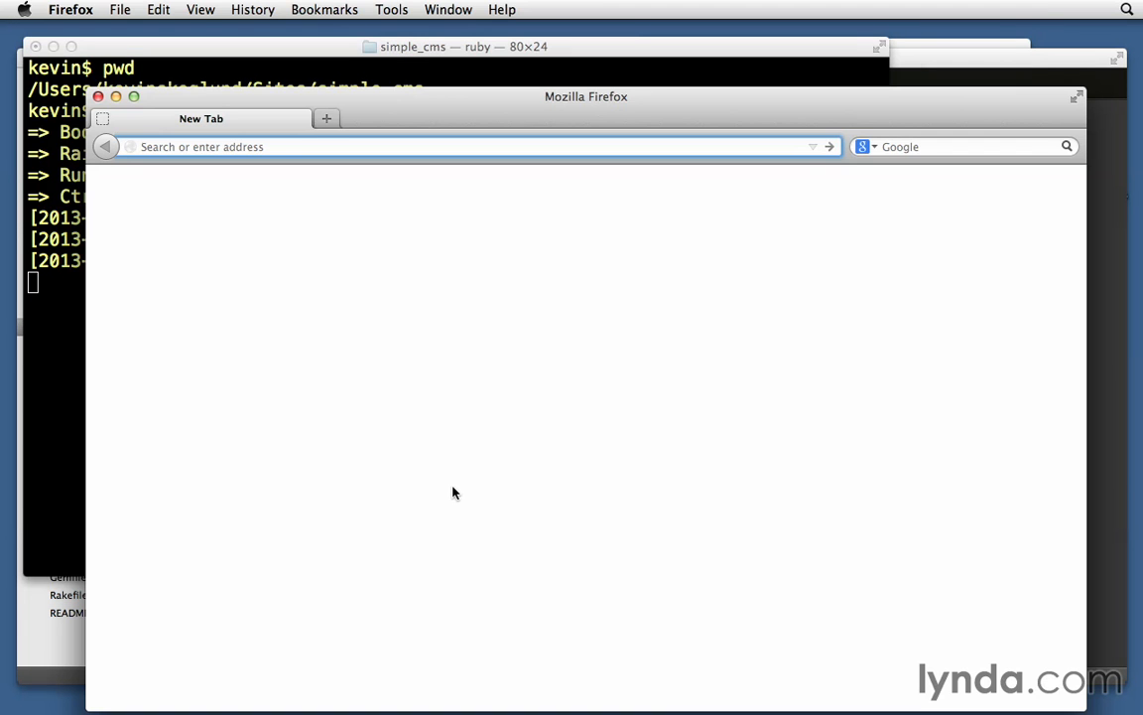
At localhost:3000/subjects, edit a subject and submit Update Subject with an empty Name
type("localhost:3000/subjects")
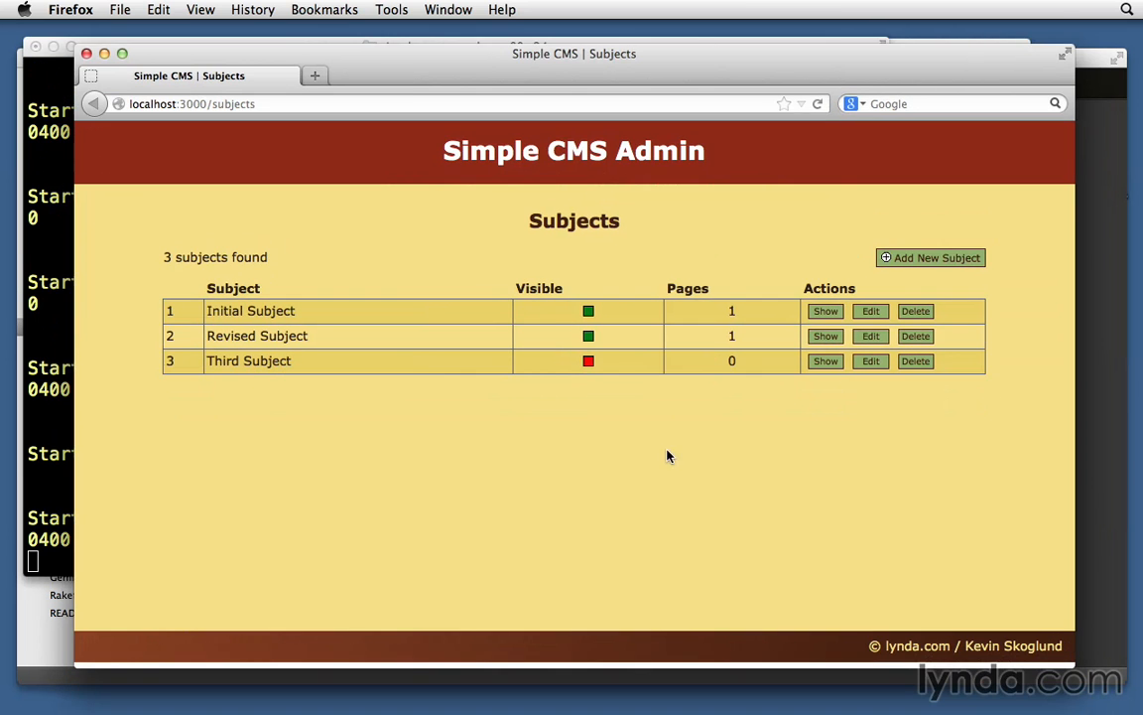
left_click(869, 362)
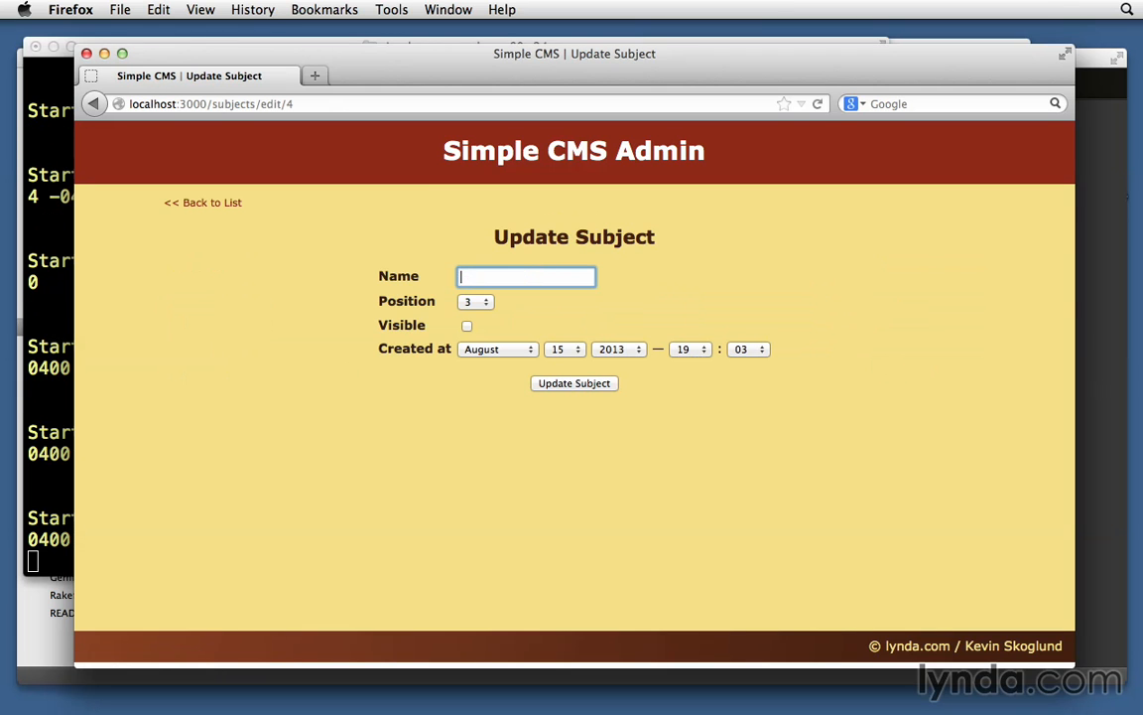
left_click(573, 383)
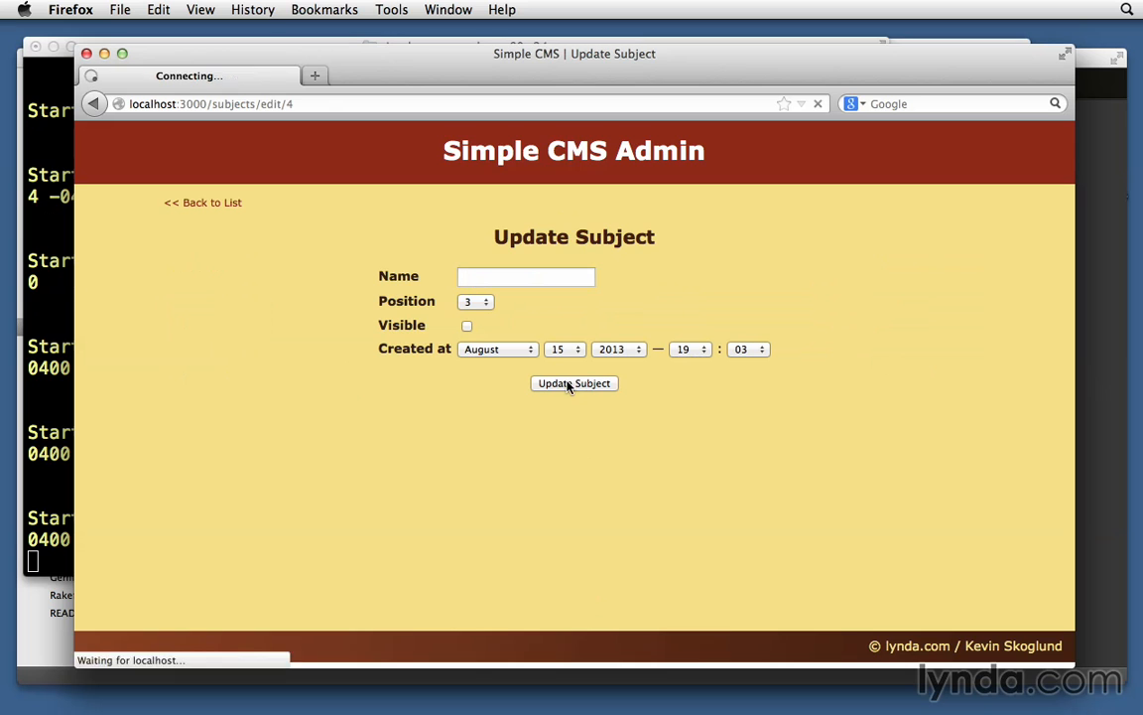
left_click(574, 383)
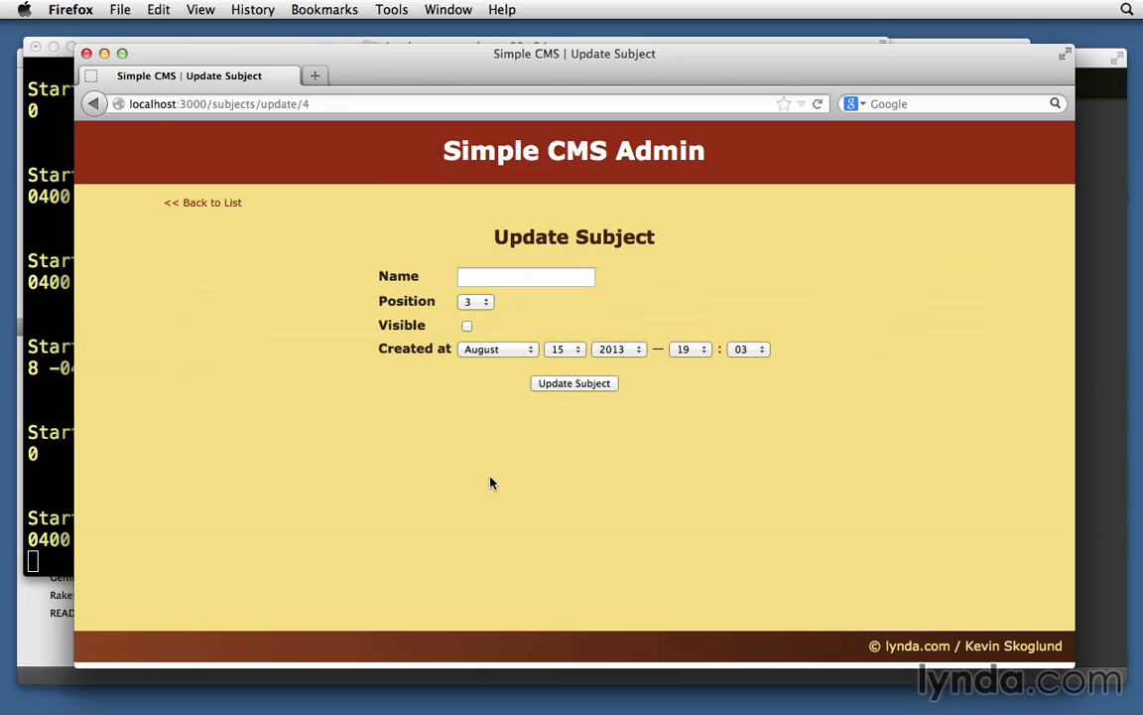
mouse_move(639, 484)
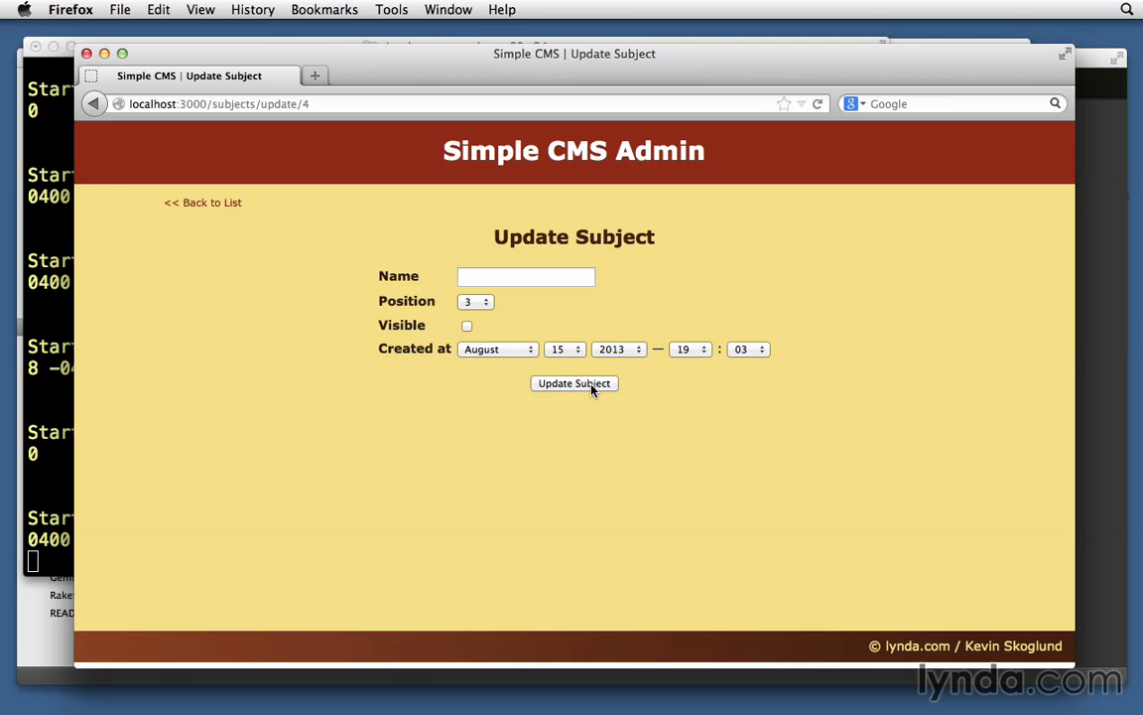
mouse_move(62, 516)
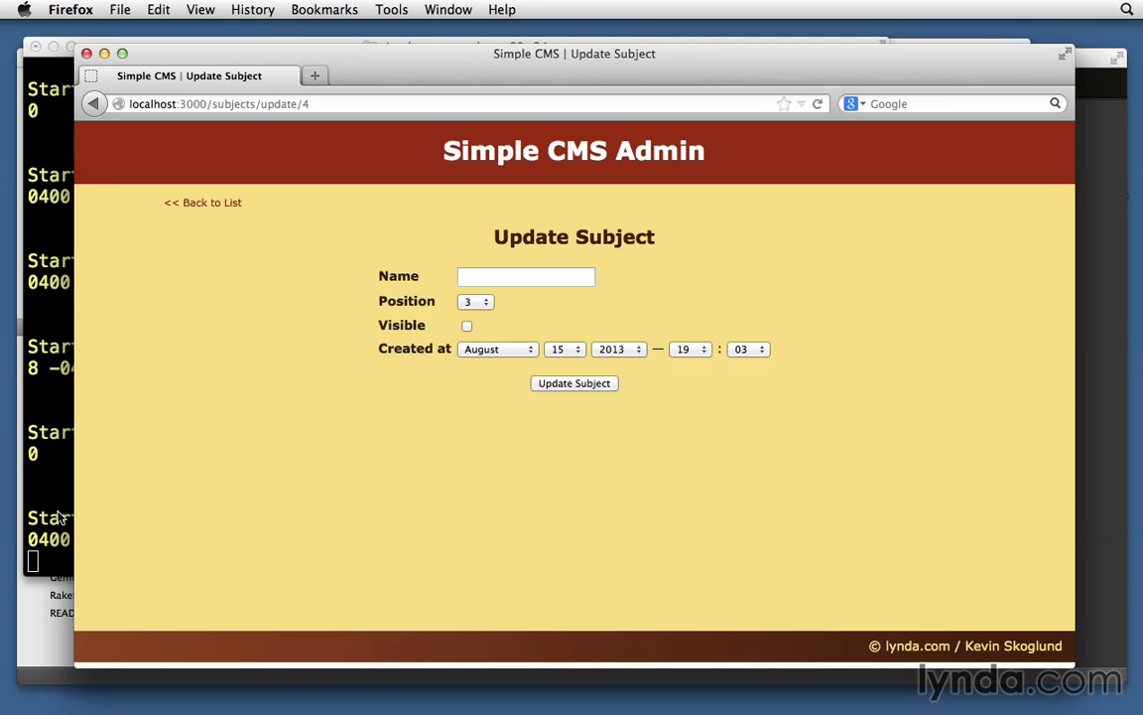
mouse_move(286, 123)
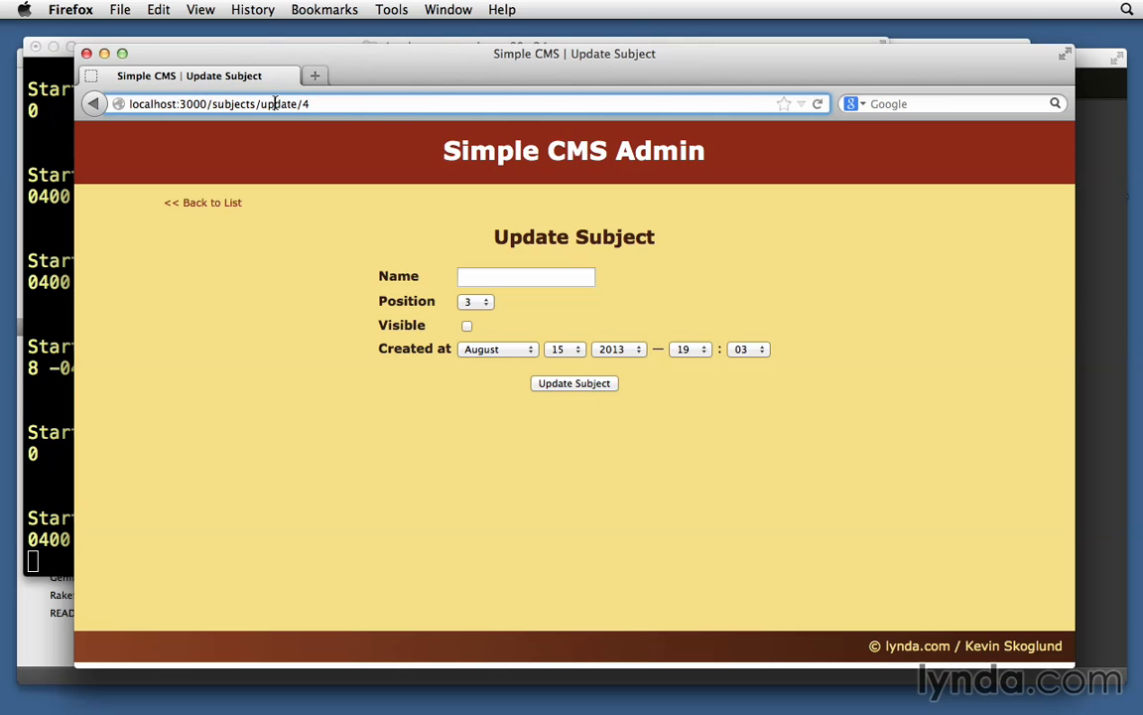
mouse_move(296, 104)
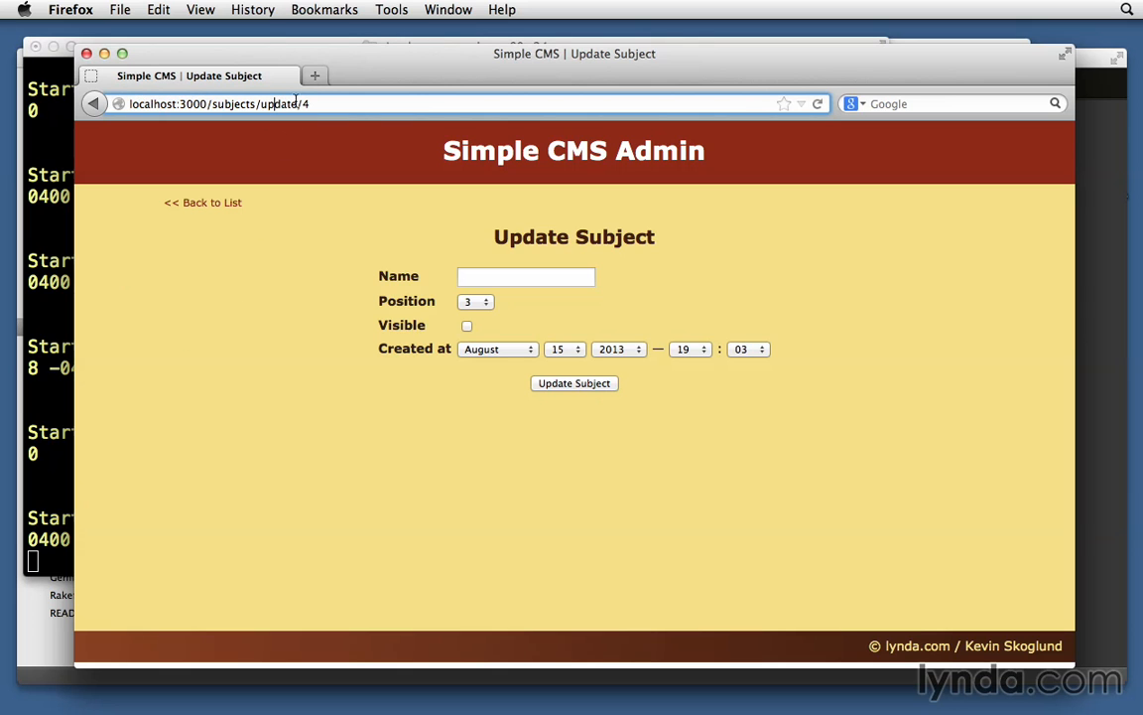
mouse_move(298, 389)
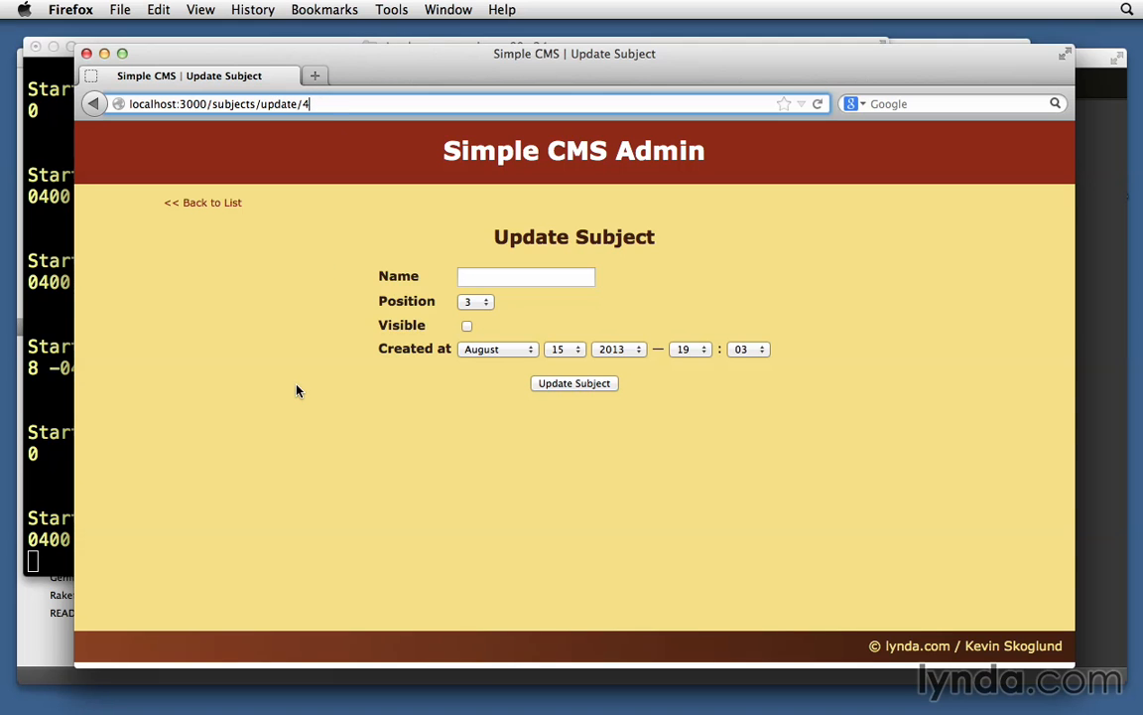
mouse_move(576, 492)
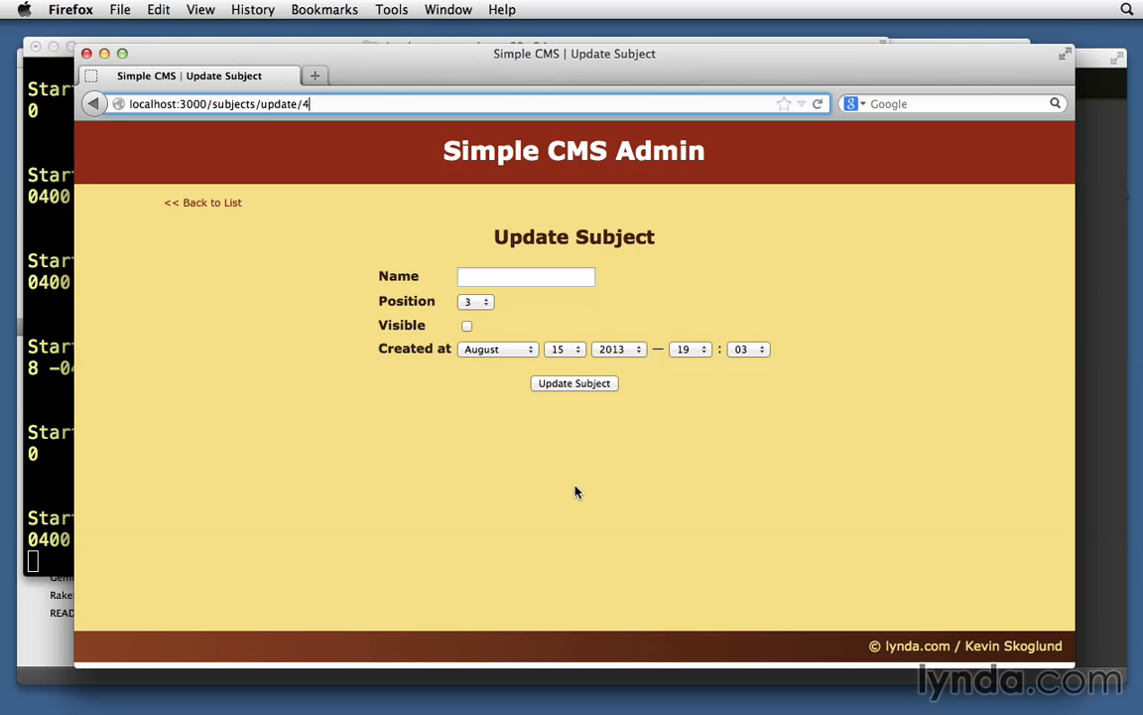
mouse_move(30, 688)
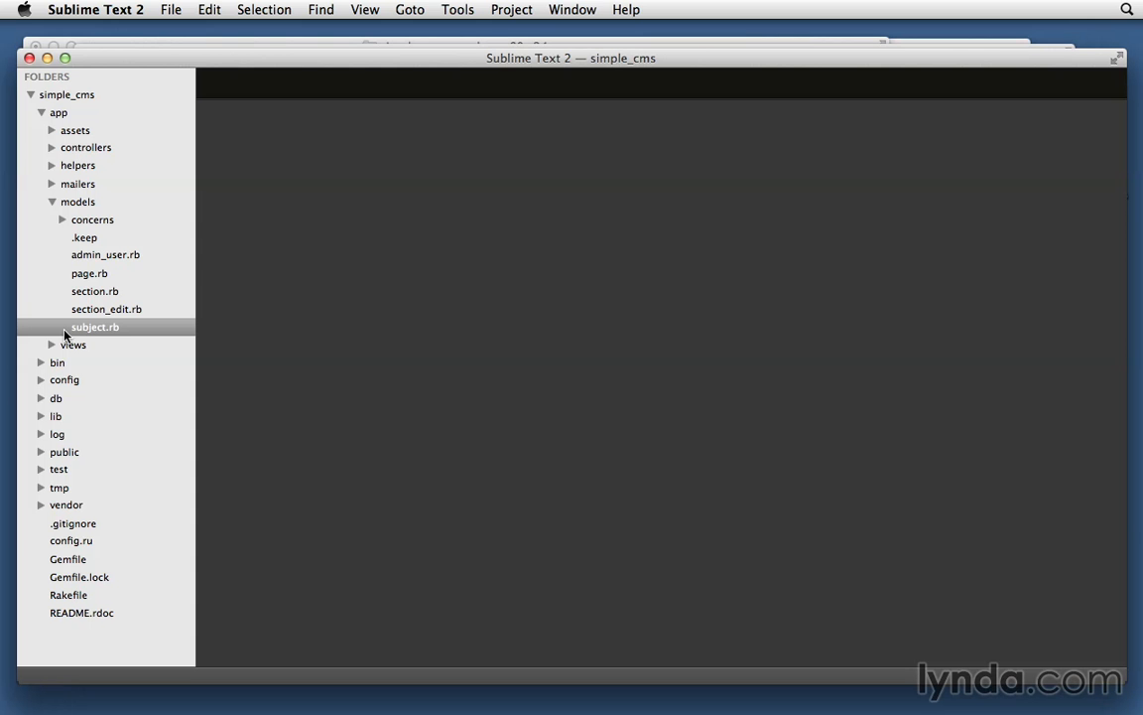
Create a new 'application' folder inside app/views and expand it in the sidebar
left_click(52, 202)
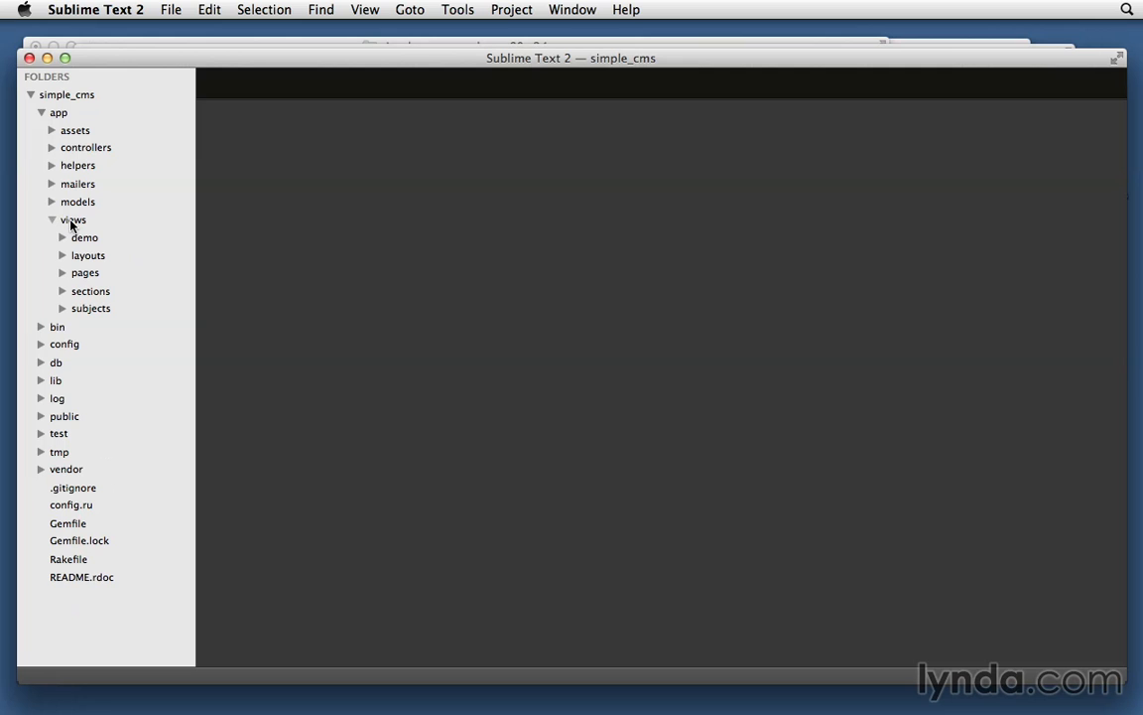
mouse_move(77, 226)
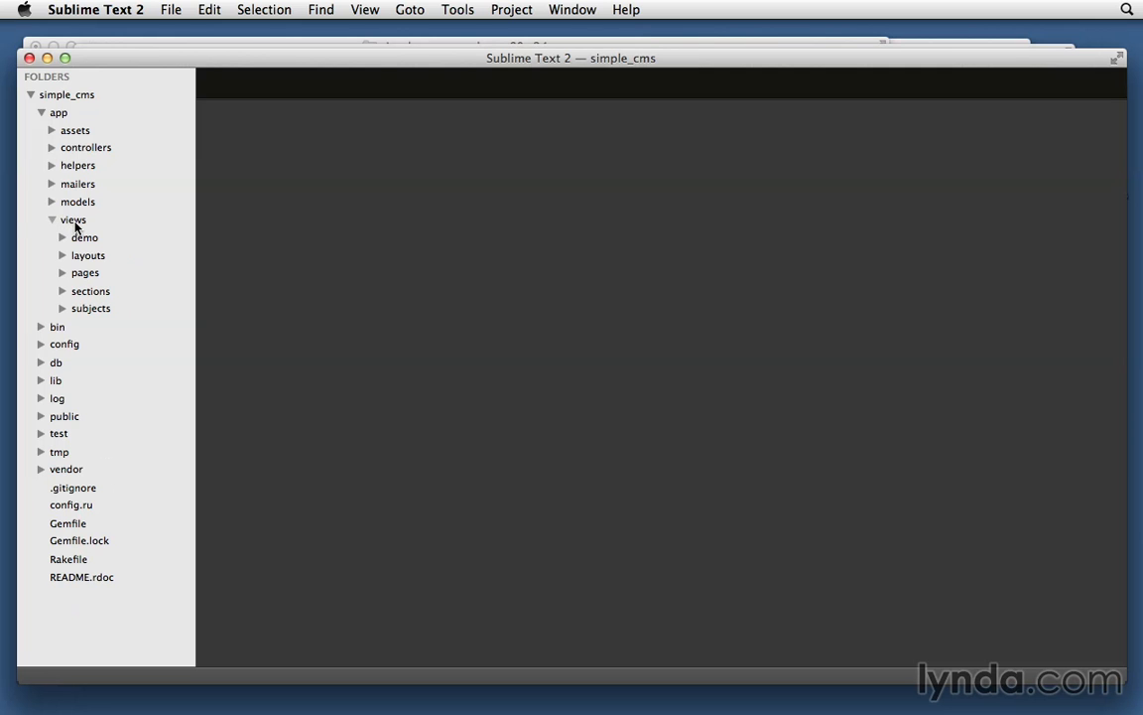
right_click(71, 218)
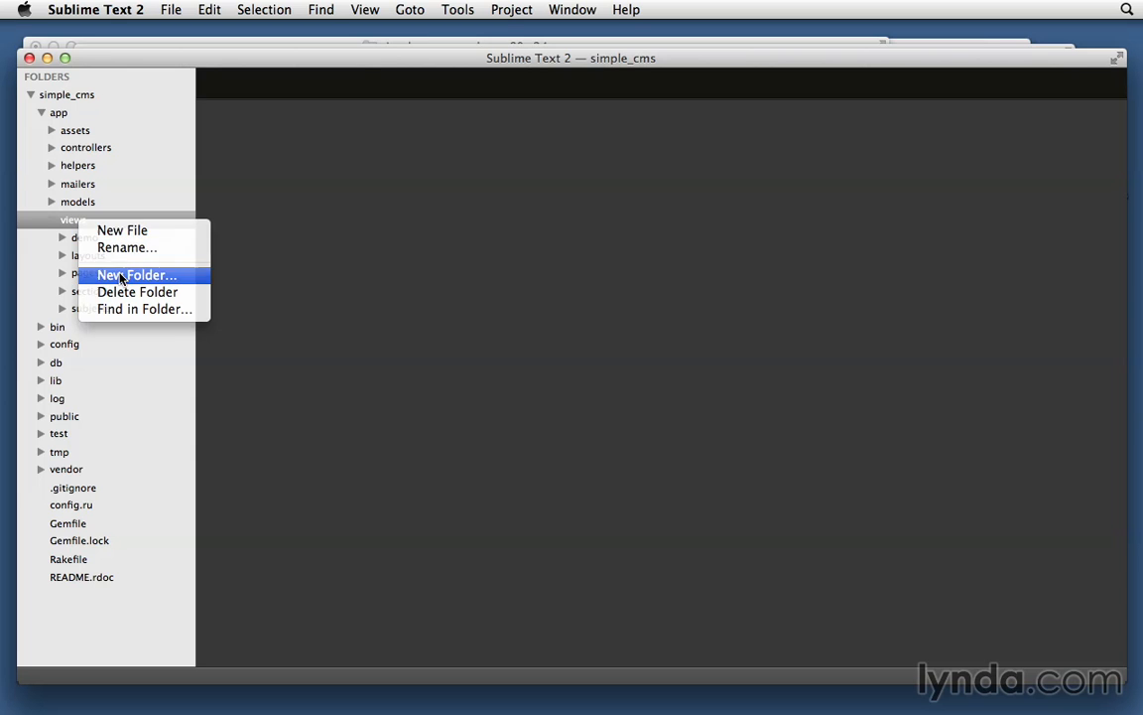
left_click(137, 274)
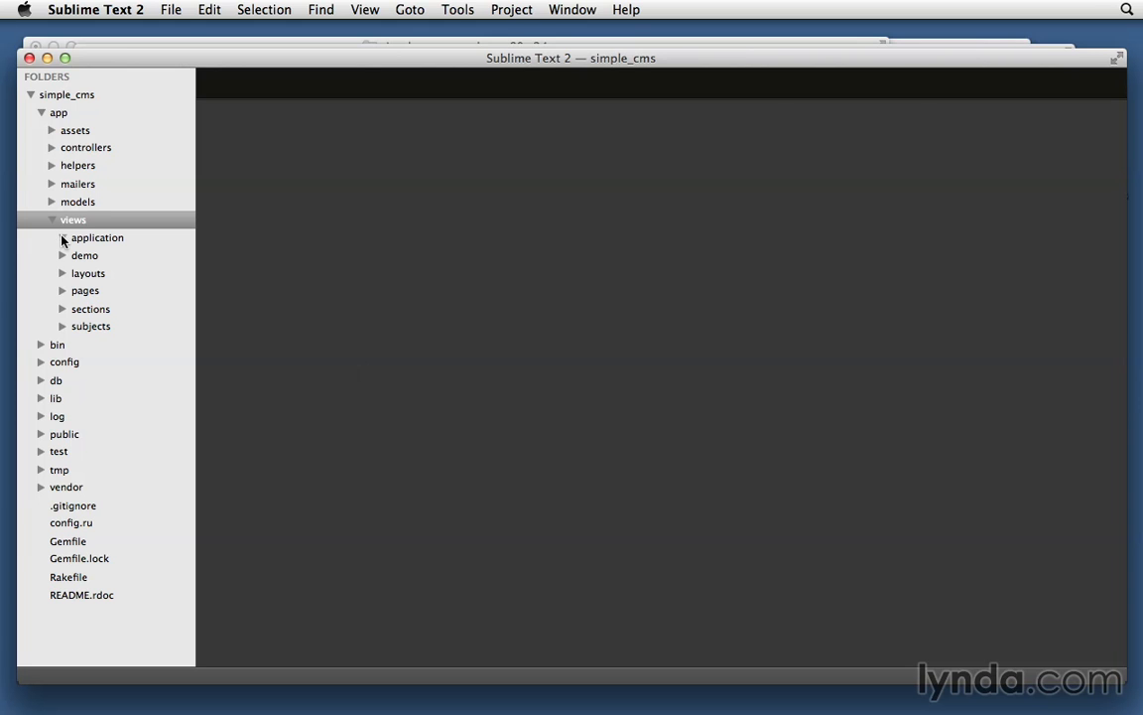
left_click(63, 238)
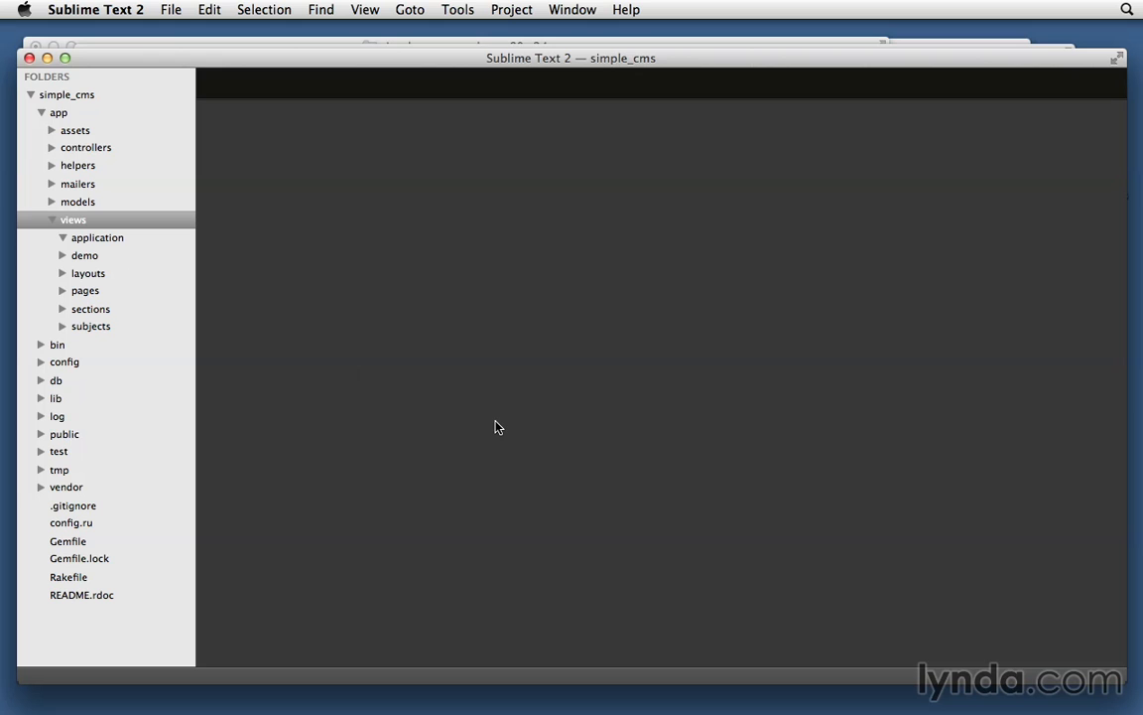
mouse_move(10, 194)
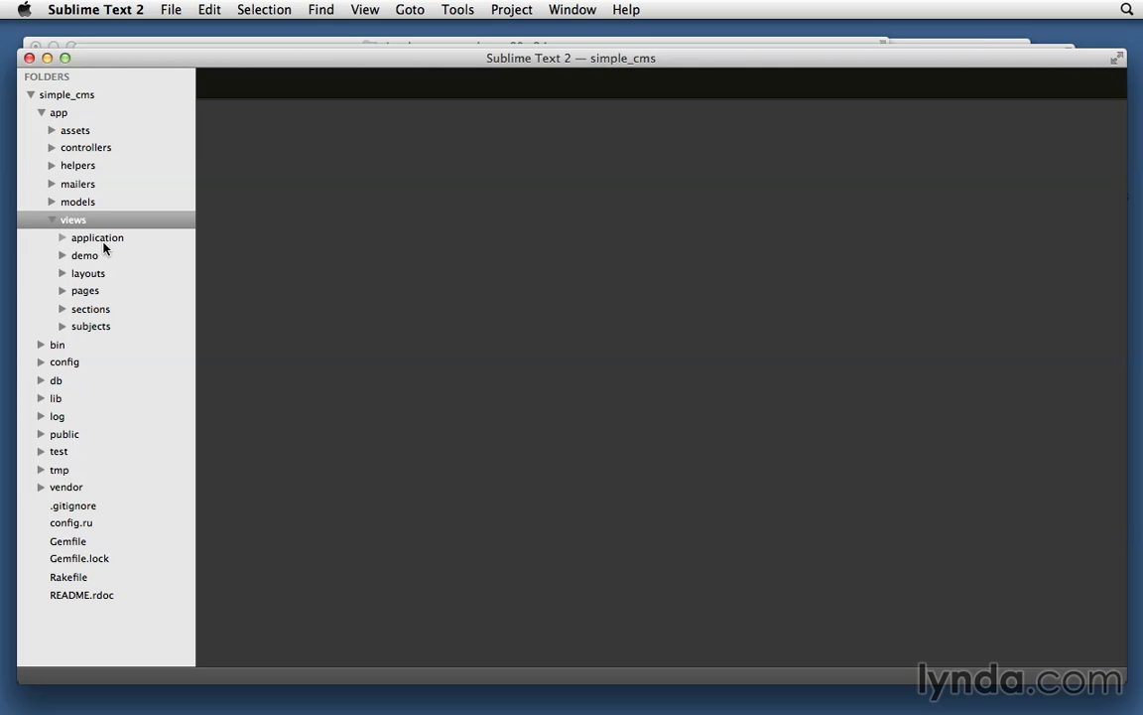
Create and save a new file _error_messages.html.erb in app/views/application
right_click(98, 238)
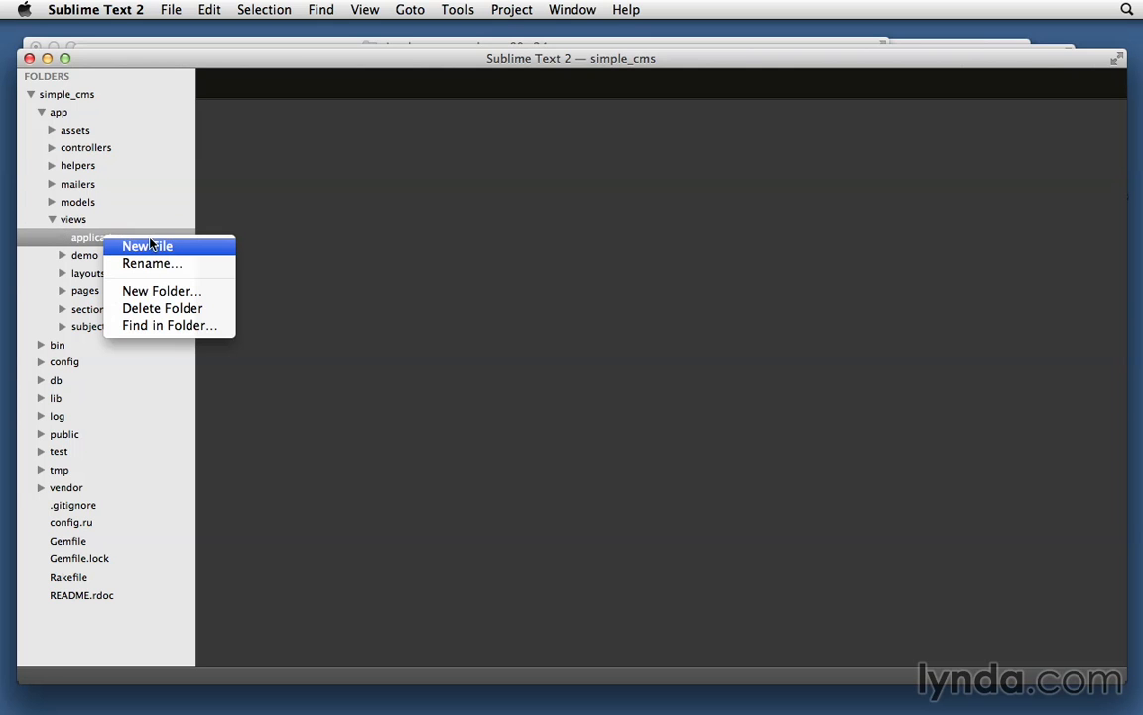
left_click(147, 246)
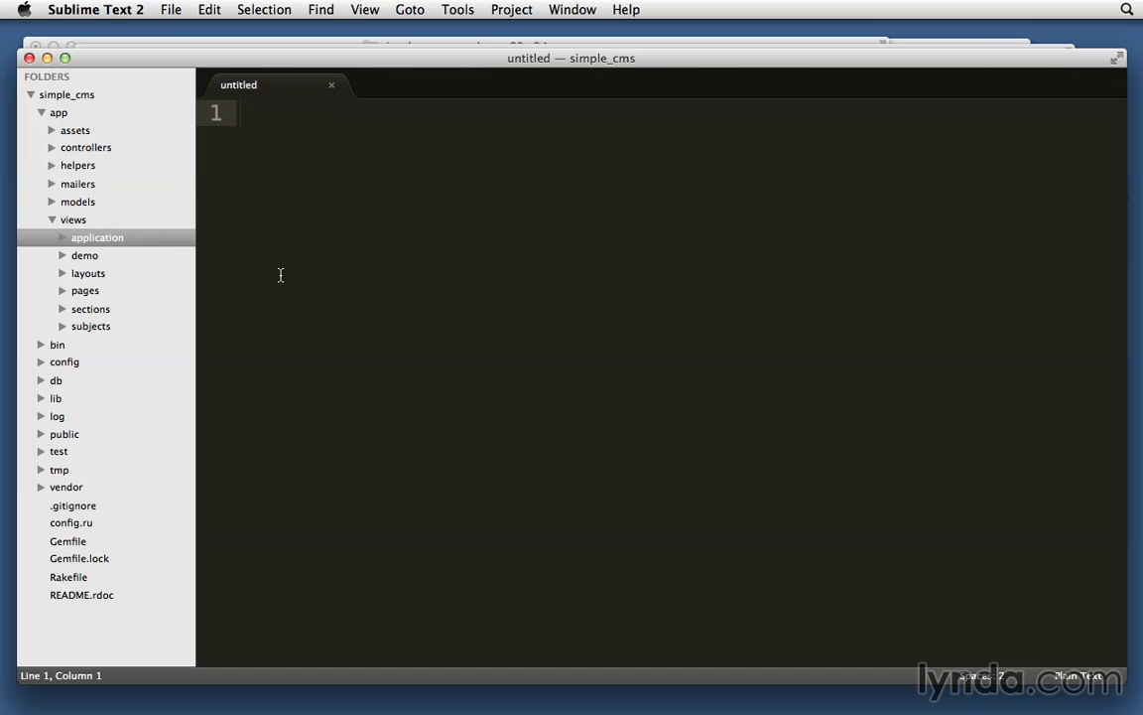
key("cmd+s")
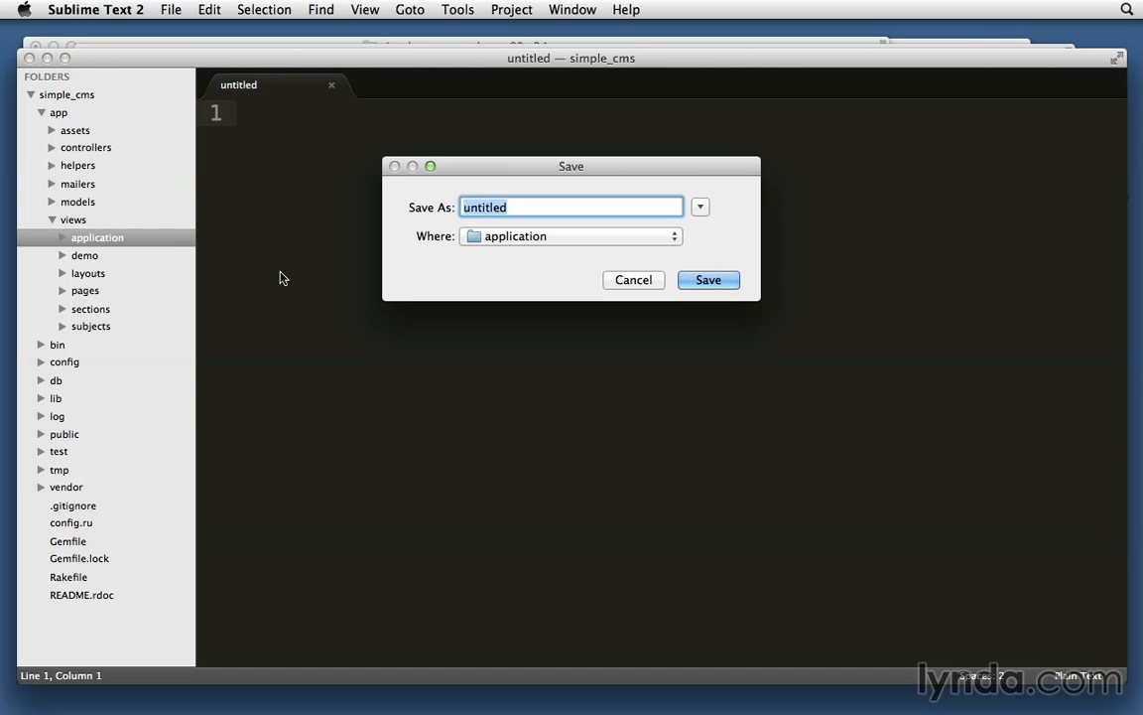
type("_error_message")
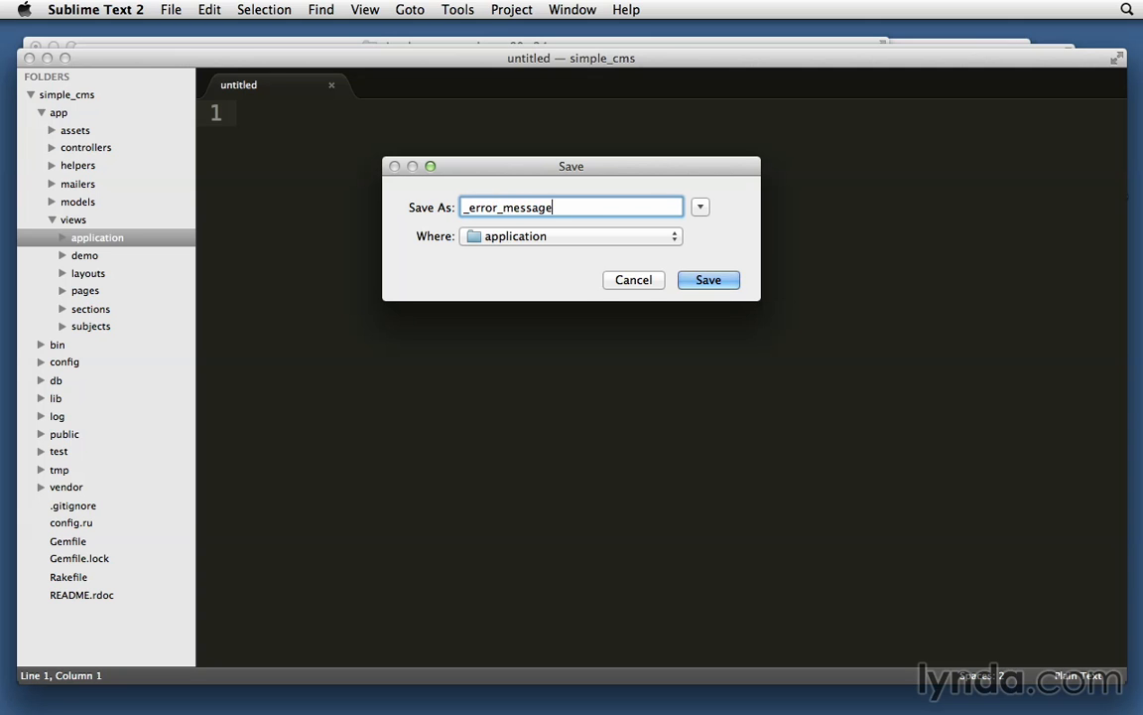
type("s.html.erb")
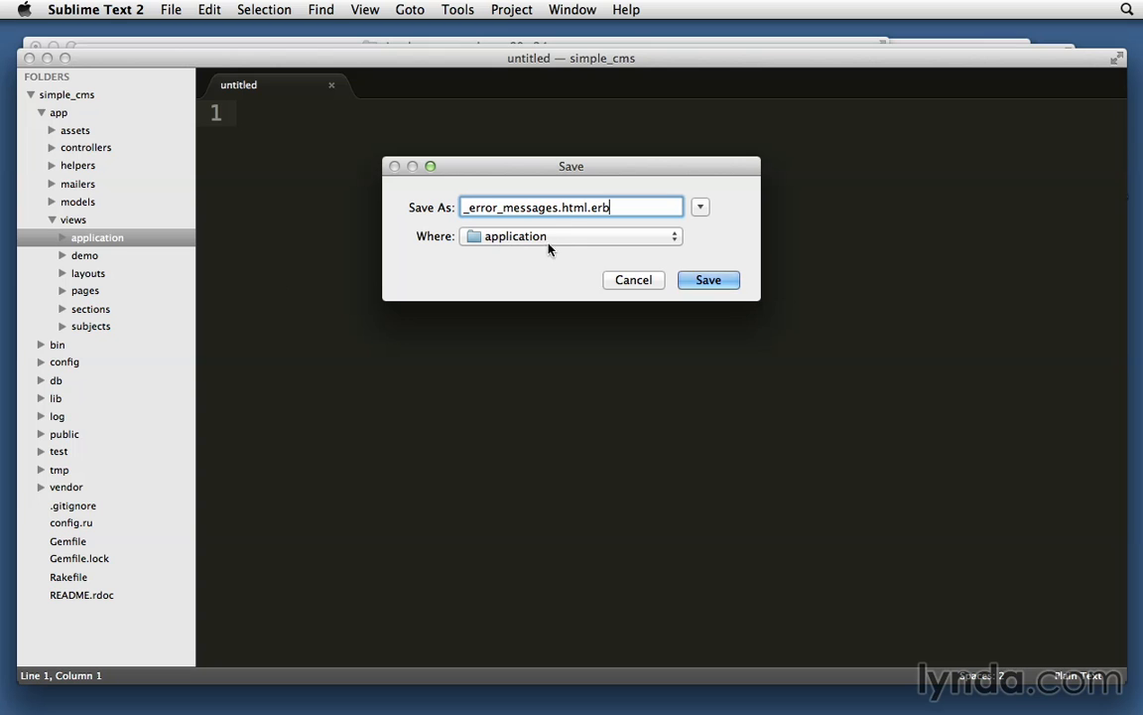
left_click(706, 278)
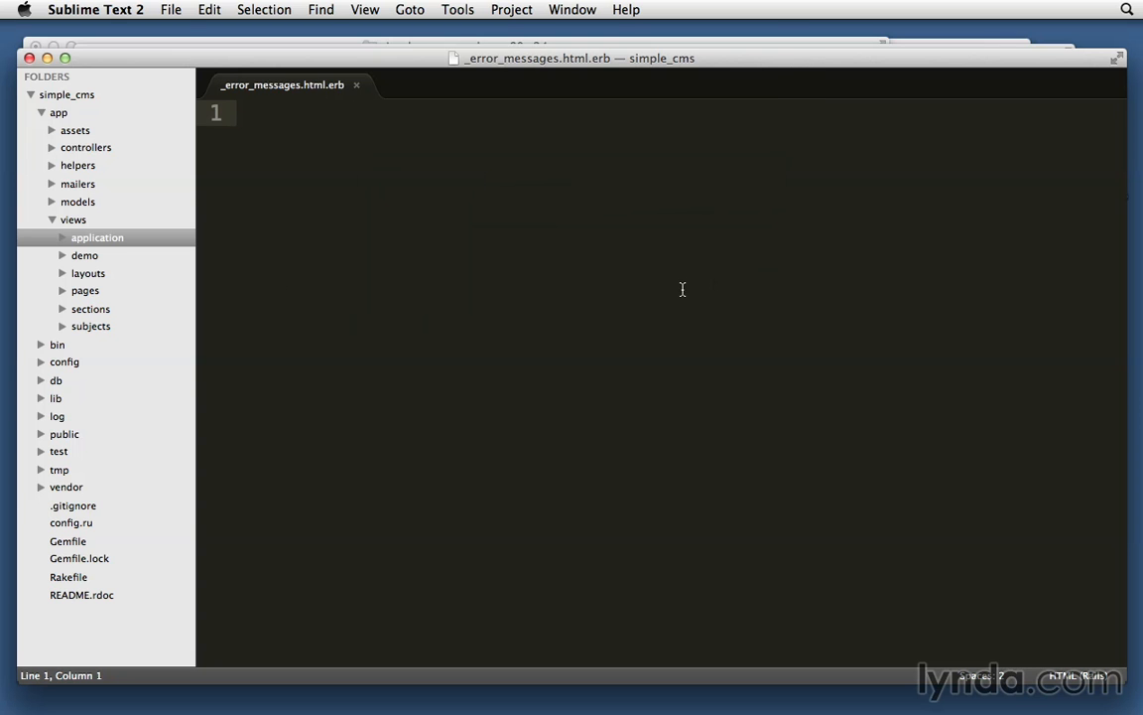
left_click(95, 239)
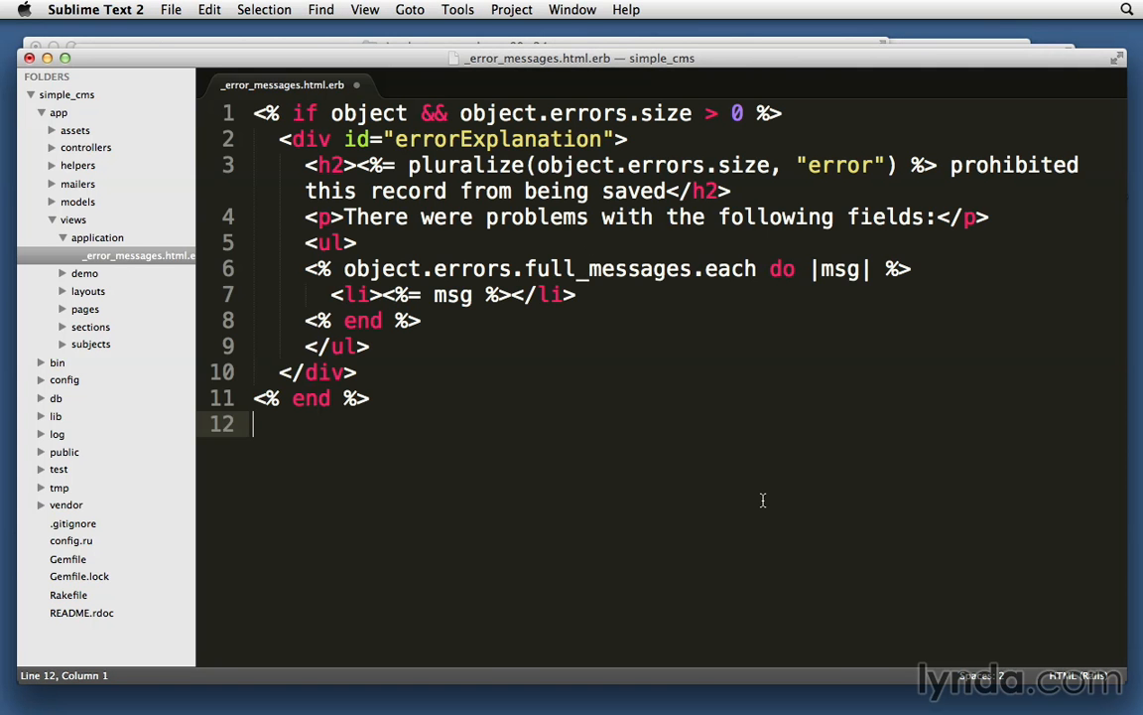
mouse_move(719, 552)
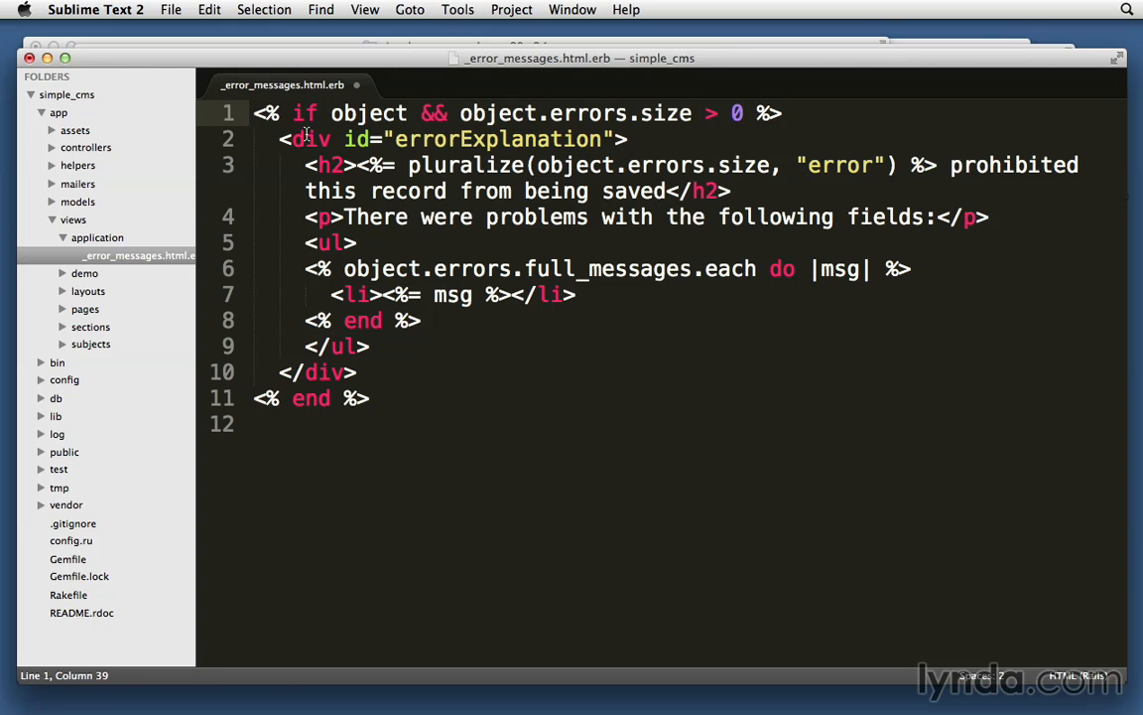
Review the pasted errorExplanation id, error-count heading and full_messages loop, then save the partial
double_click(500, 139)
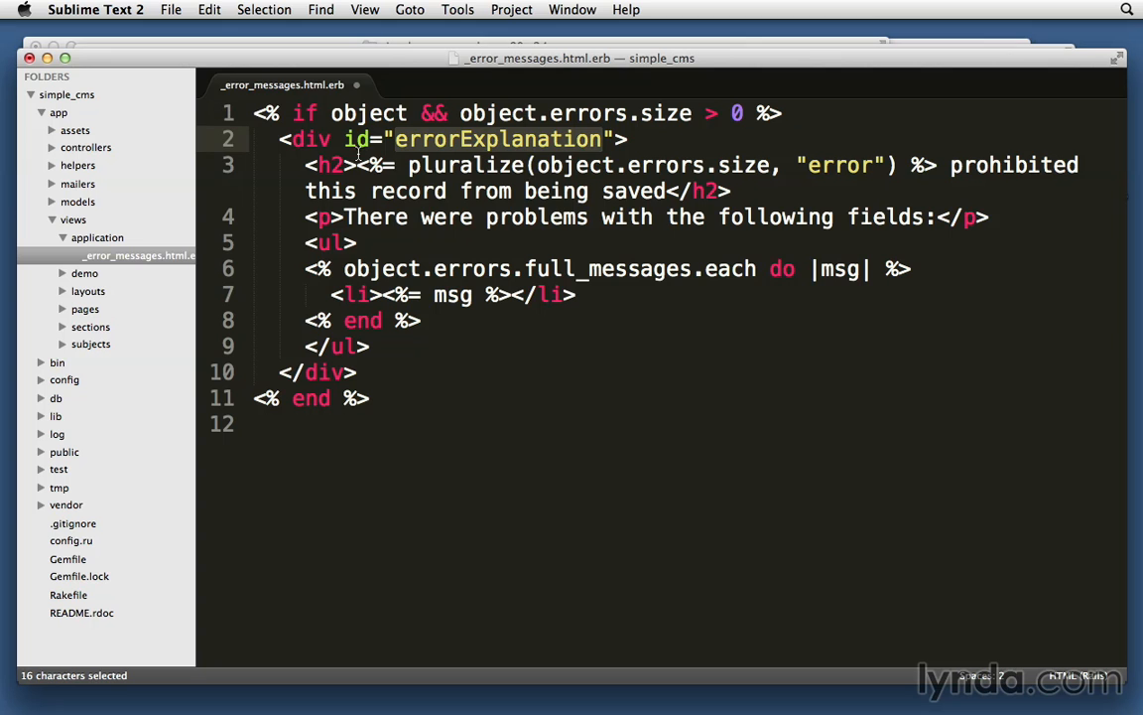
left_click_drag(357, 151, 673, 190)
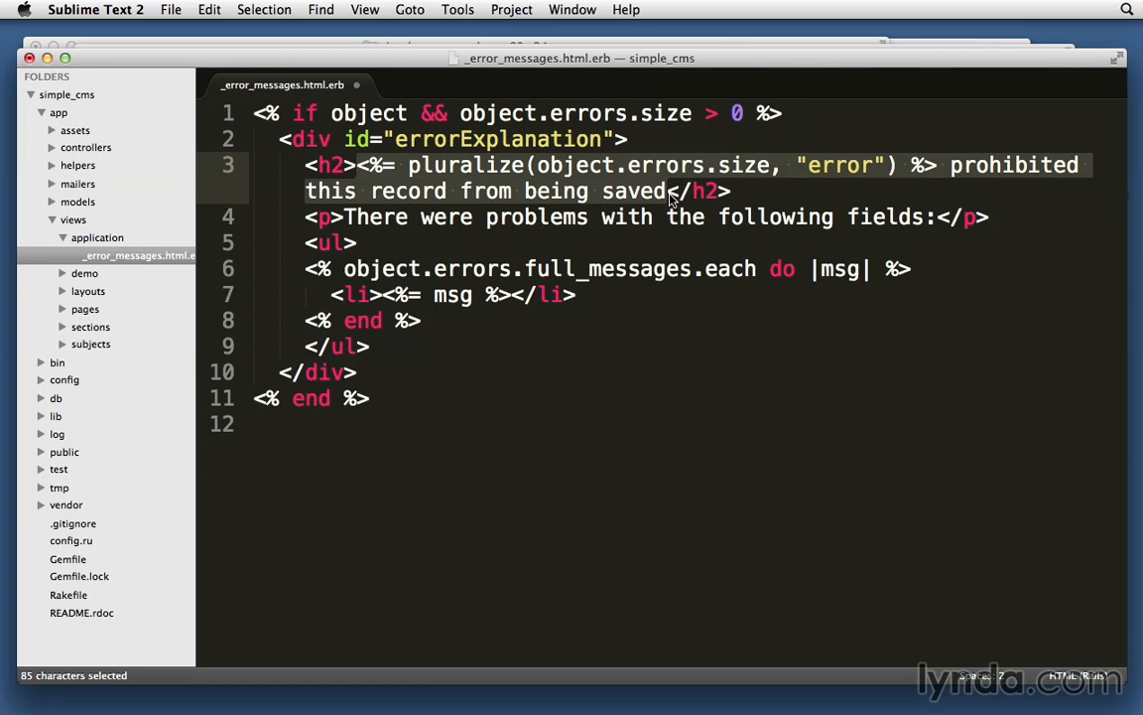
mouse_move(671, 187)
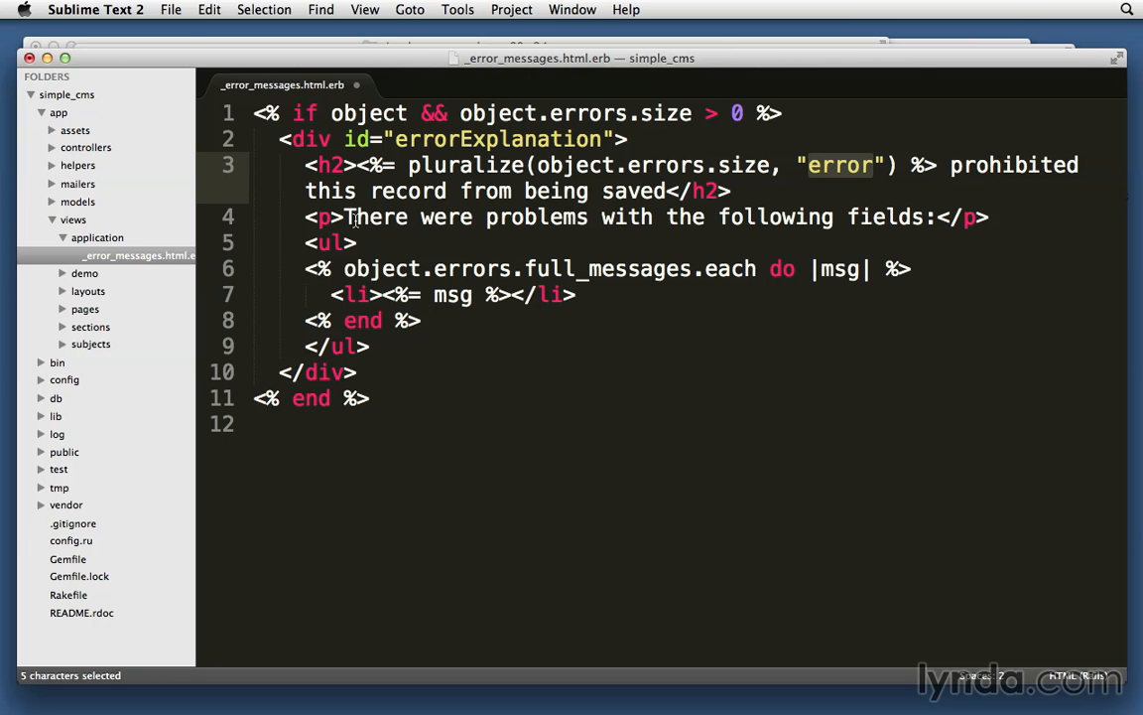
double_click(606, 268)
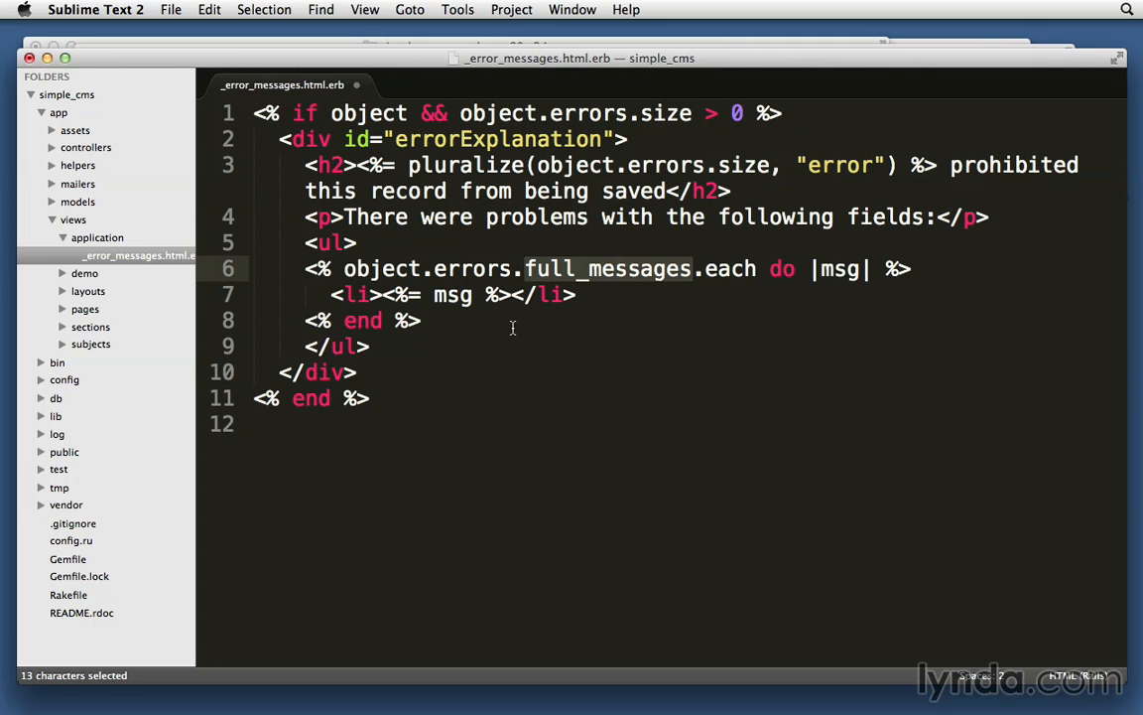
mouse_move(369, 278)
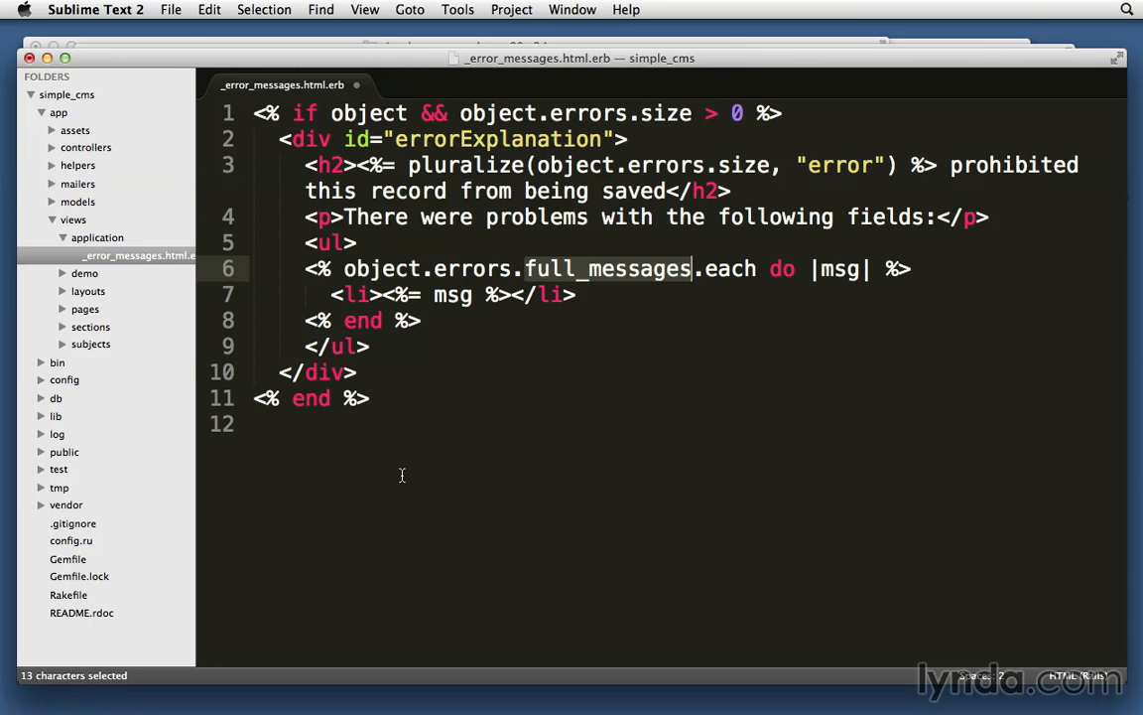
left_click(484, 496)
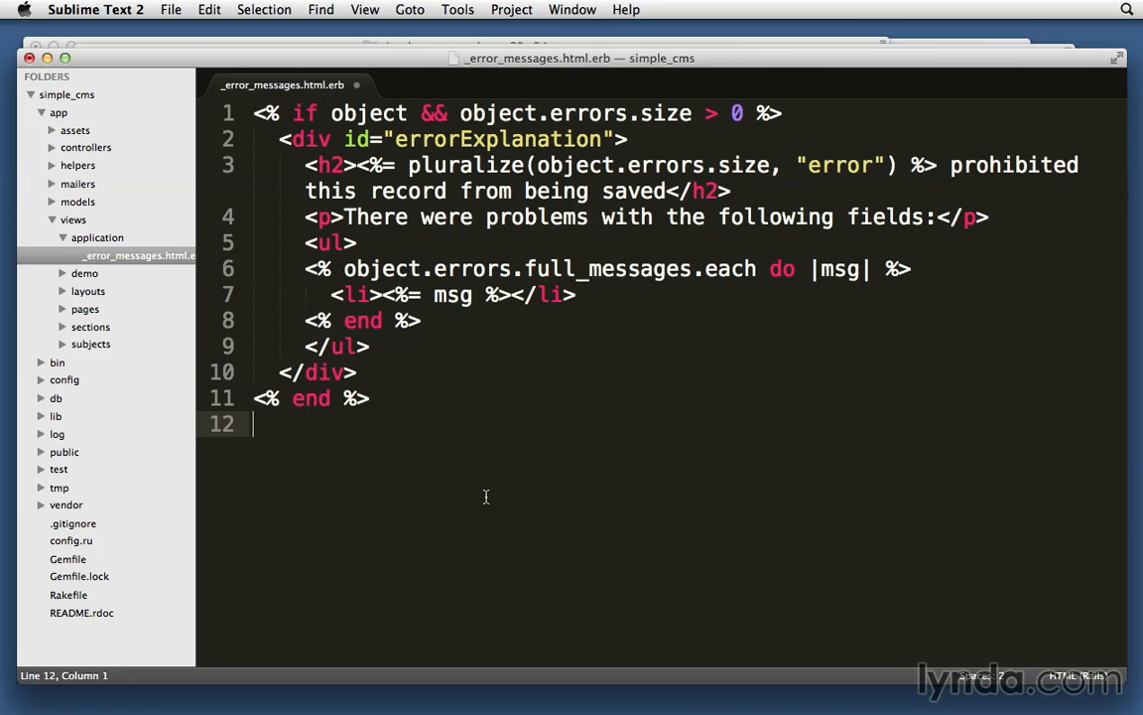
mouse_move(425, 548)
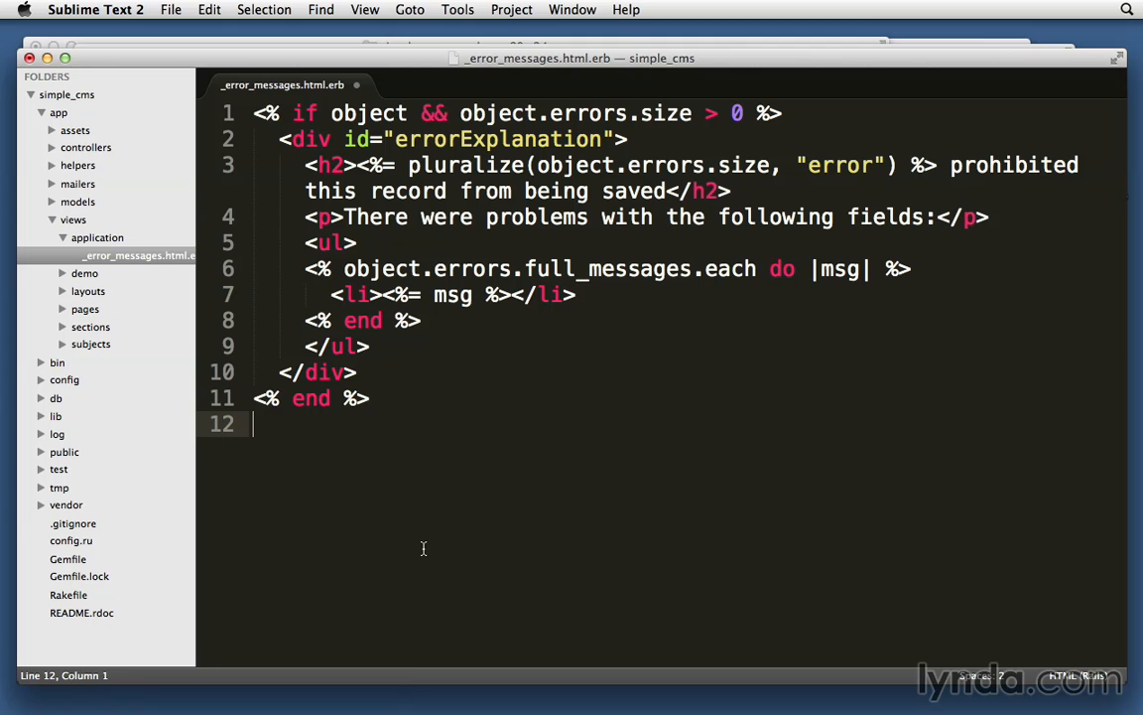
mouse_move(381, 615)
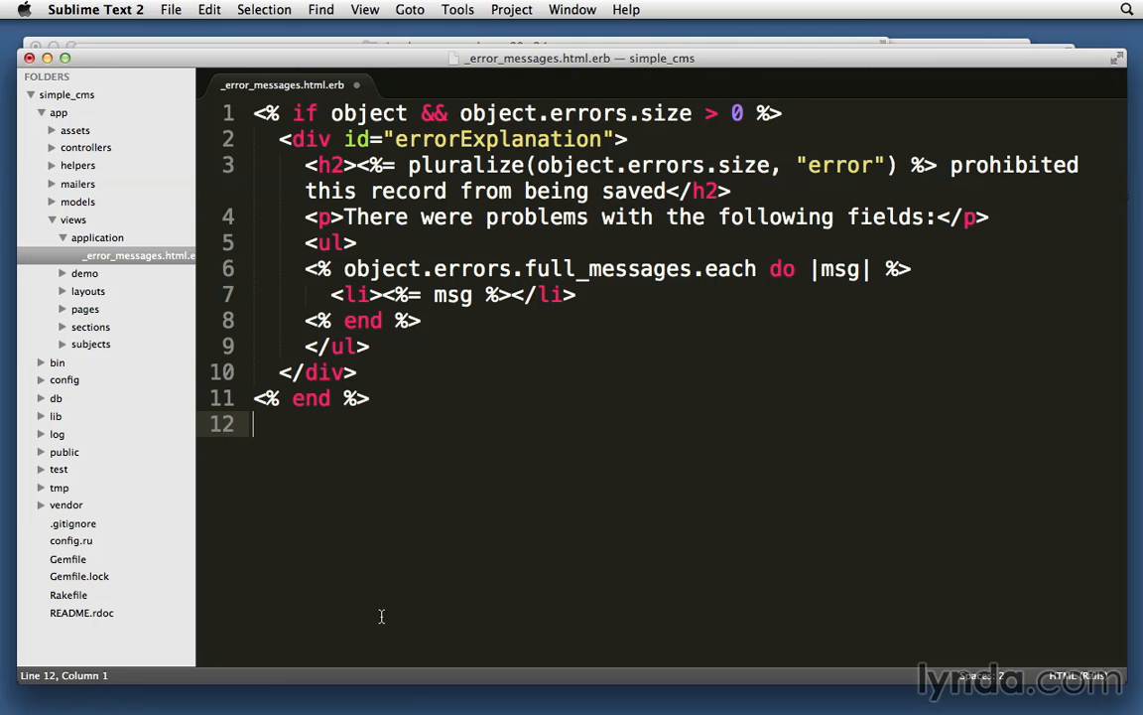
left_click(78, 165)
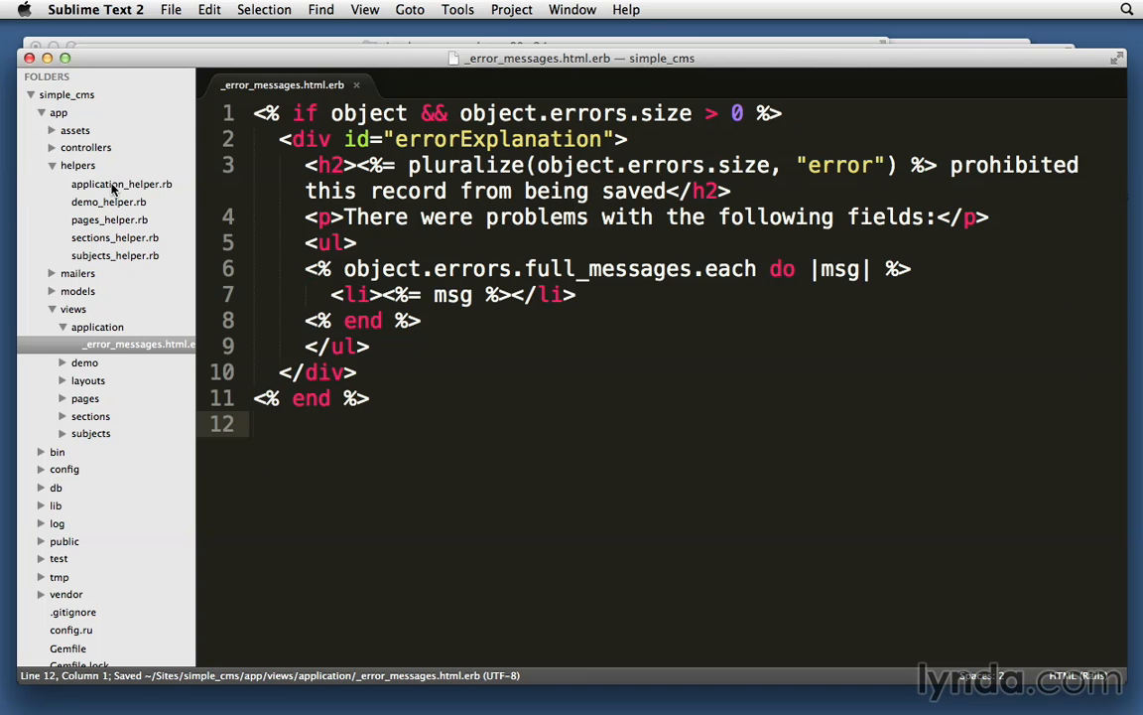
Define an empty error_messages_for(object) method in application_helper.rb
left_click(121, 183)
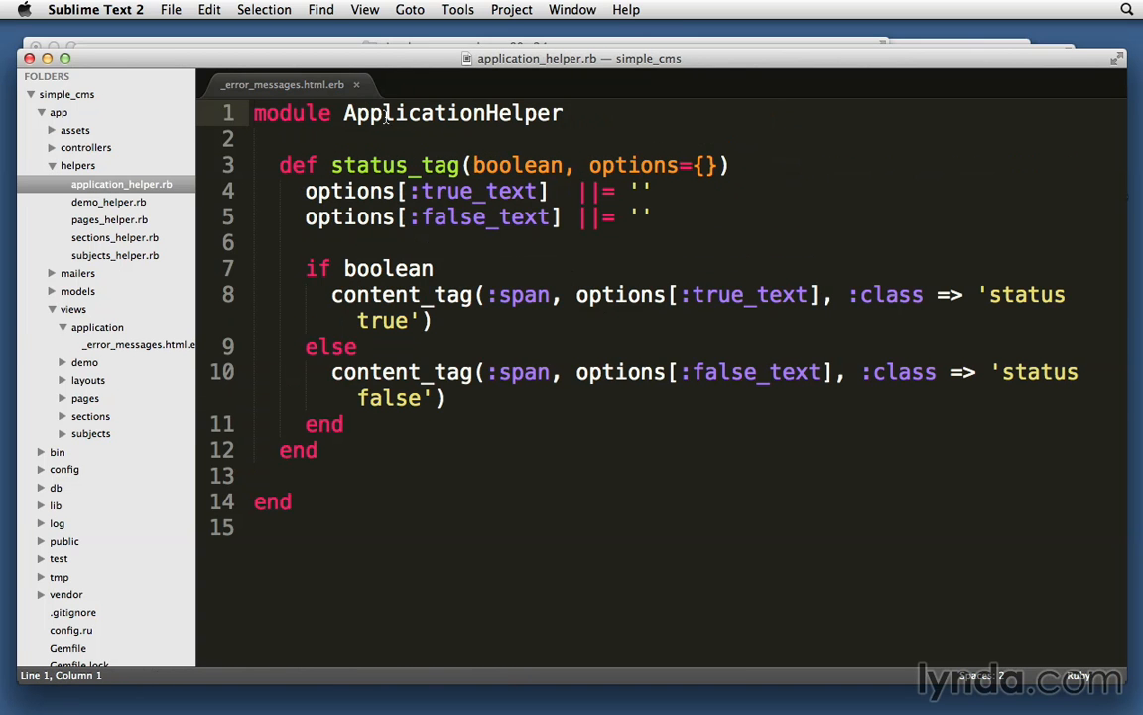
double_click(452, 113)
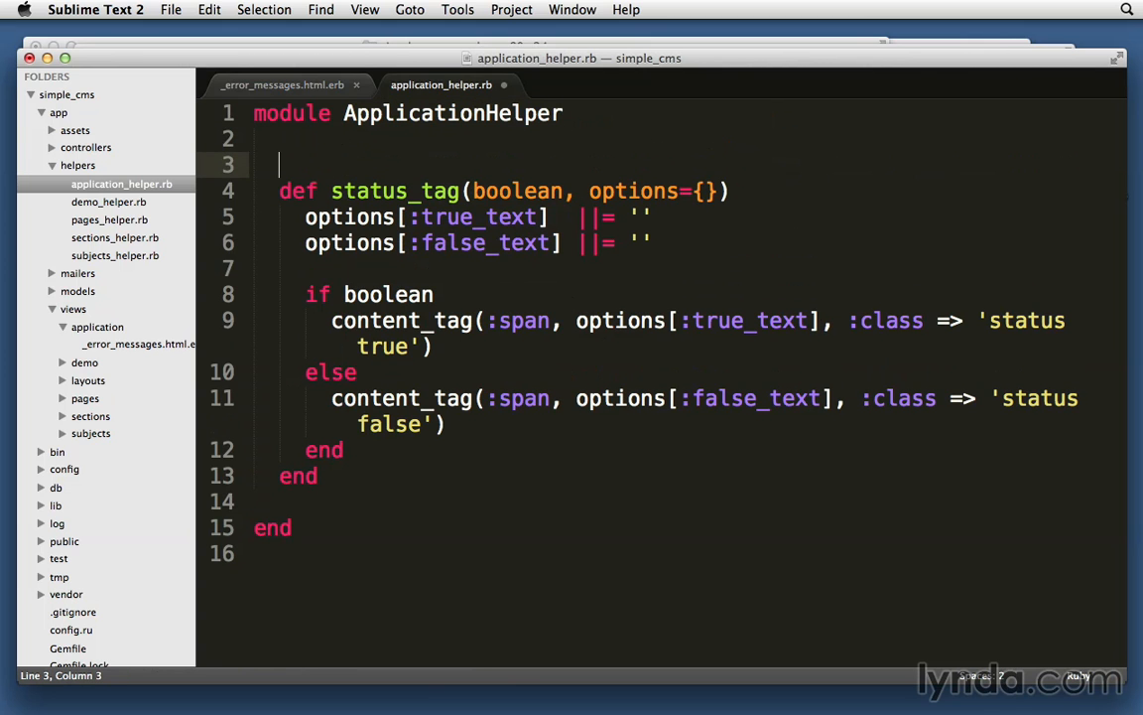
type("def")
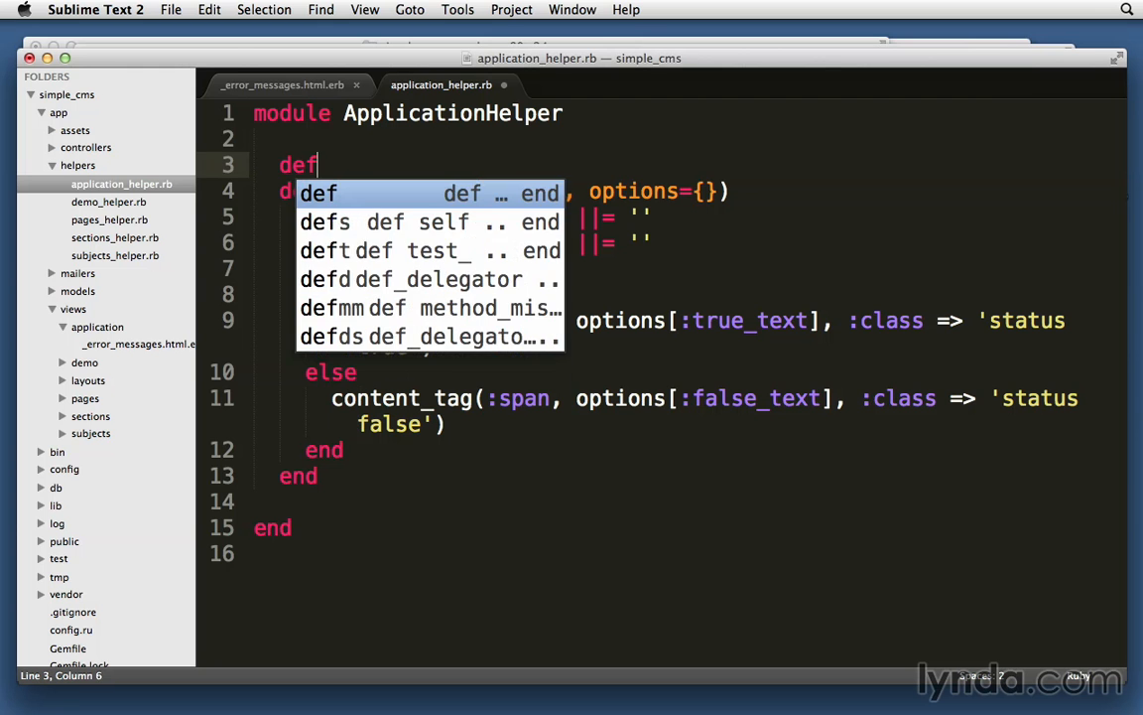
type("error_")
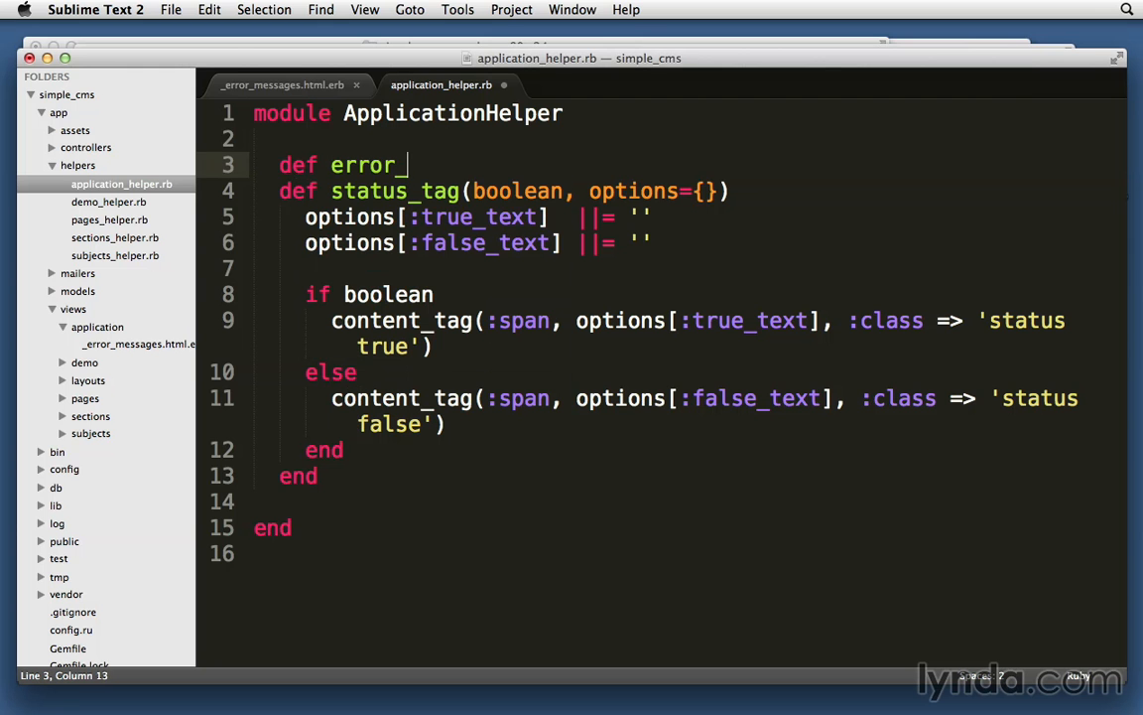
type("messages_for")
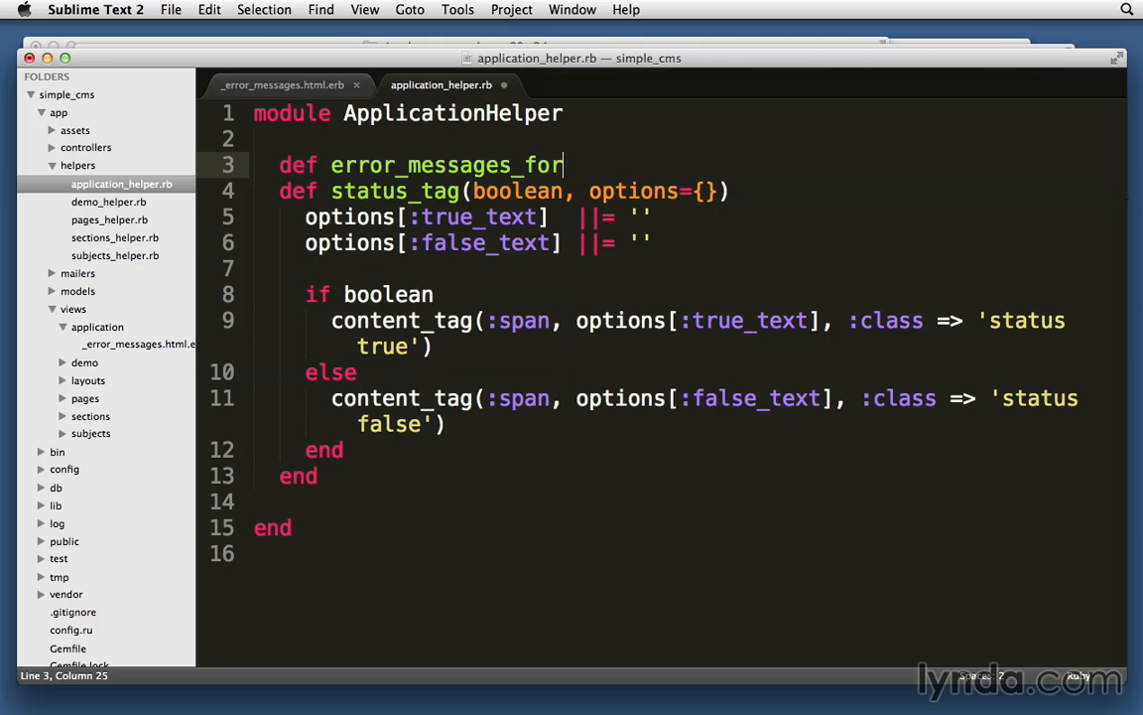
type("(object")
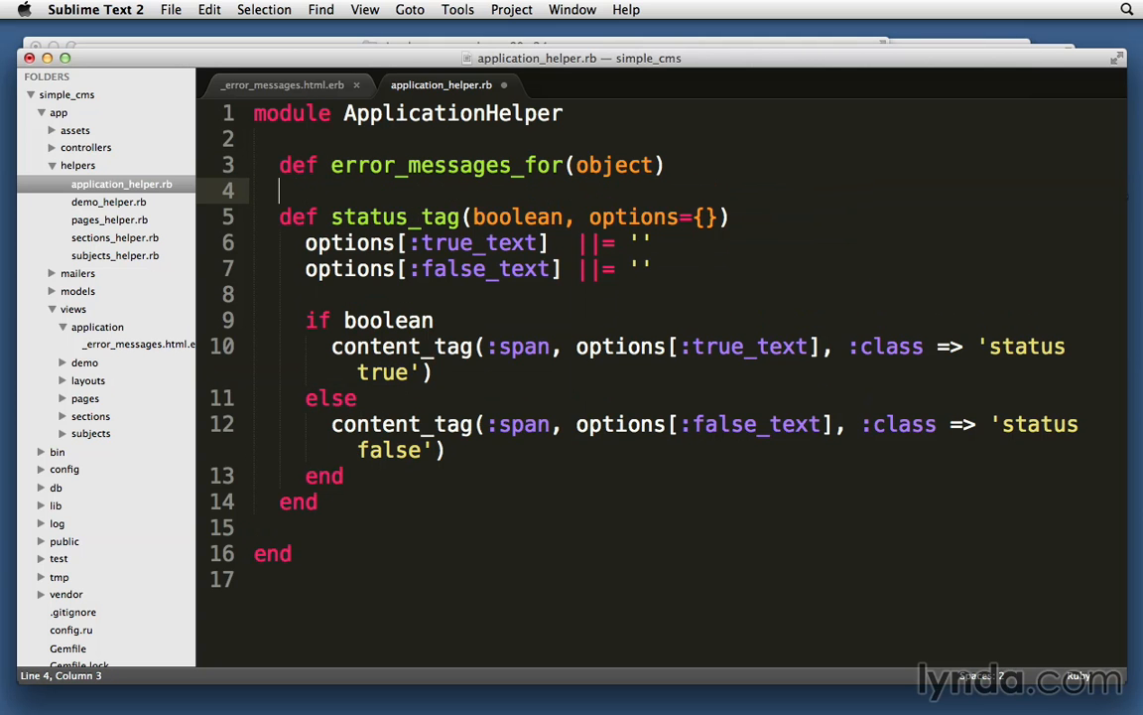
type("end")
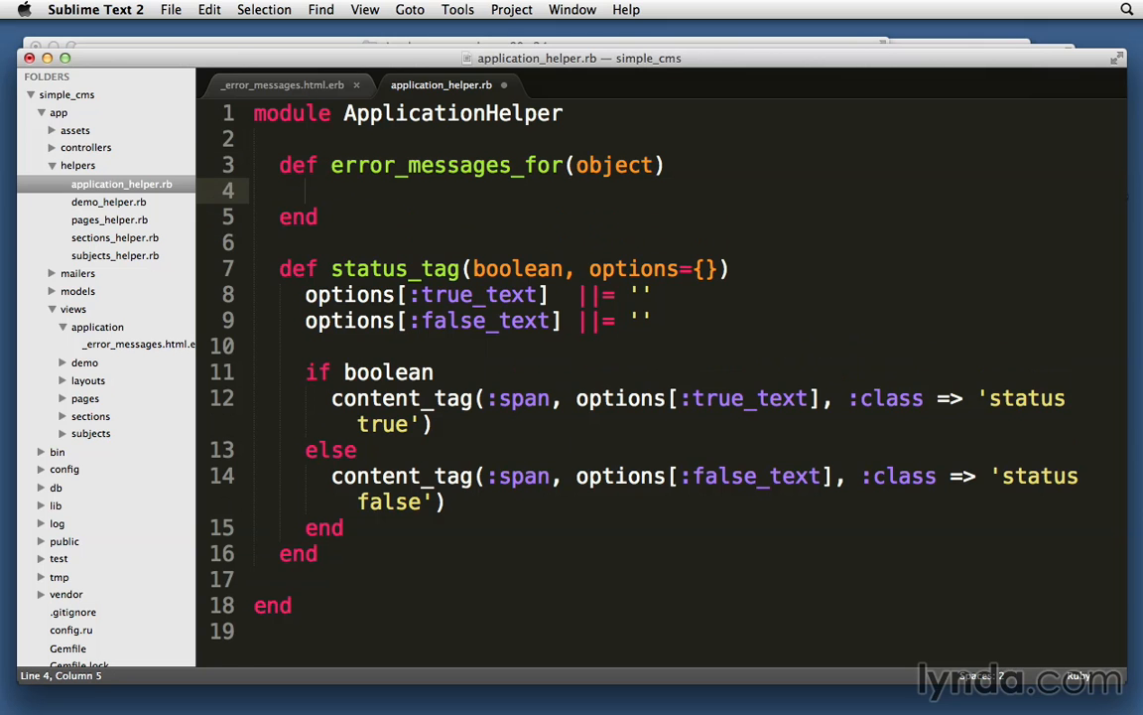
Make it render partial 'application/error_messages' with :locals => {:object => object}, and save
type("render()")
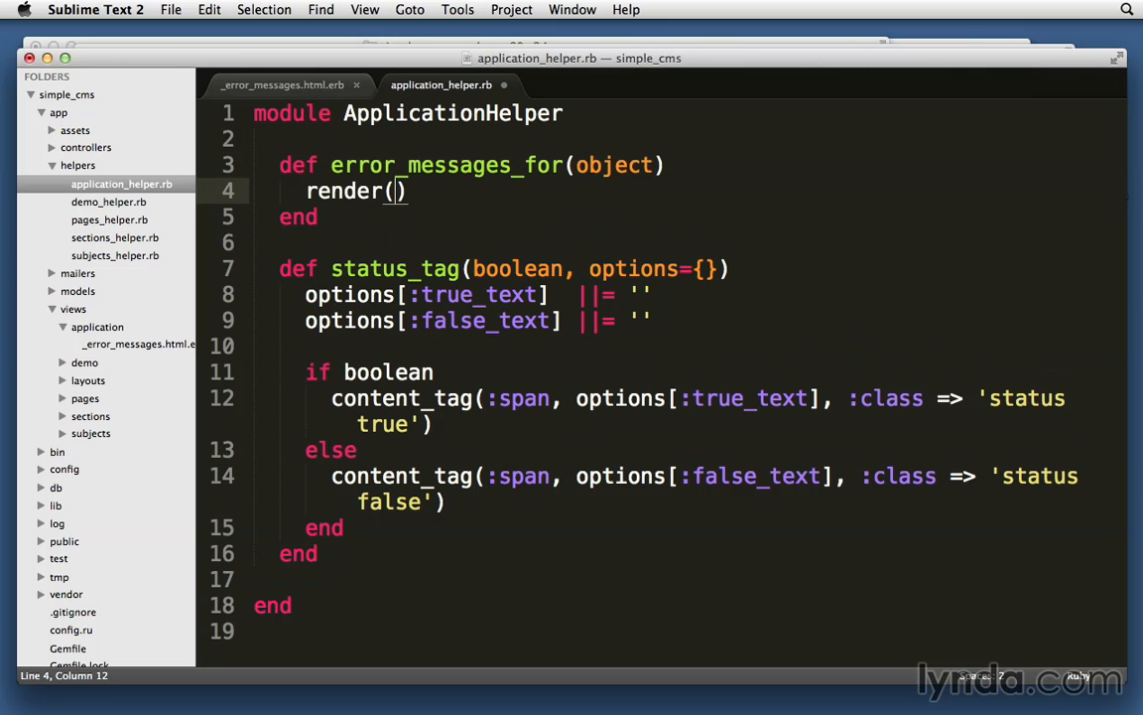
type(":partial => 'application")
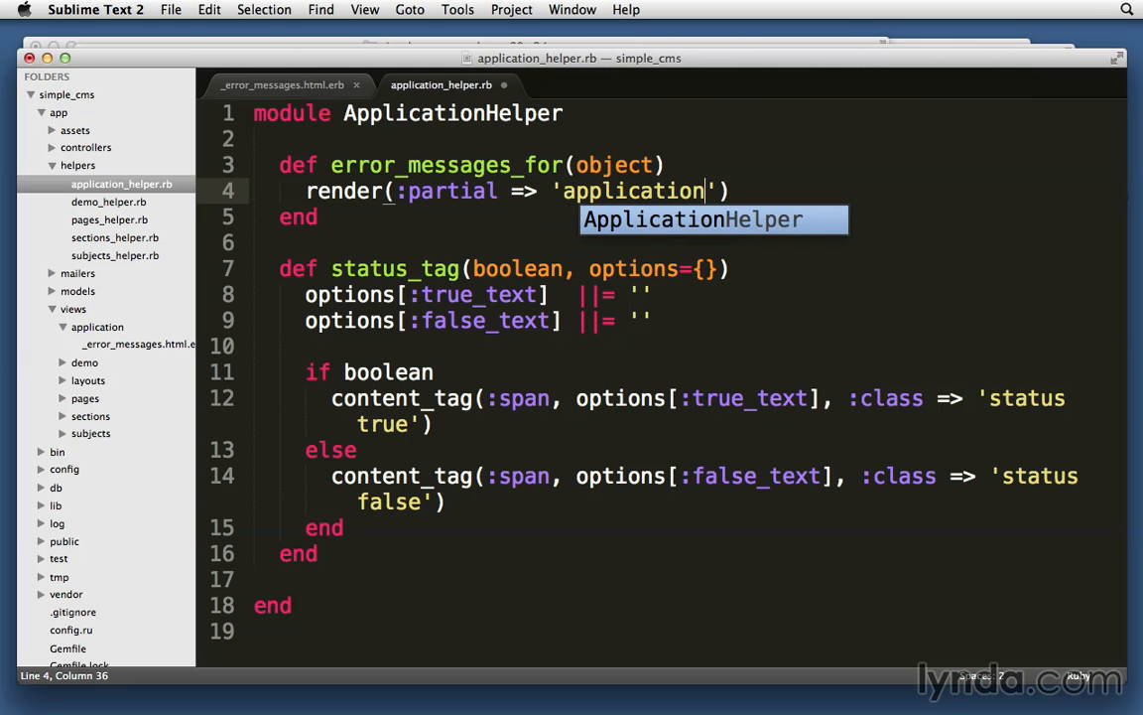
type("/e")
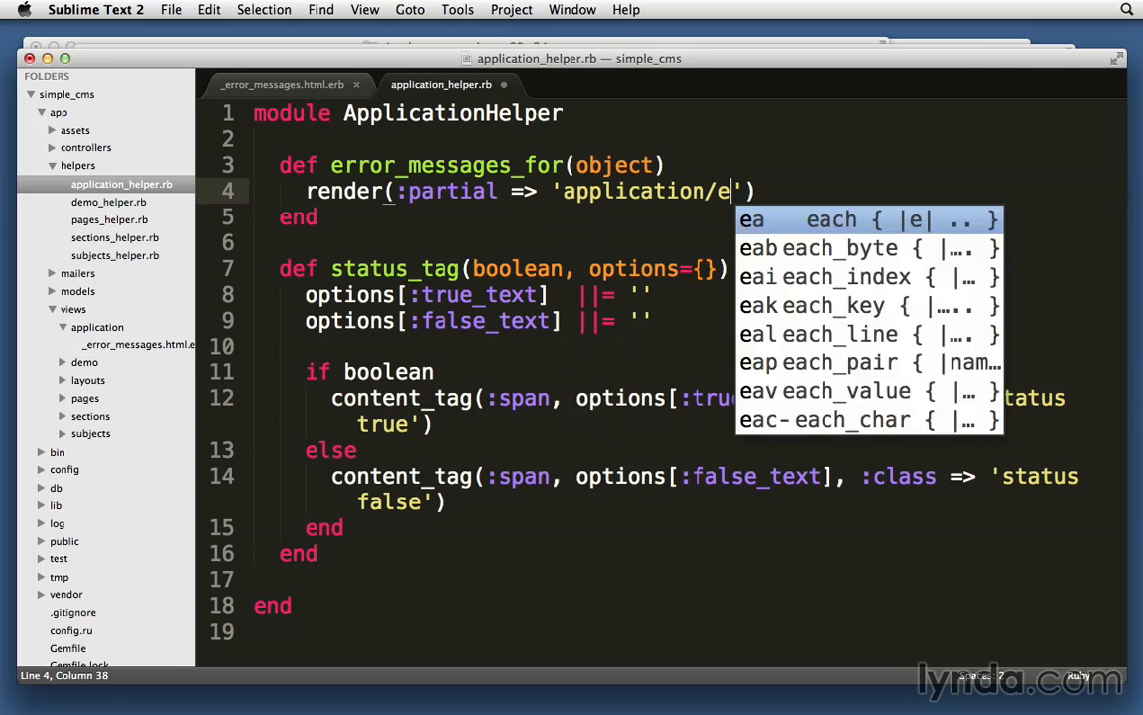
type("error_mess")
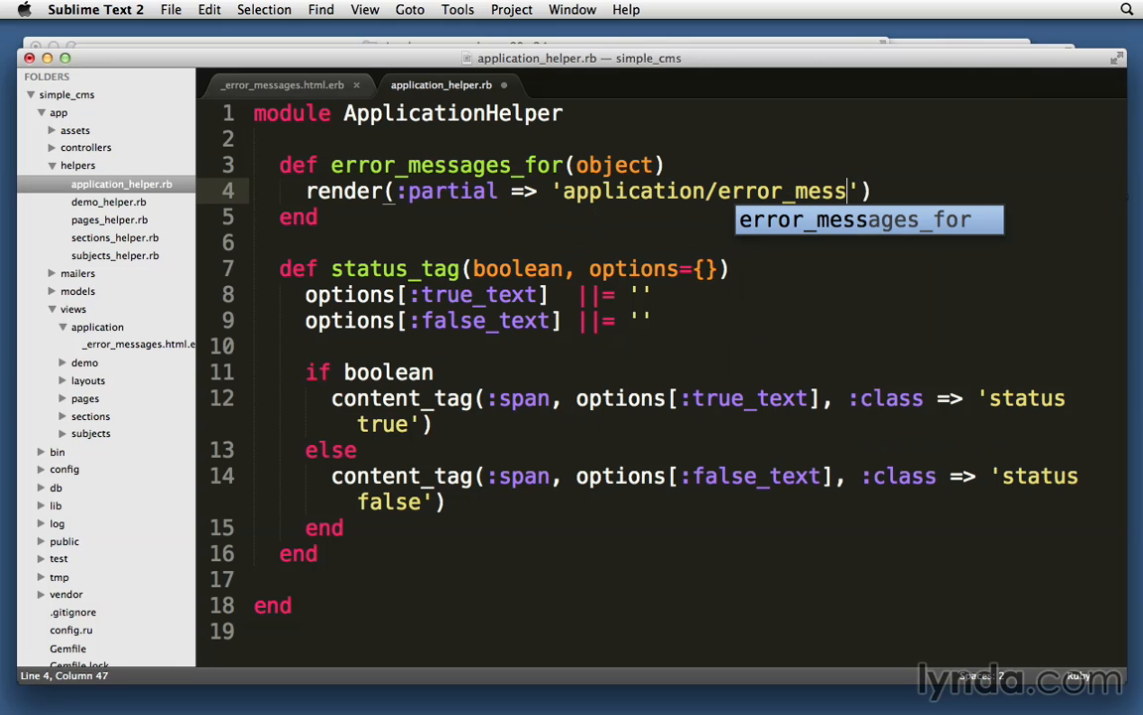
type("ages',")
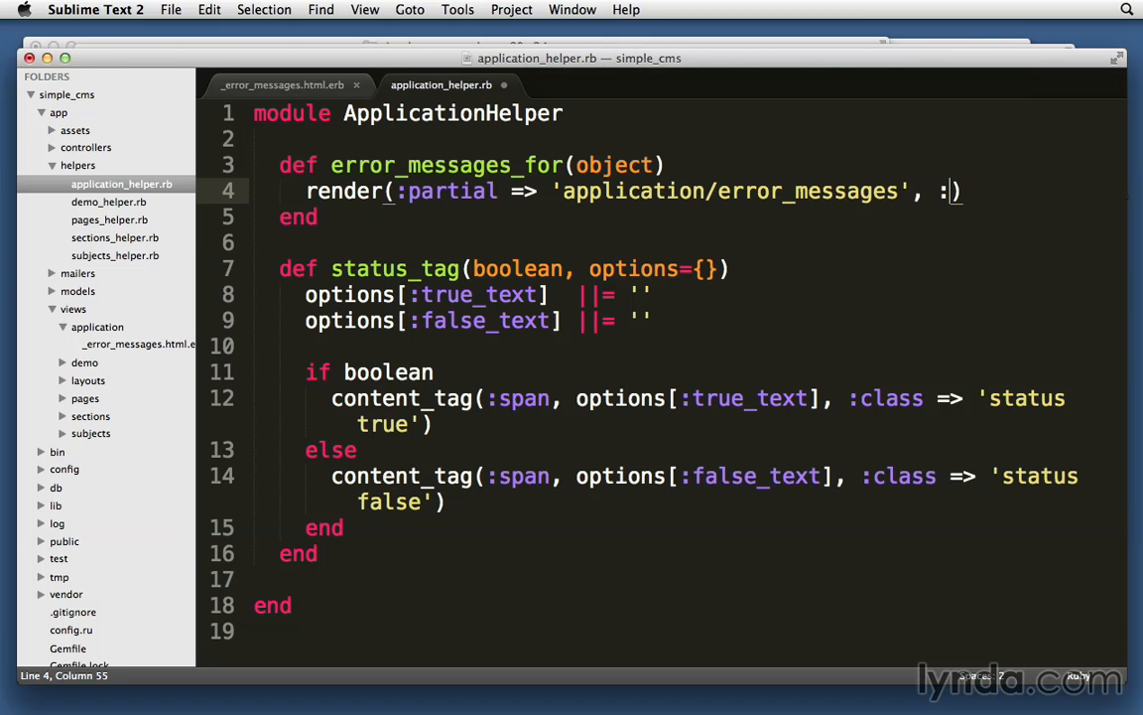
type(":locals => {:o")
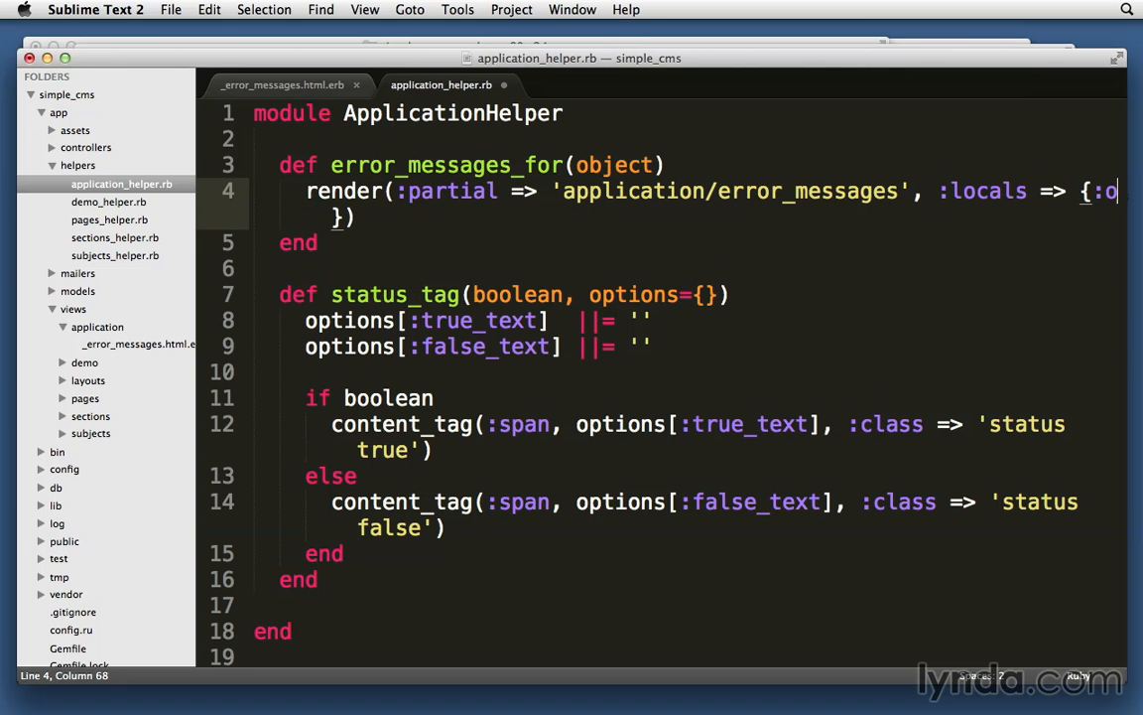
type("bject => object")
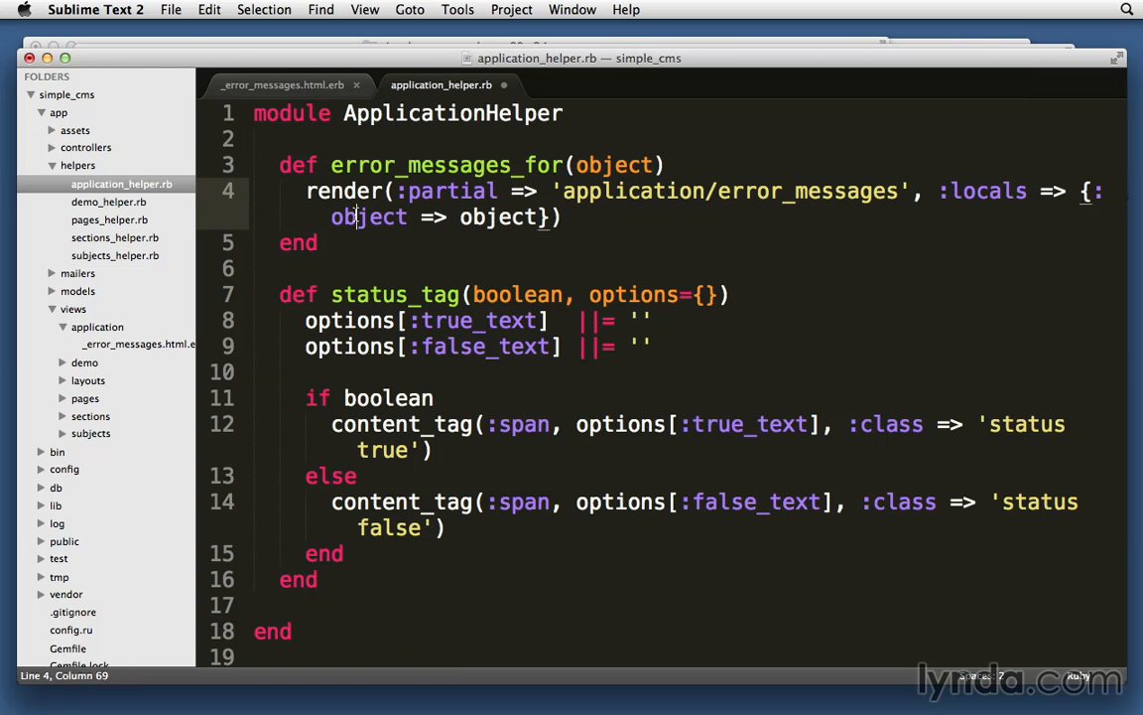
double_click(369, 216)
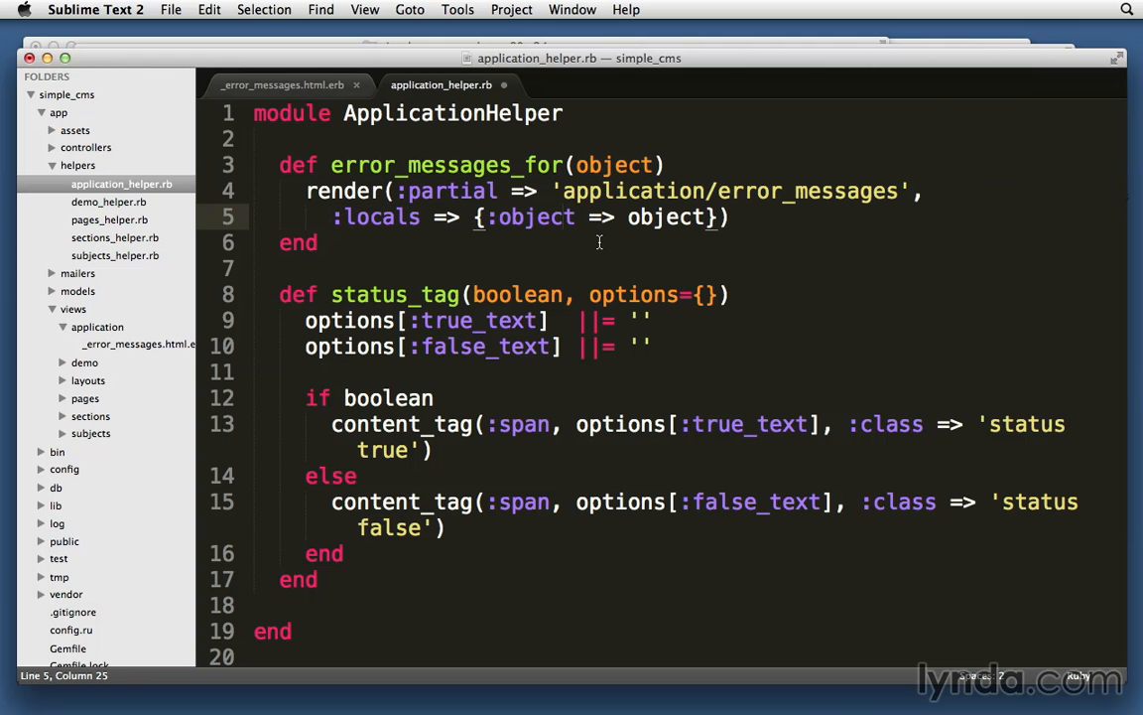
key("cmd+s")
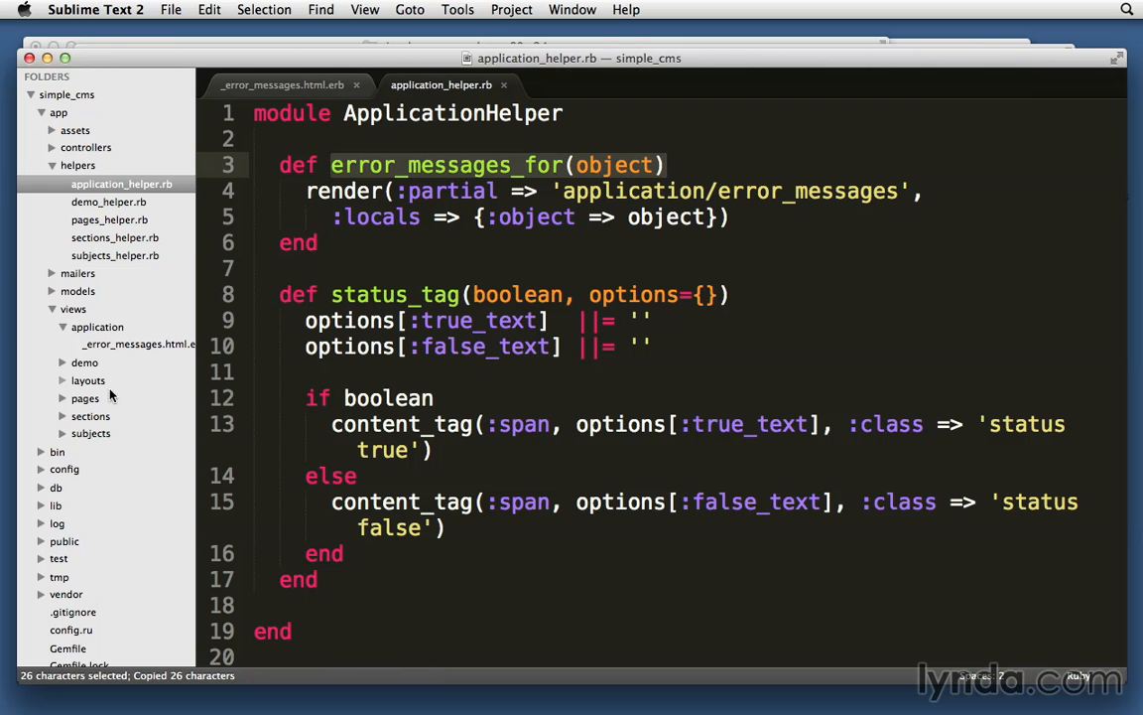
left_click(91, 432)
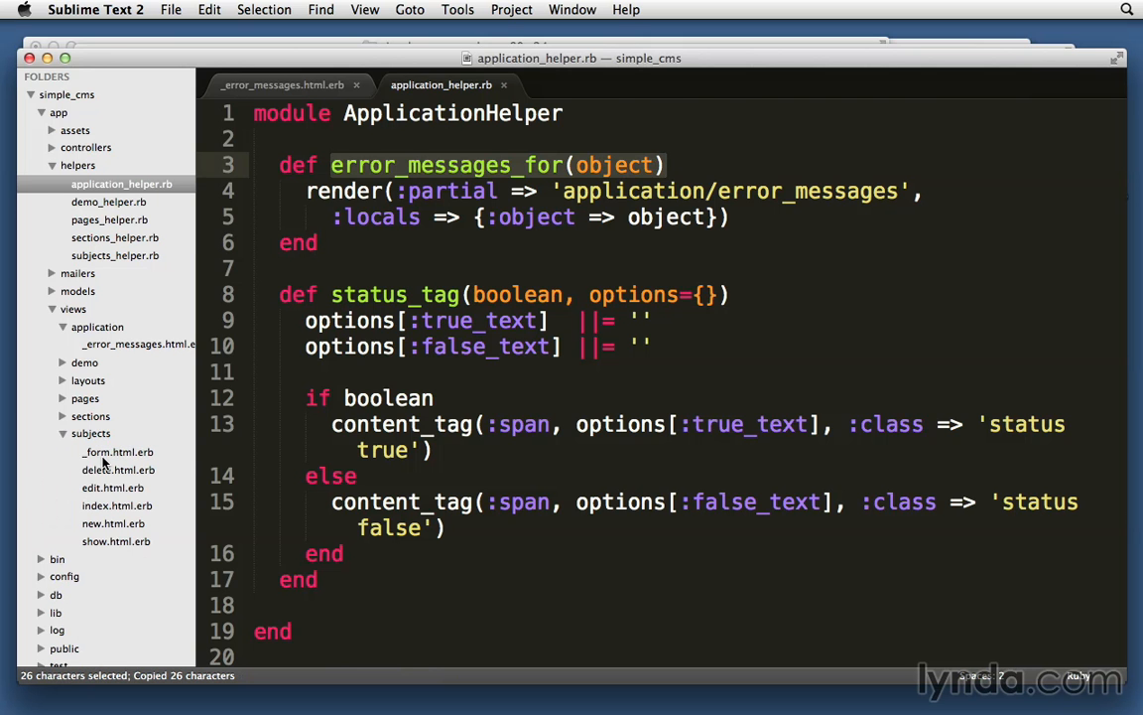
left_click(115, 453)
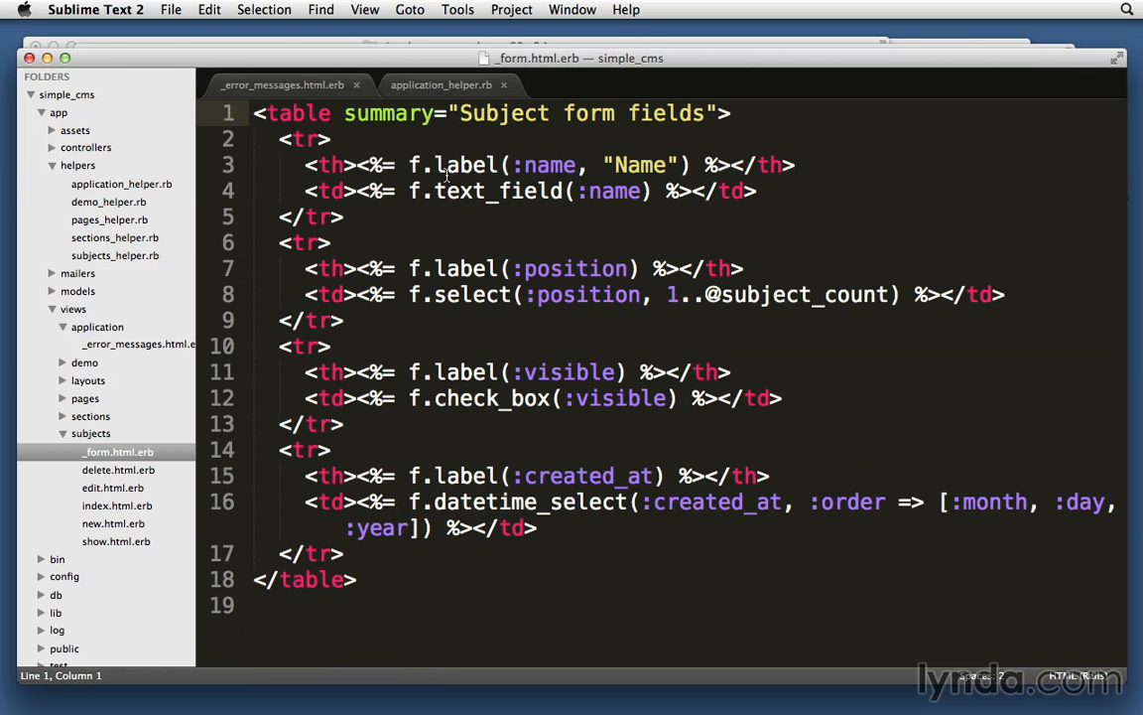
type("<%")
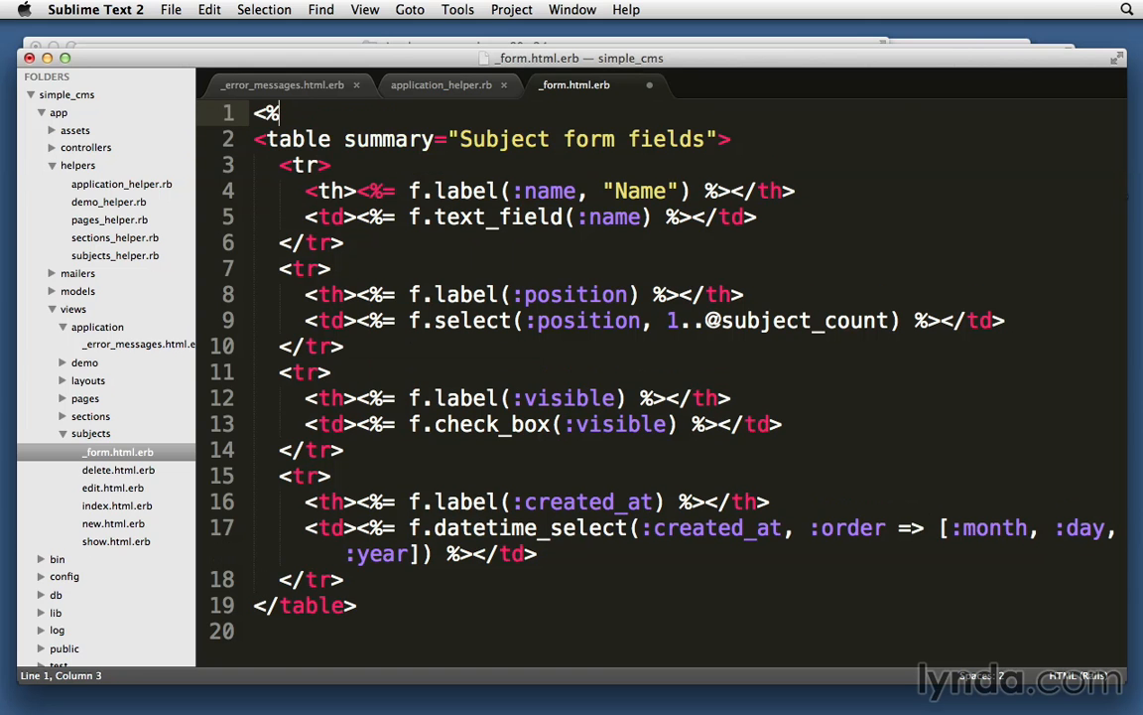
type("= error_messages_for(object) %>")
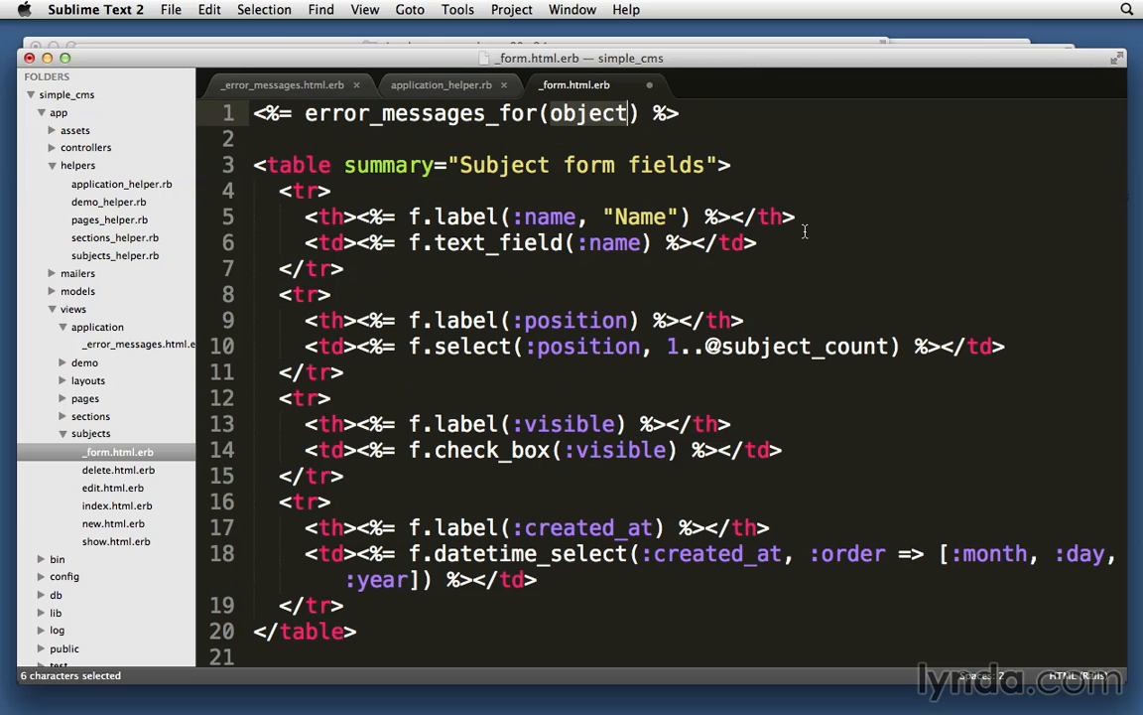
key("Delete")
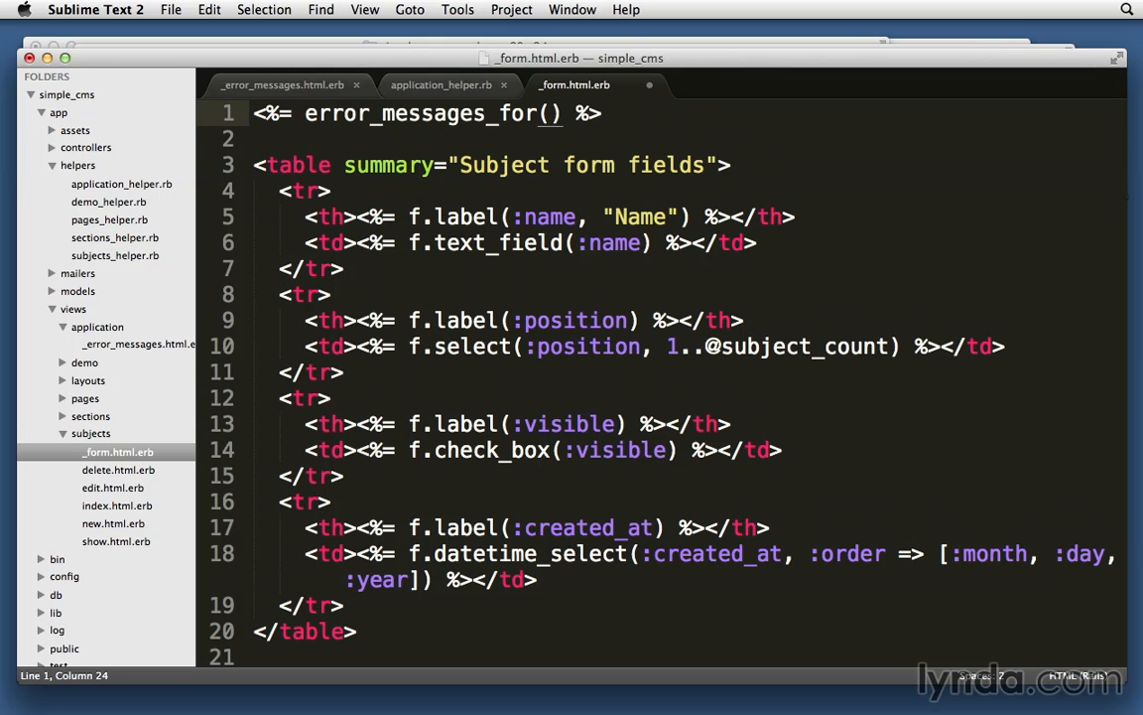
type("@subject")
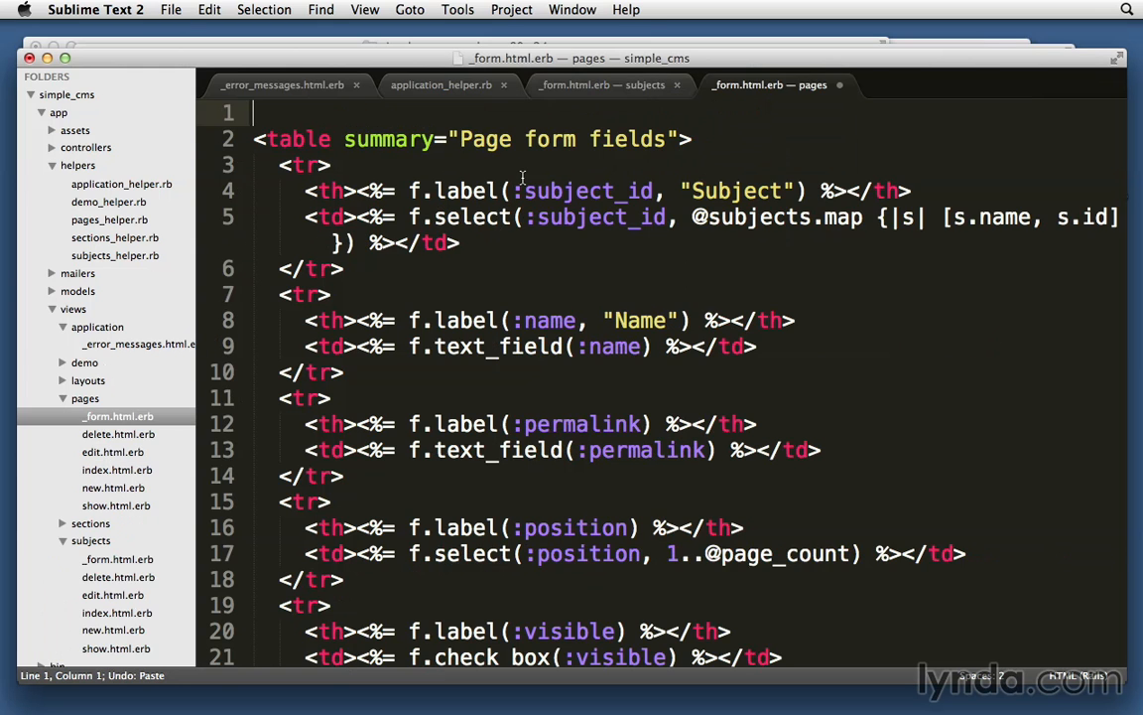
type("<%= error_messages_for(object) %>")
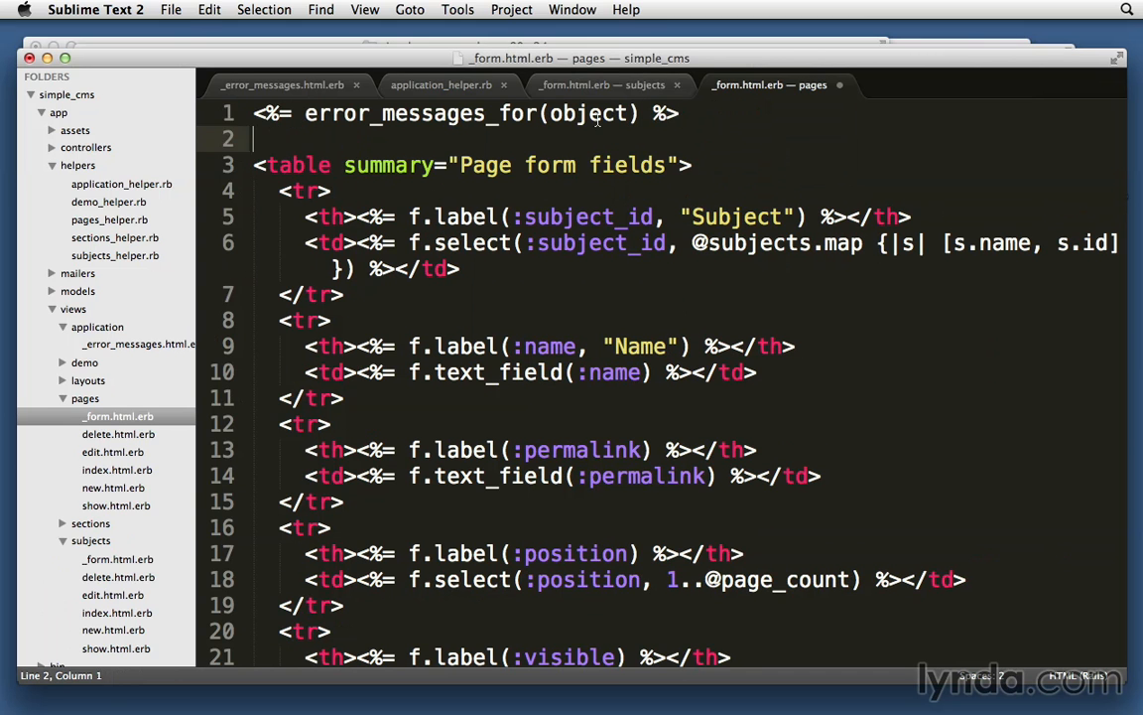
type("@page")
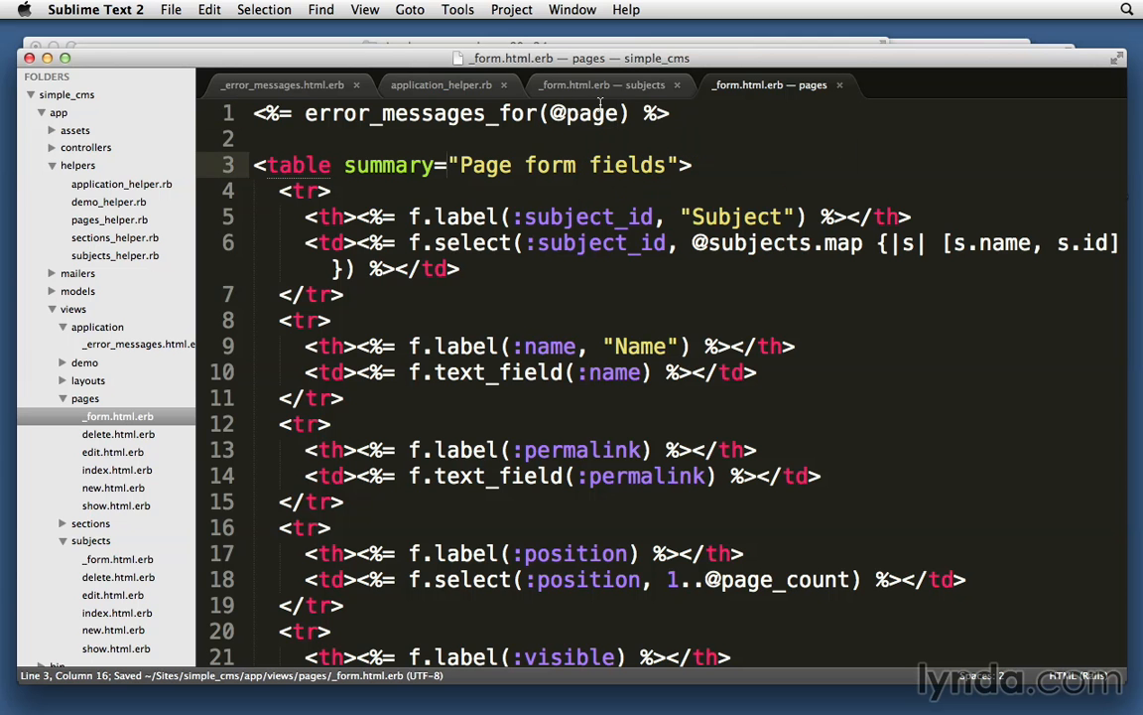
mouse_move(73, 506)
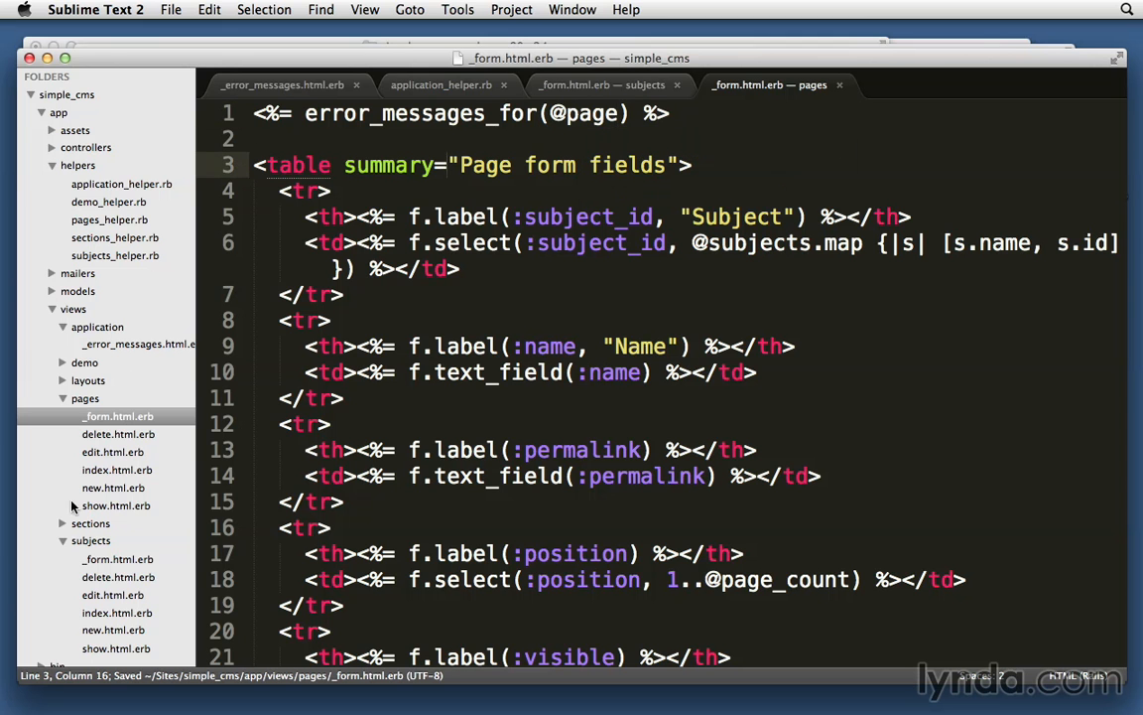
left_click(117, 540)
type("<%=")
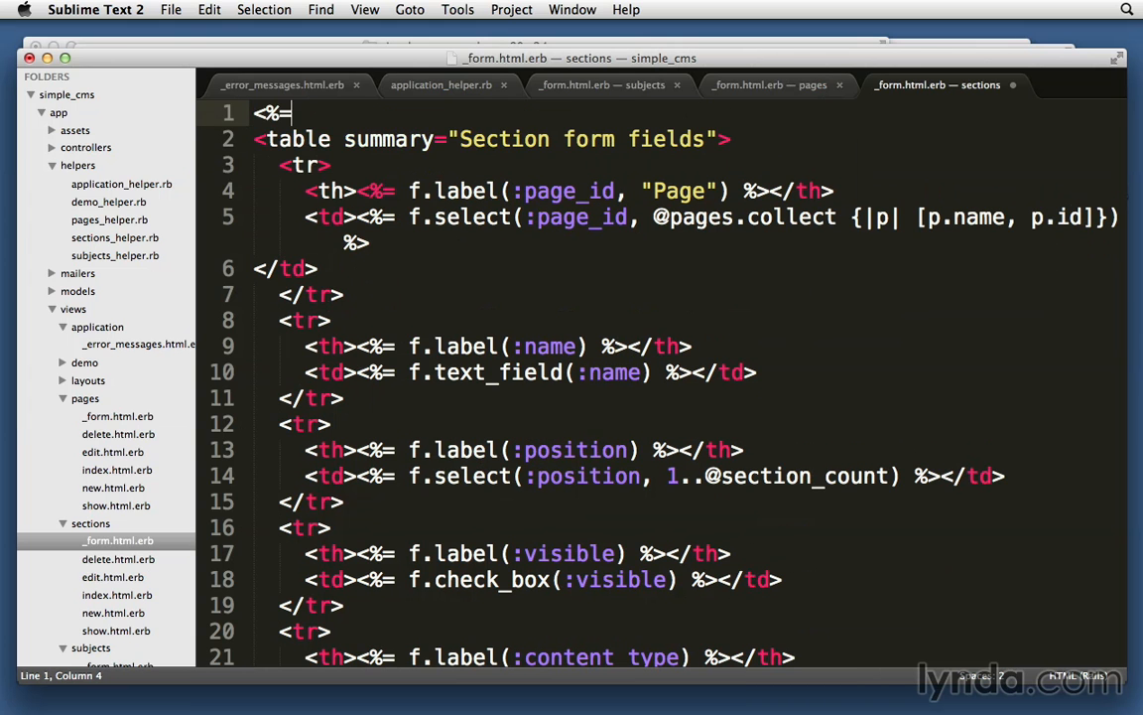
type("error_messages_for(object) %>")
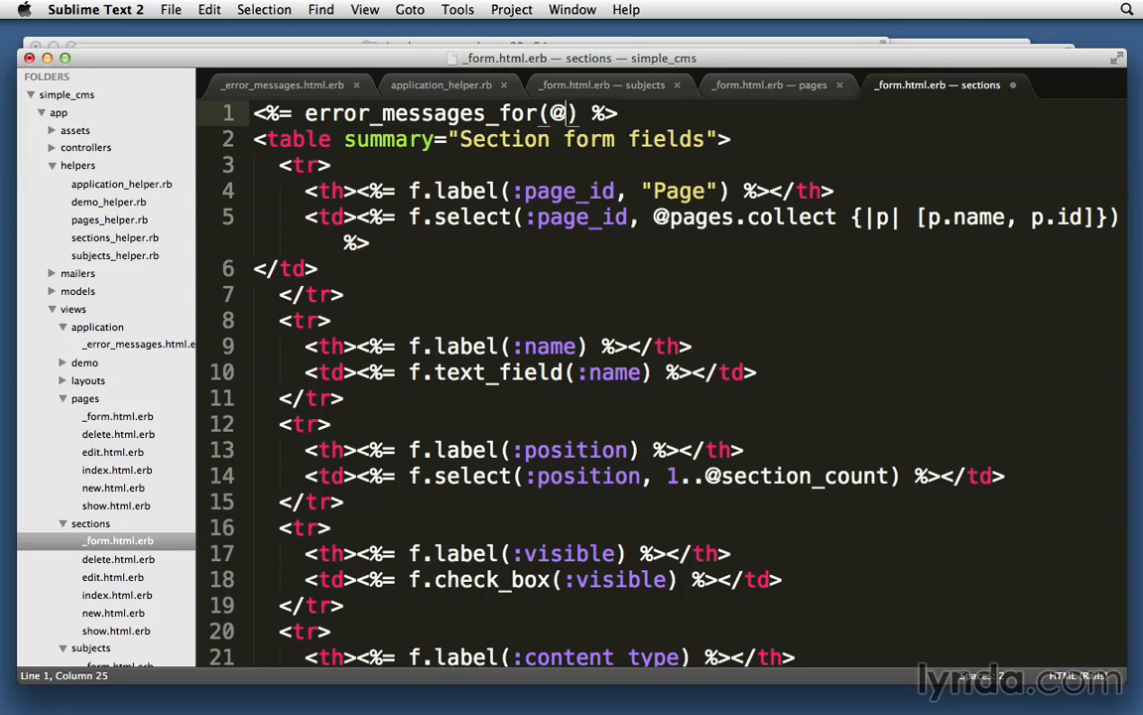
type("section")
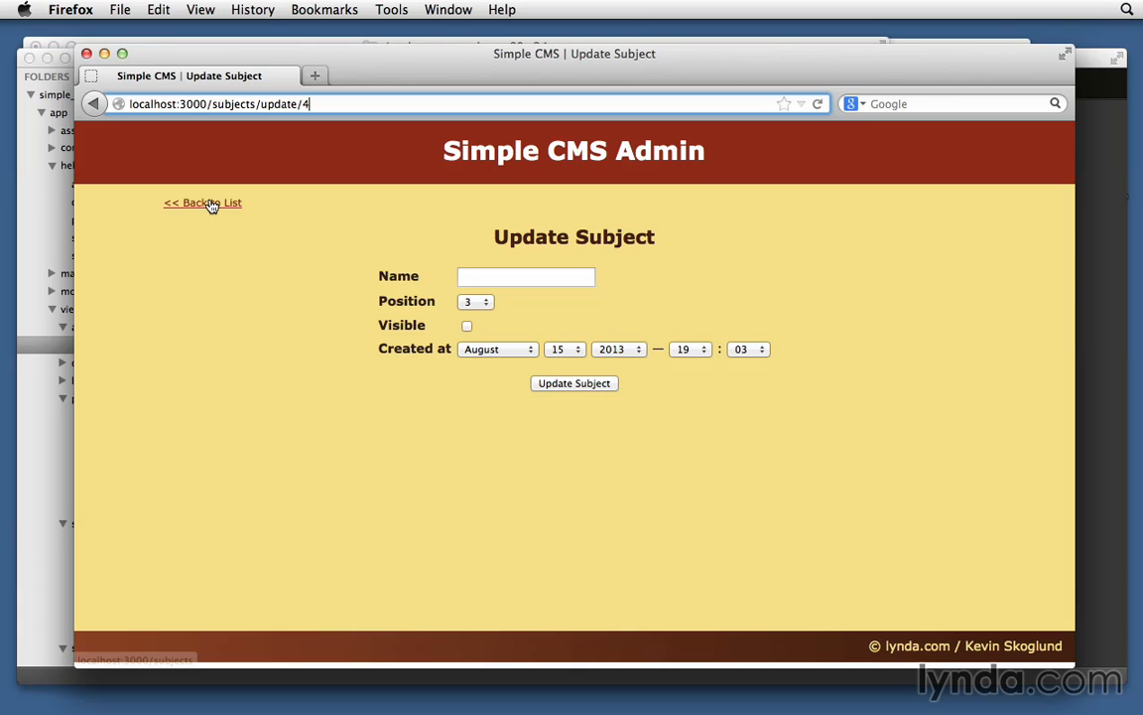
Edit Third Subject, submit it with an empty name to get the 'Name can't be blank' box, then view its source
left_click(203, 203)
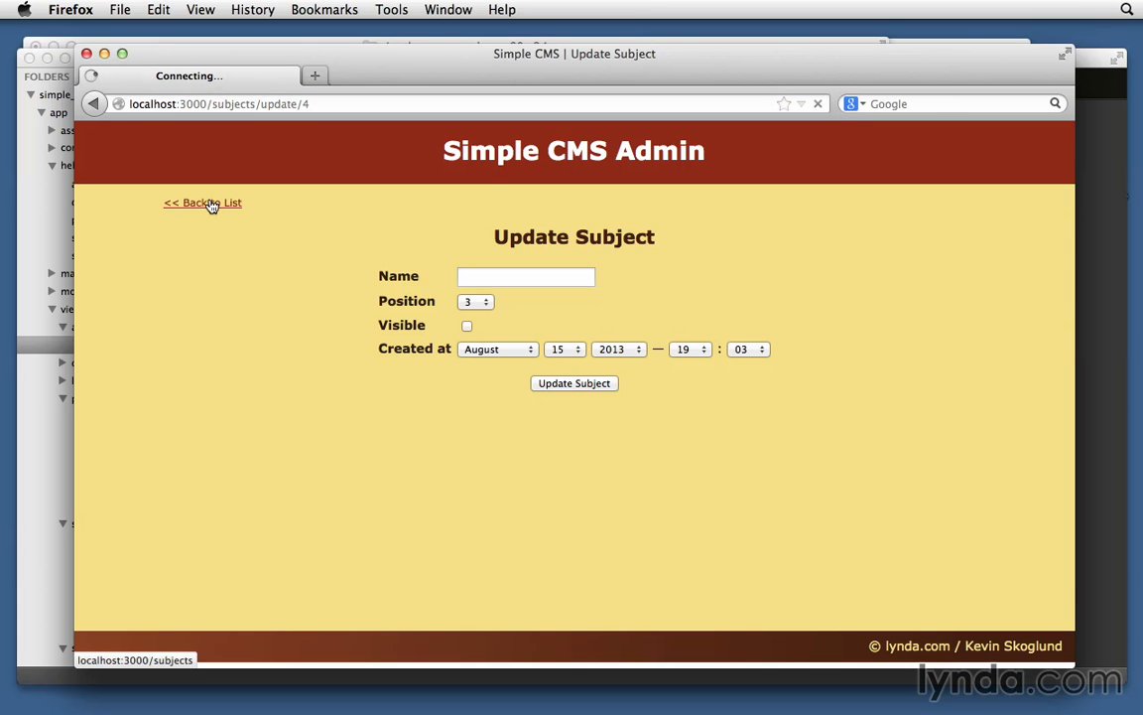
left_click(203, 203)
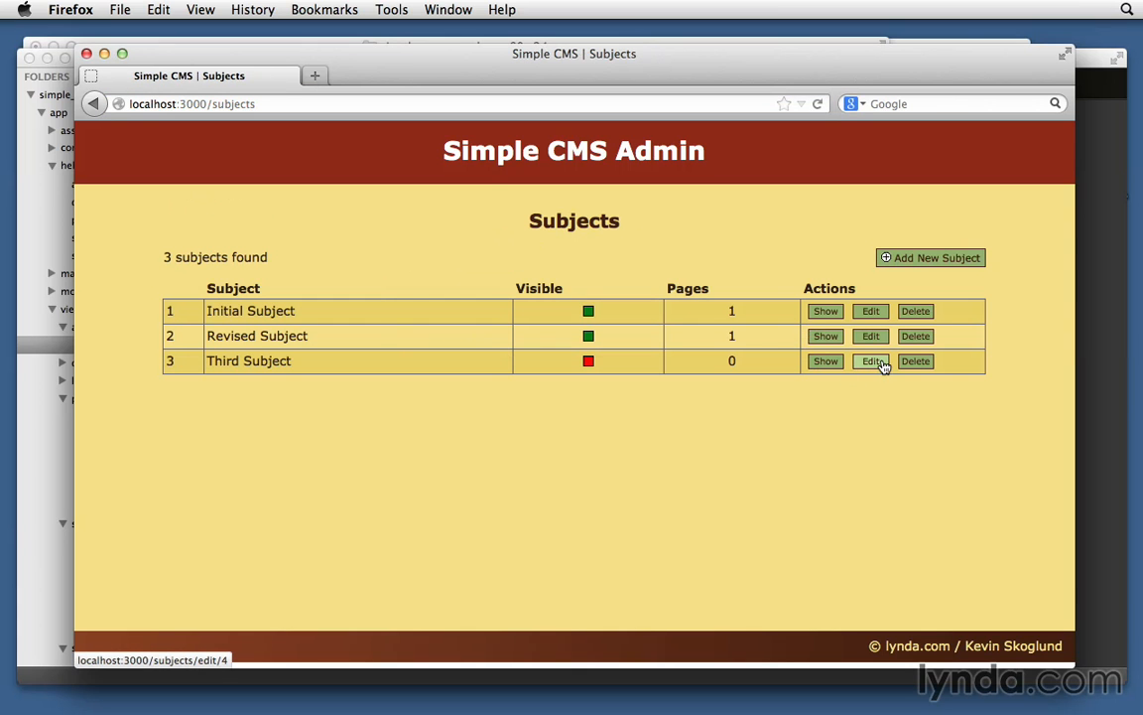
left_click(869, 361)
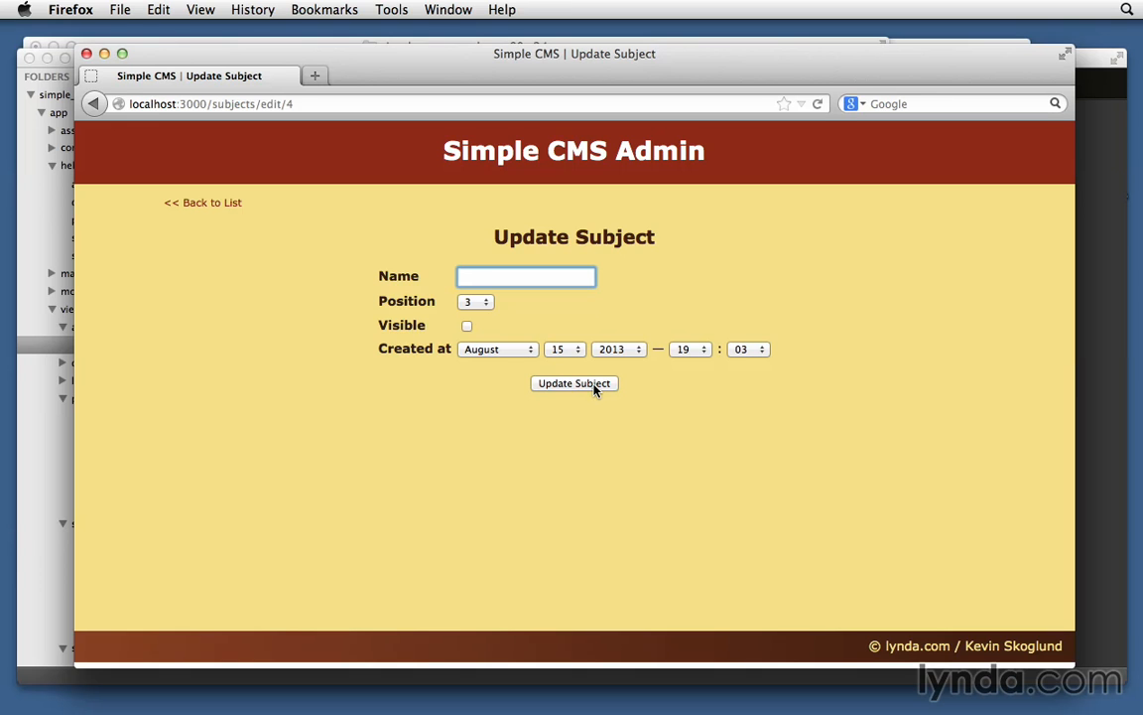
left_click(574, 383)
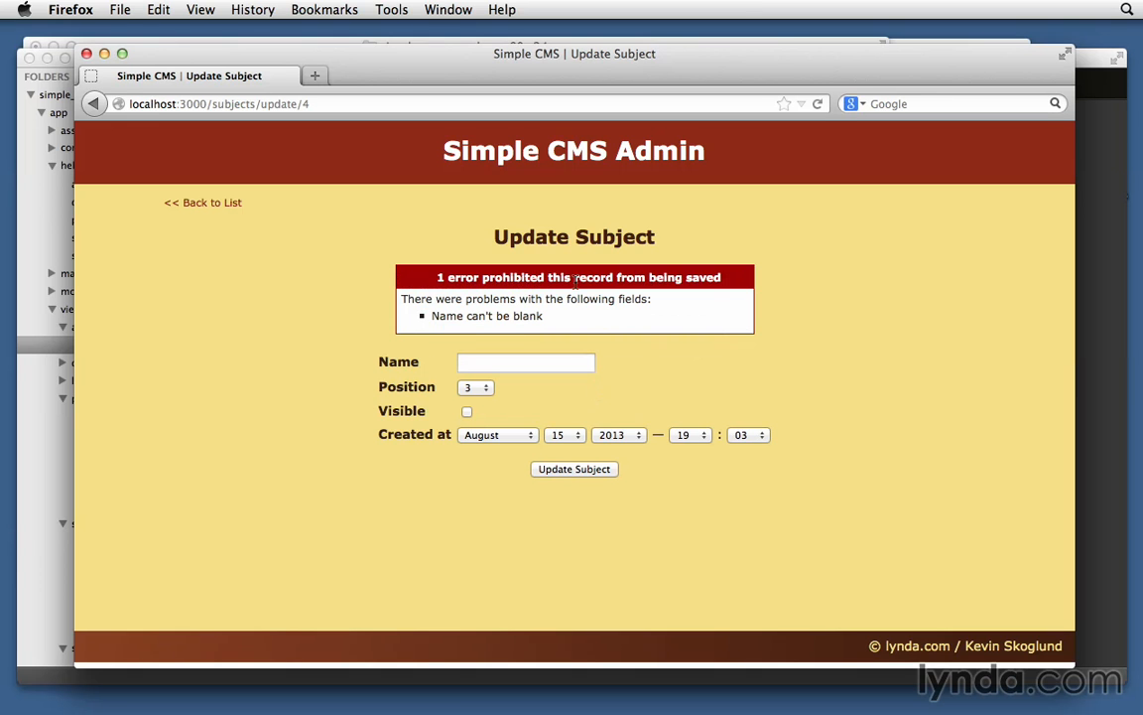
mouse_move(647, 298)
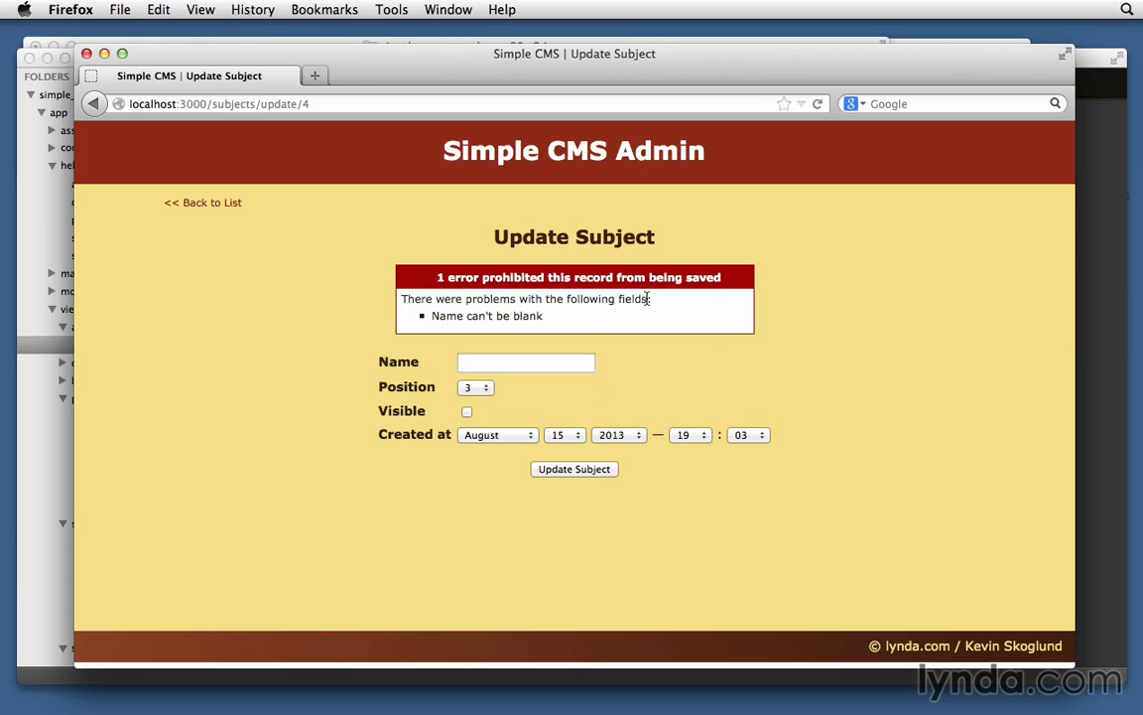
mouse_move(587, 322)
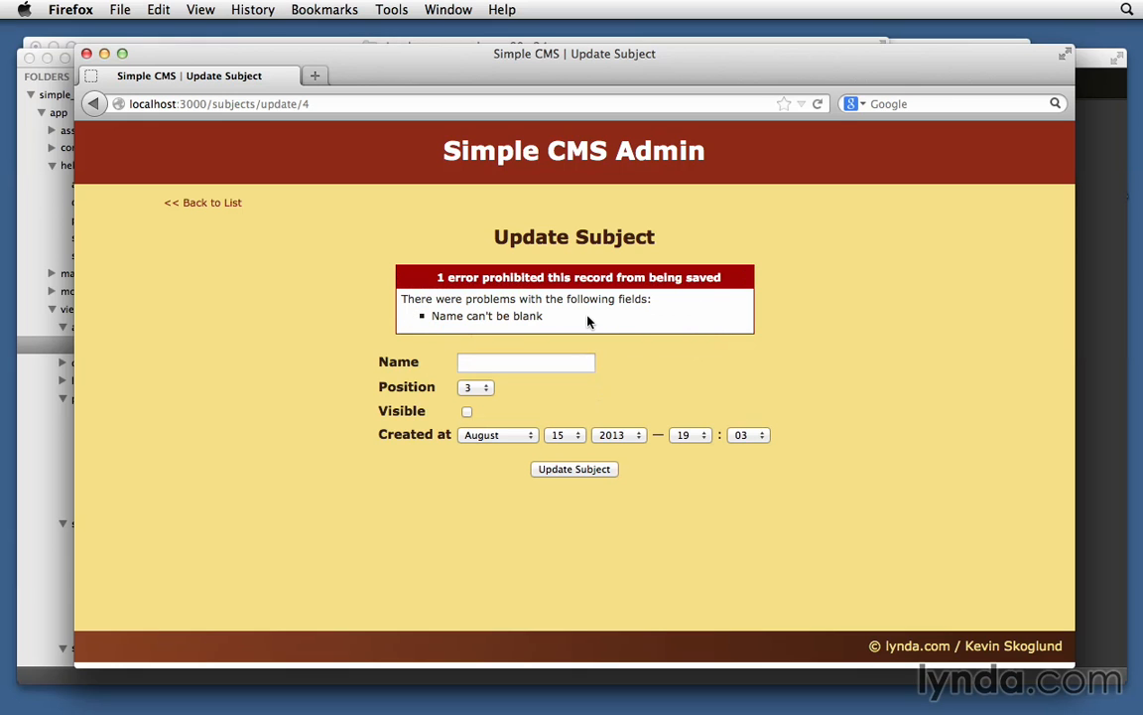
mouse_move(603, 433)
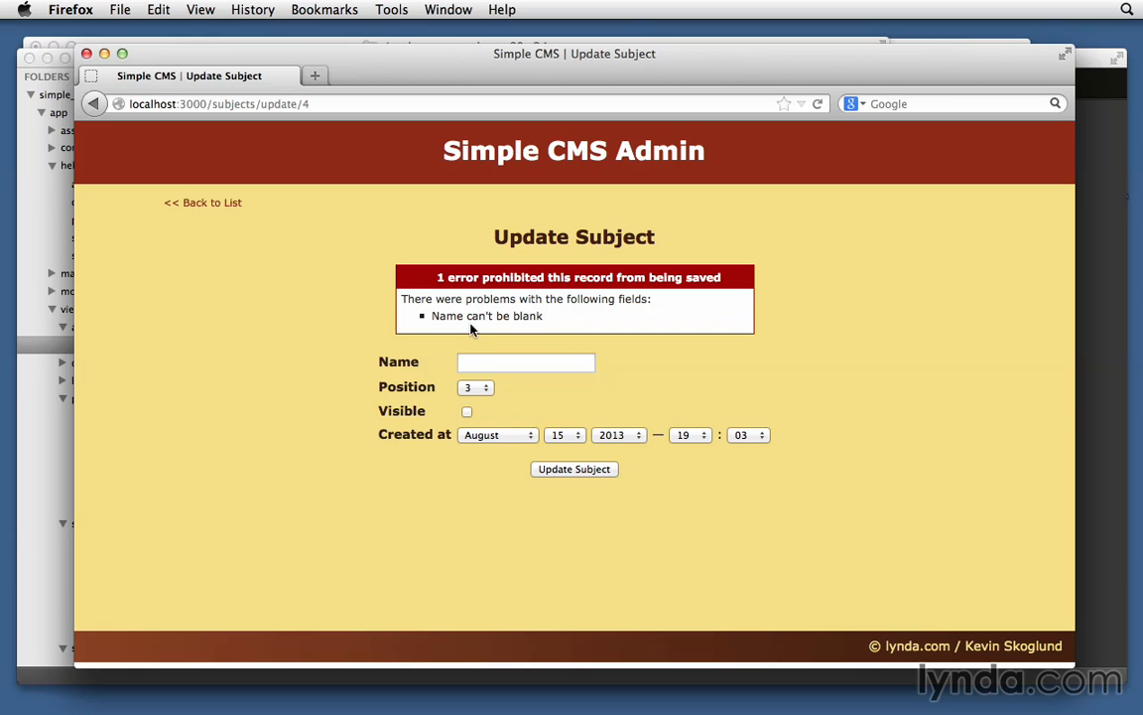
mouse_move(460, 502)
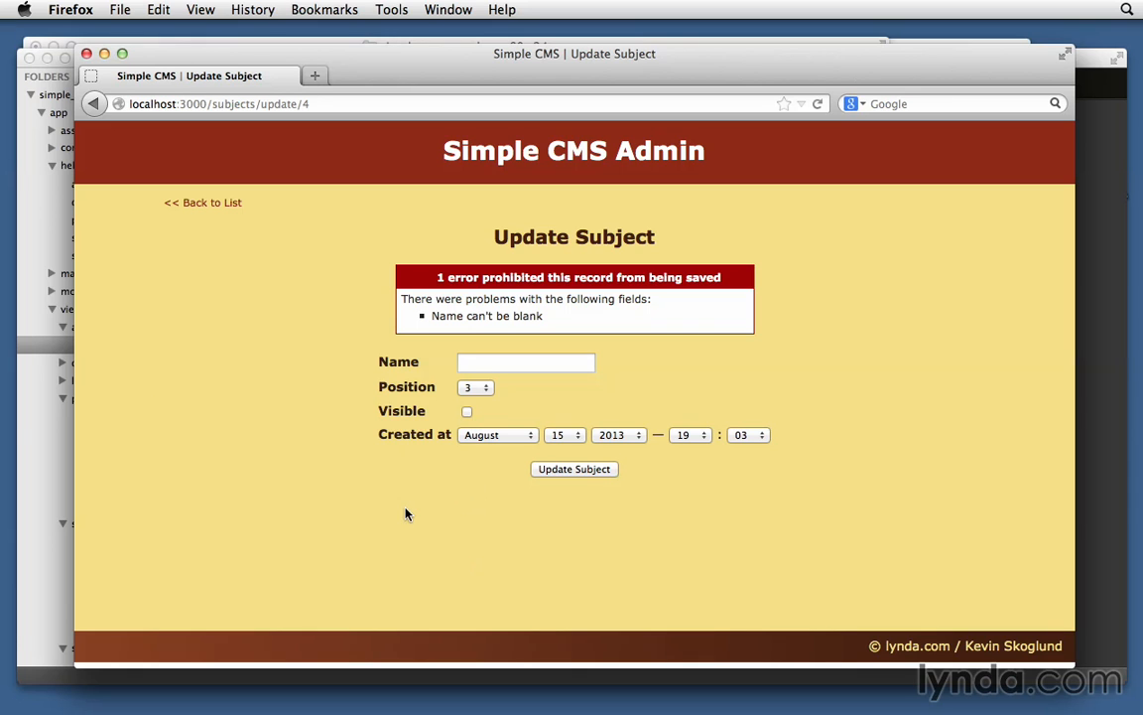
mouse_move(514, 516)
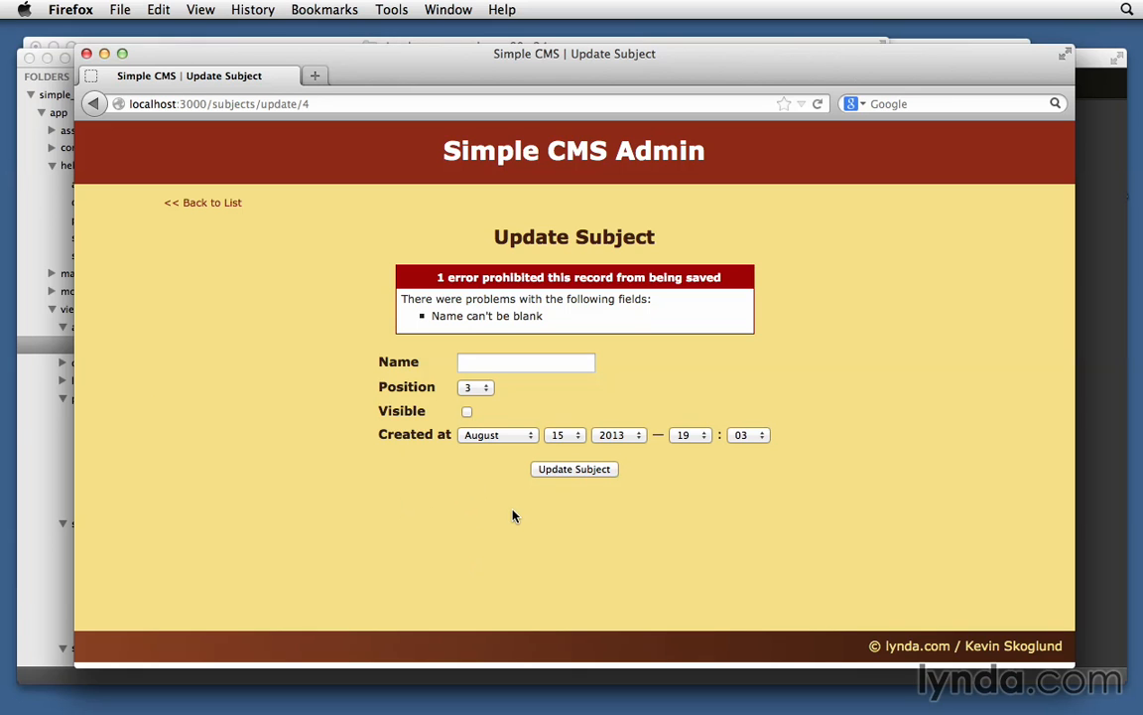
left_click(392, 7)
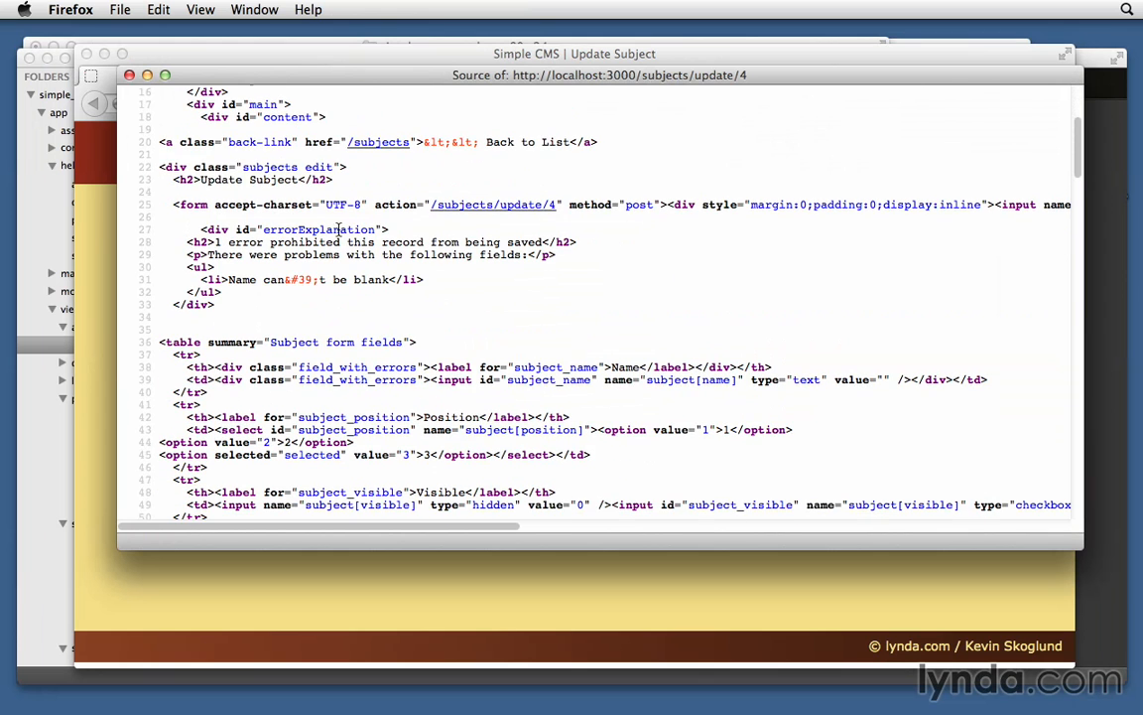
In the page source, select the field_with_errors divs wrapping the Name label and the Name input
scroll("down", 3)
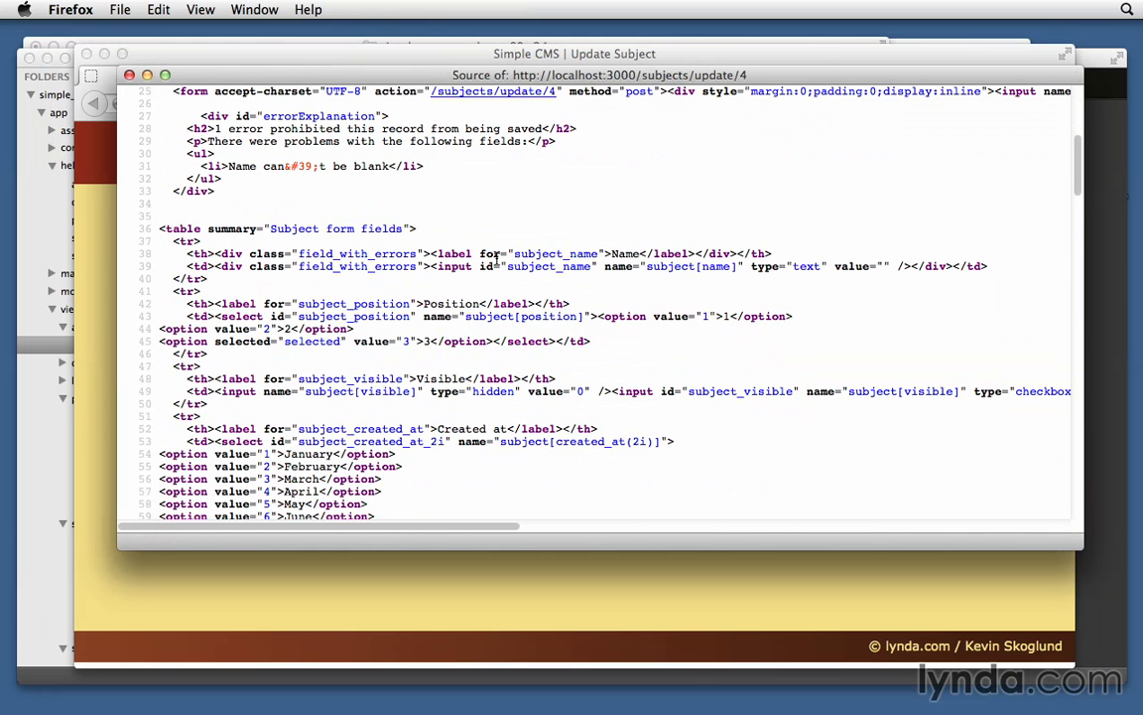
double_click(455, 254)
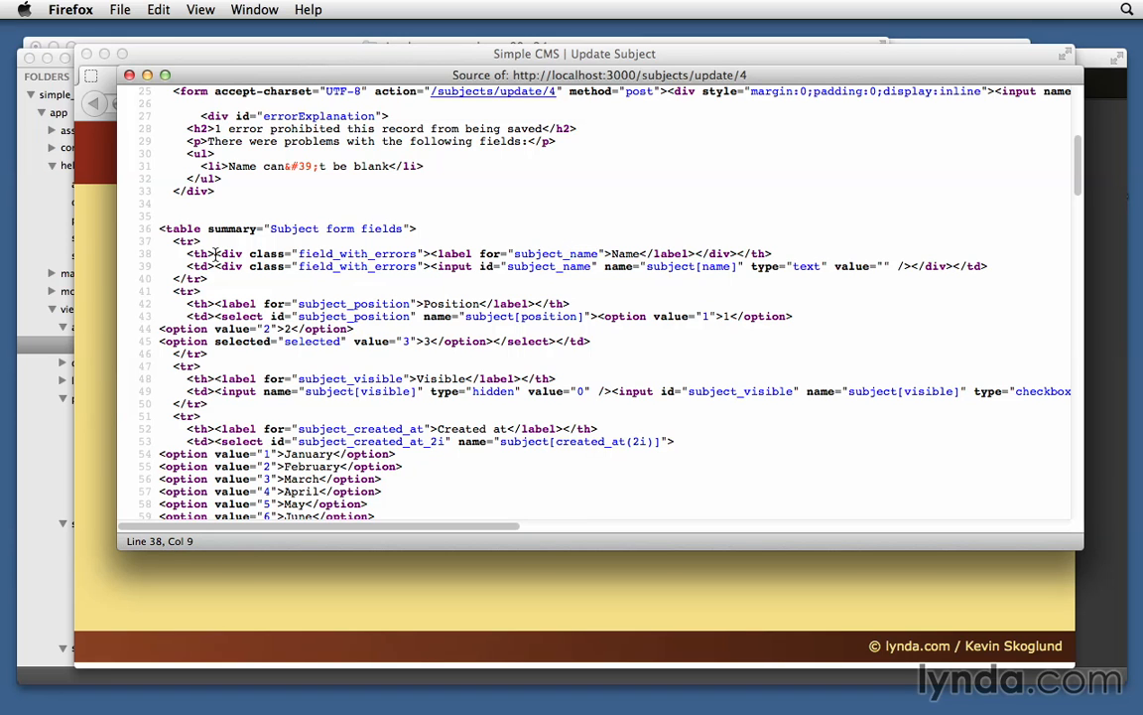
left_click_drag(214, 254, 429, 255)
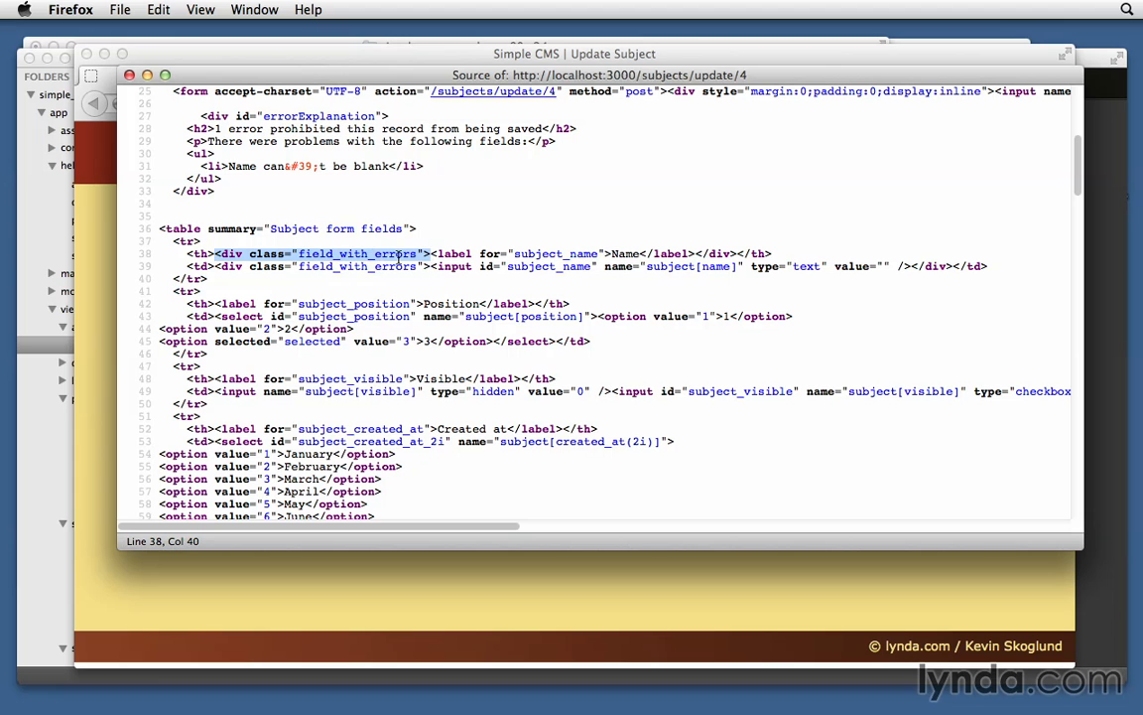
left_click(538, 266)
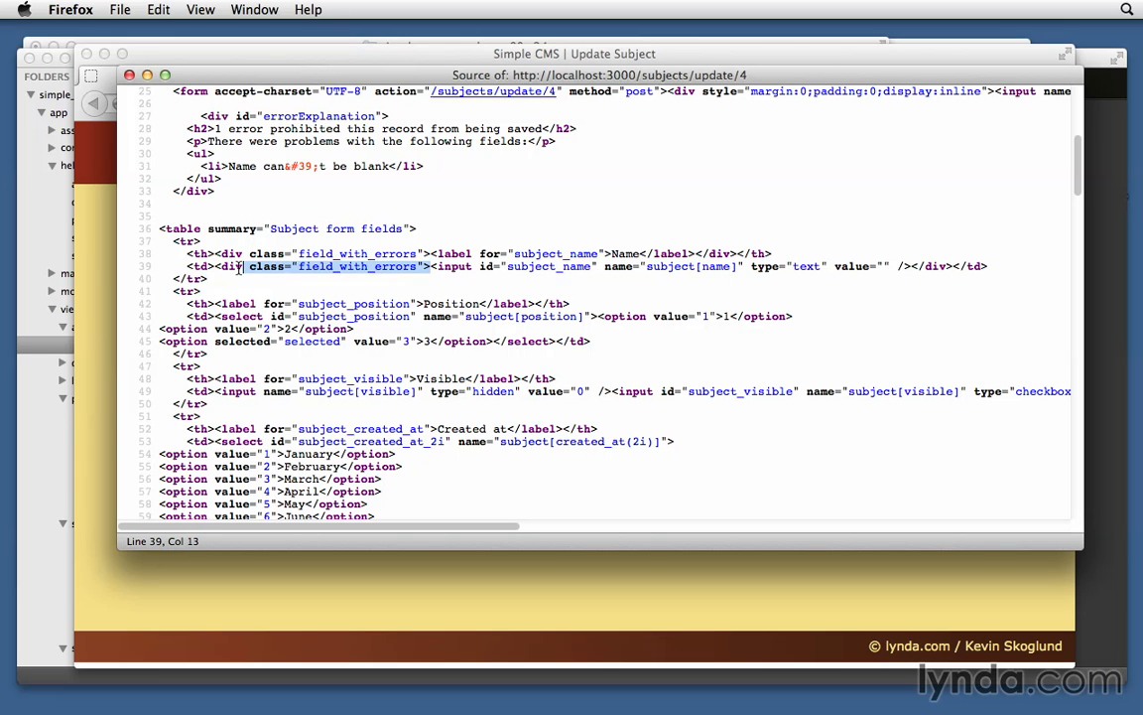
left_click(227, 266)
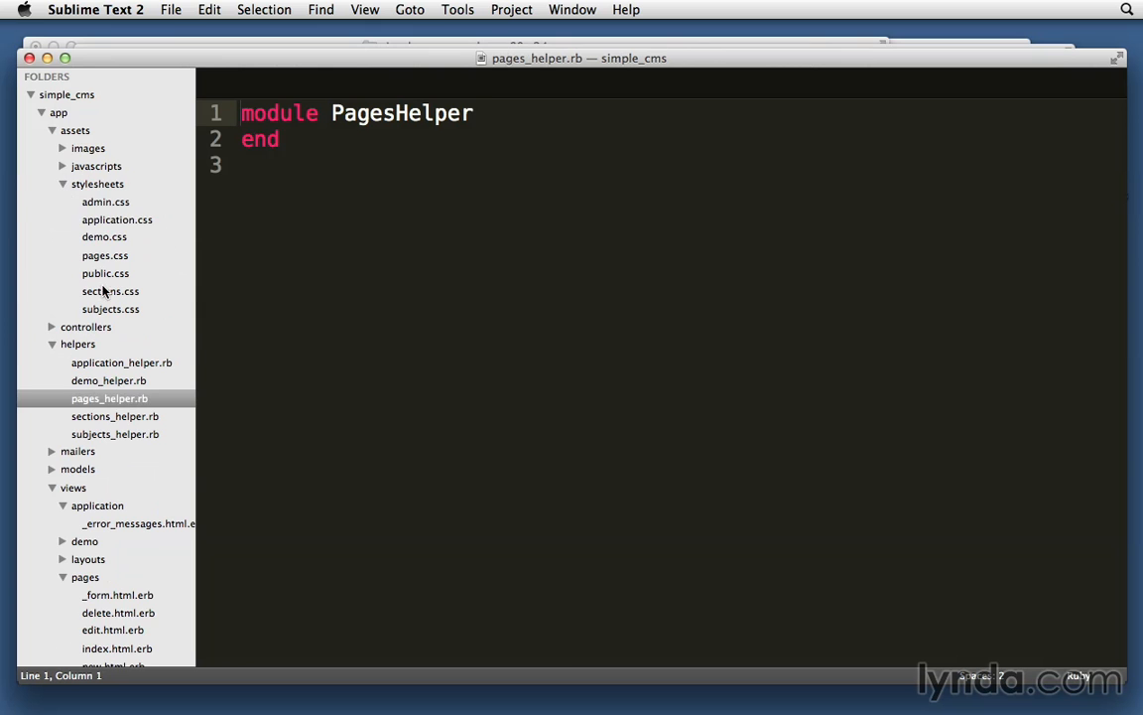
In admin.css, rename every fieldWithErrors selector to field_with_errors
left_click(105, 202)
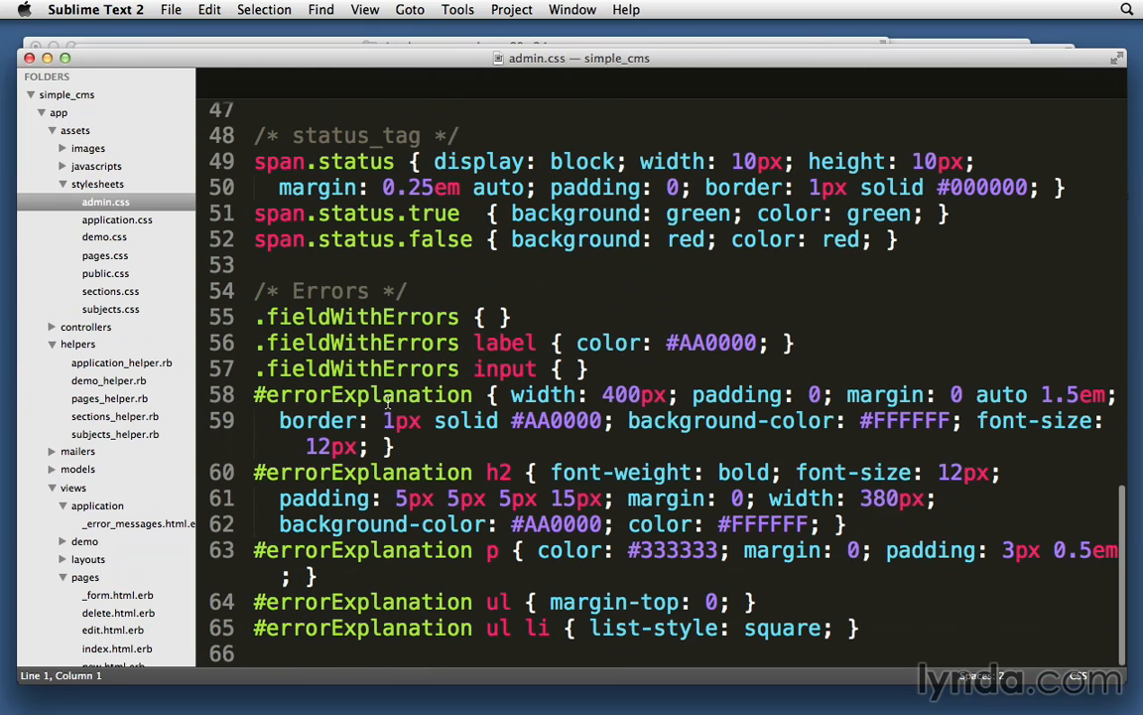
double_click(330, 289)
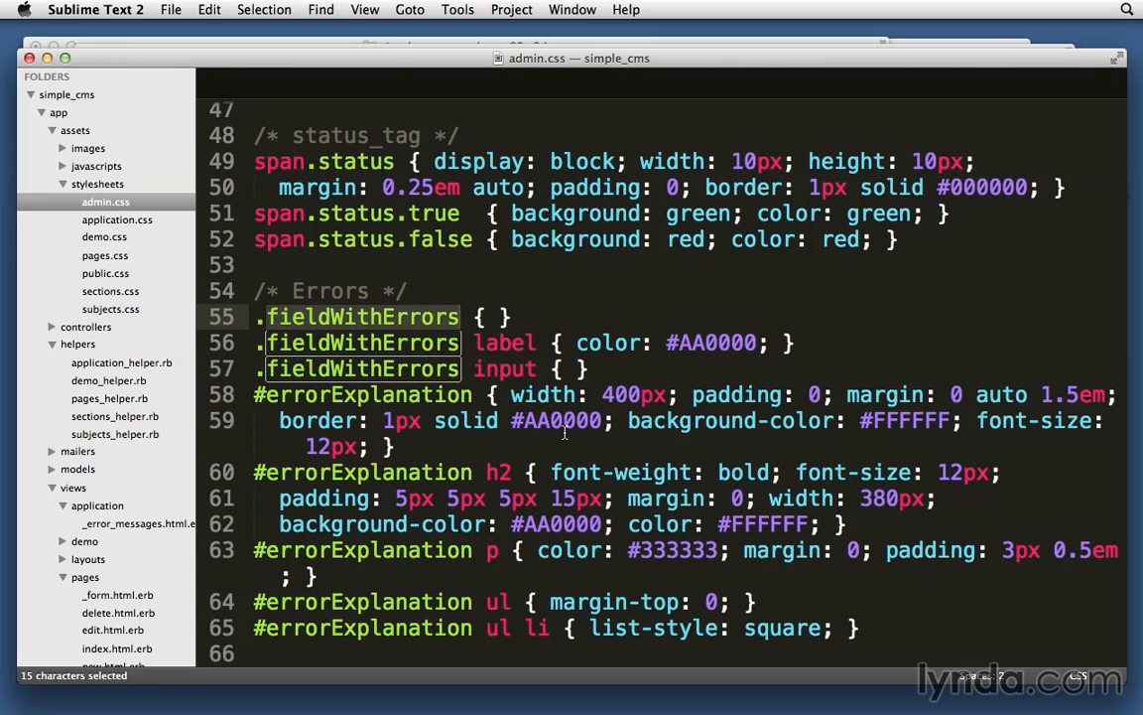
left_click(342, 318)
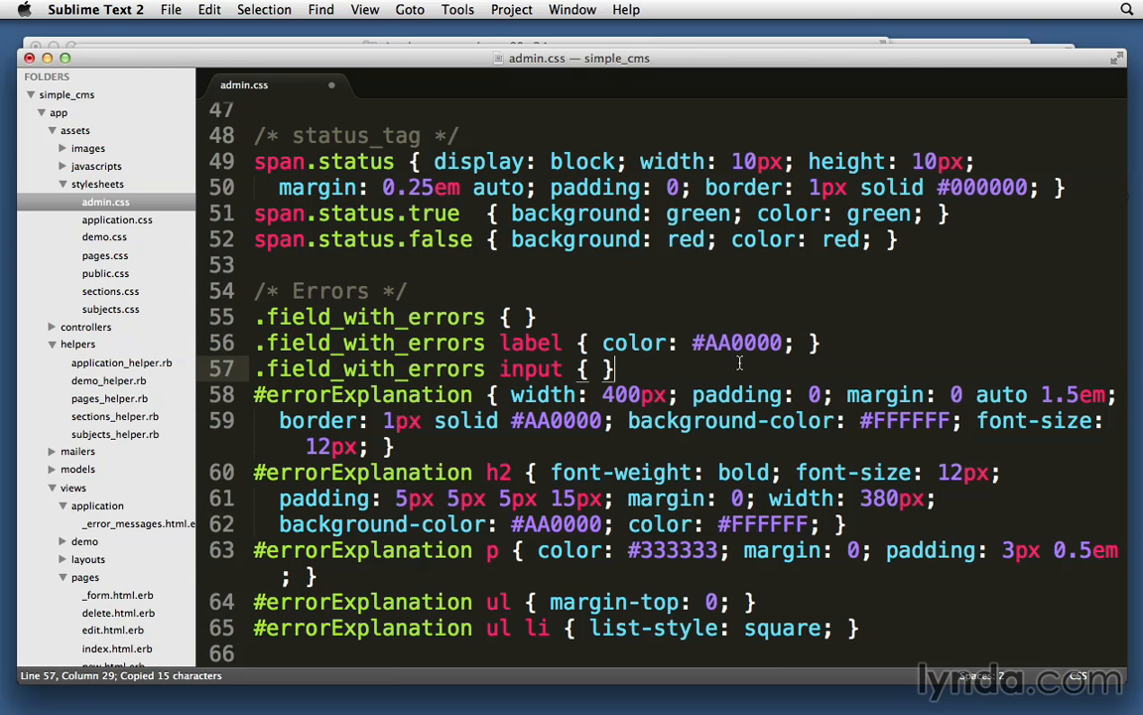
Give error inputs border: 1px solid #AA0000, reusing the dark red colour value
double_click(737, 341)
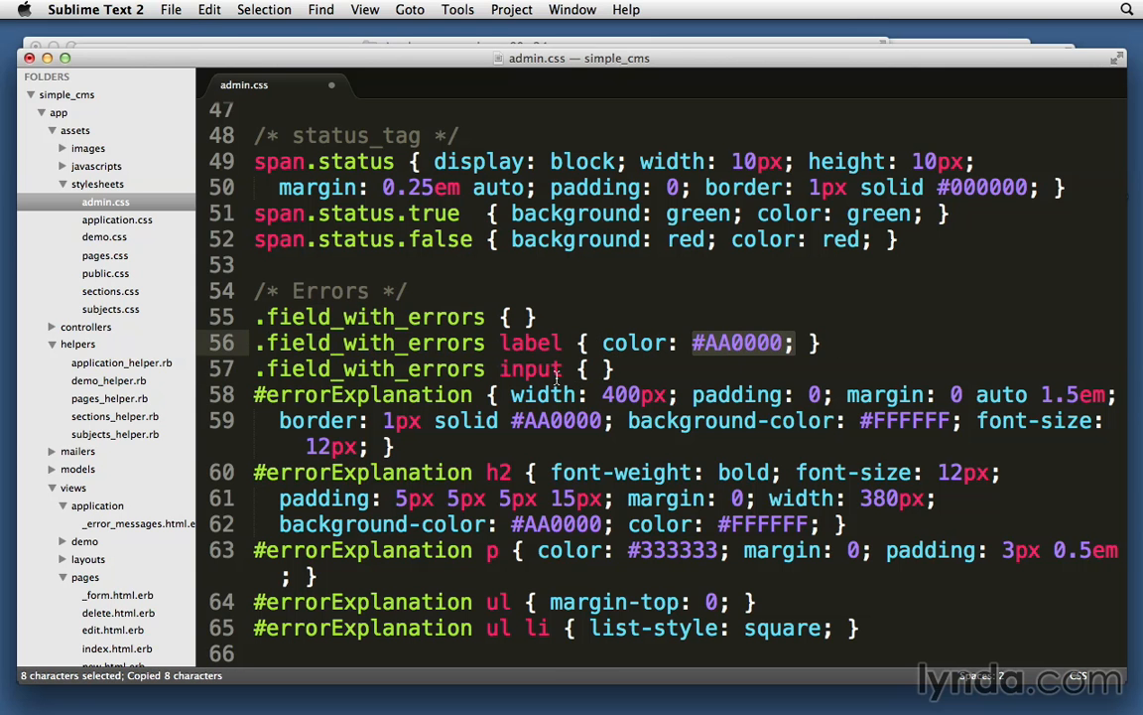
type("border: 1px;")
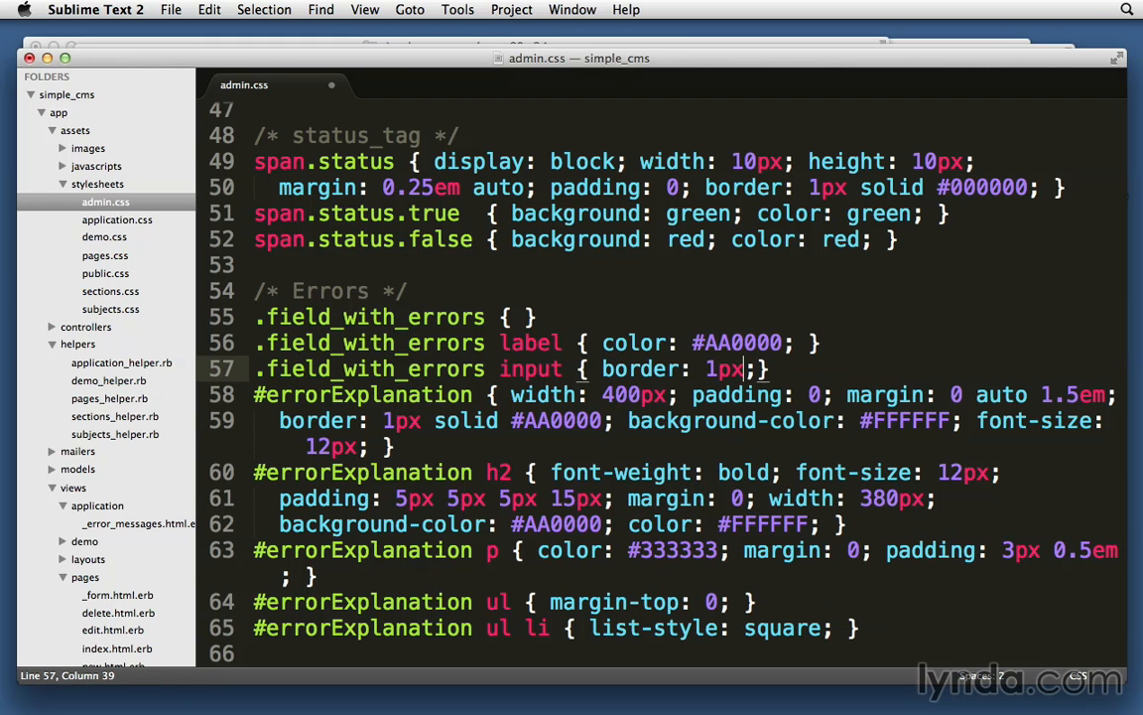
type("solid #AA0000")
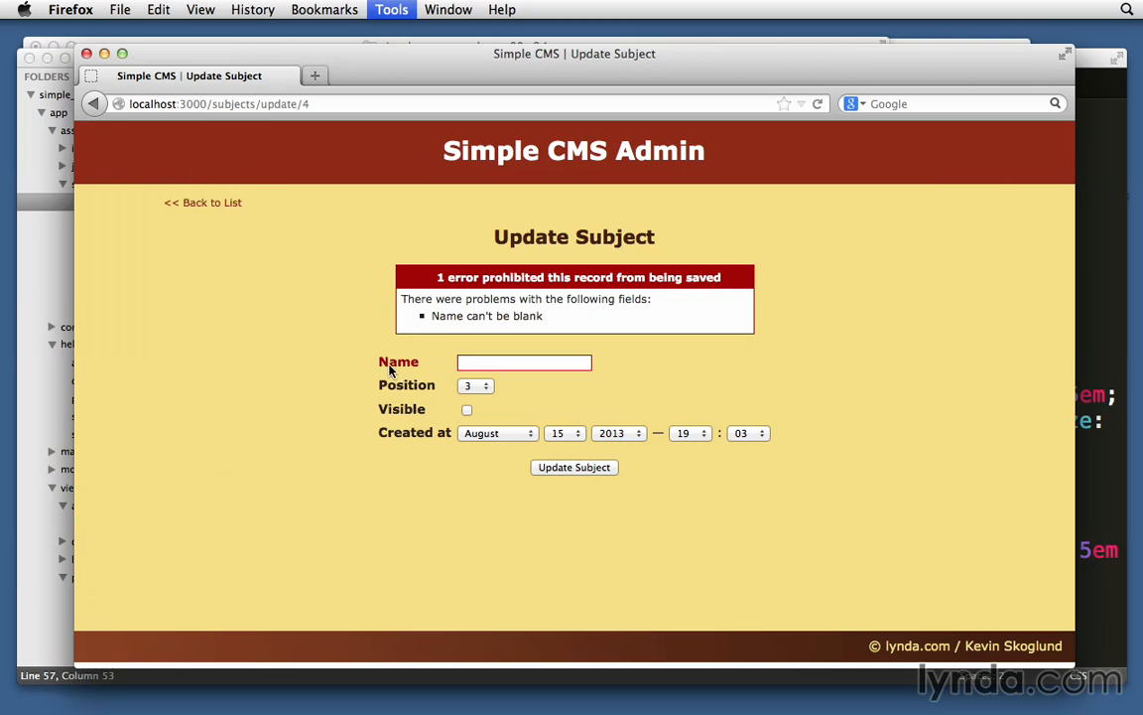
mouse_move(448, 362)
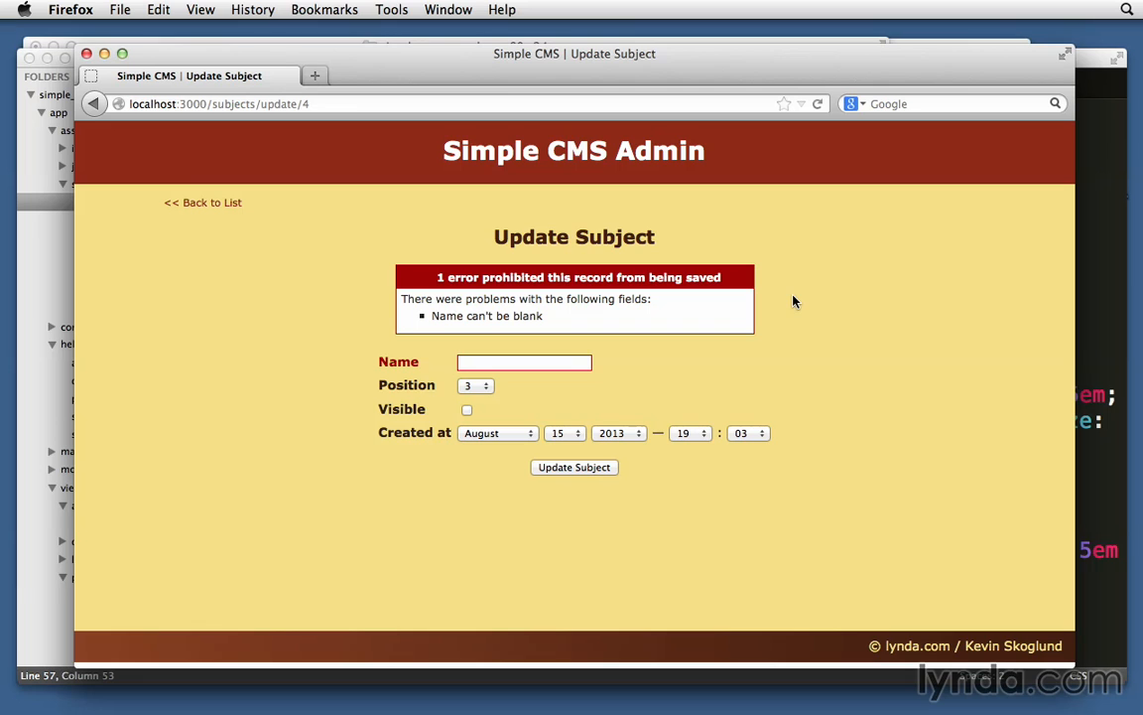
mouse_move(387, 371)
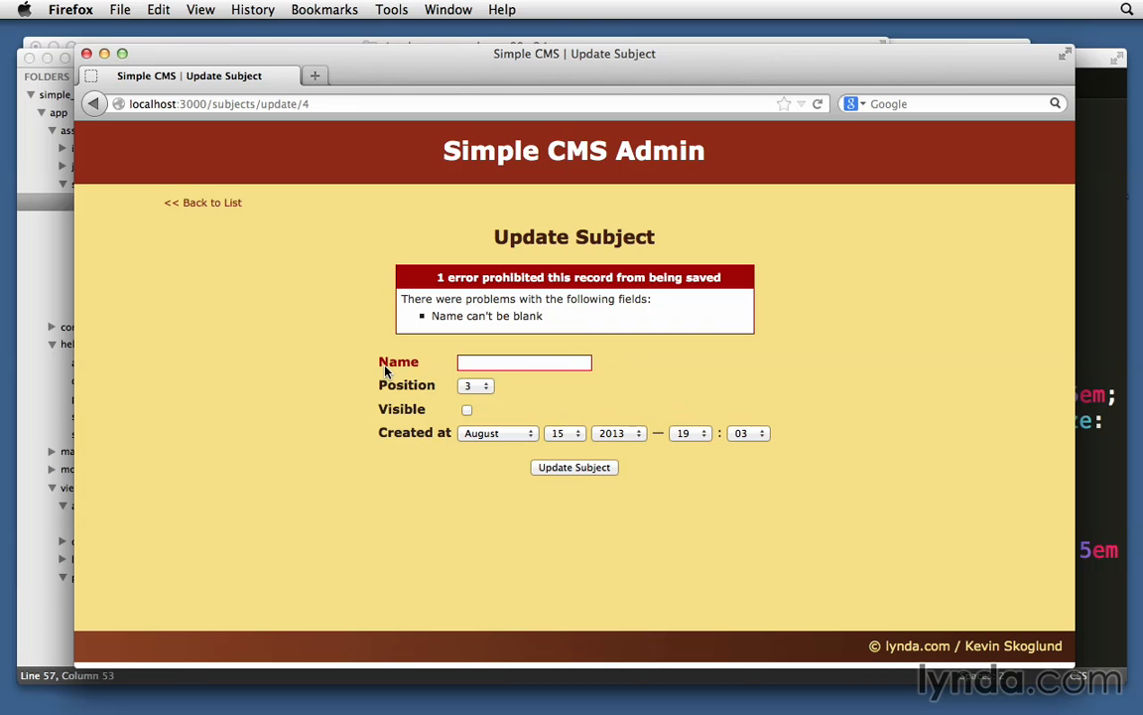
mouse_move(782, 362)
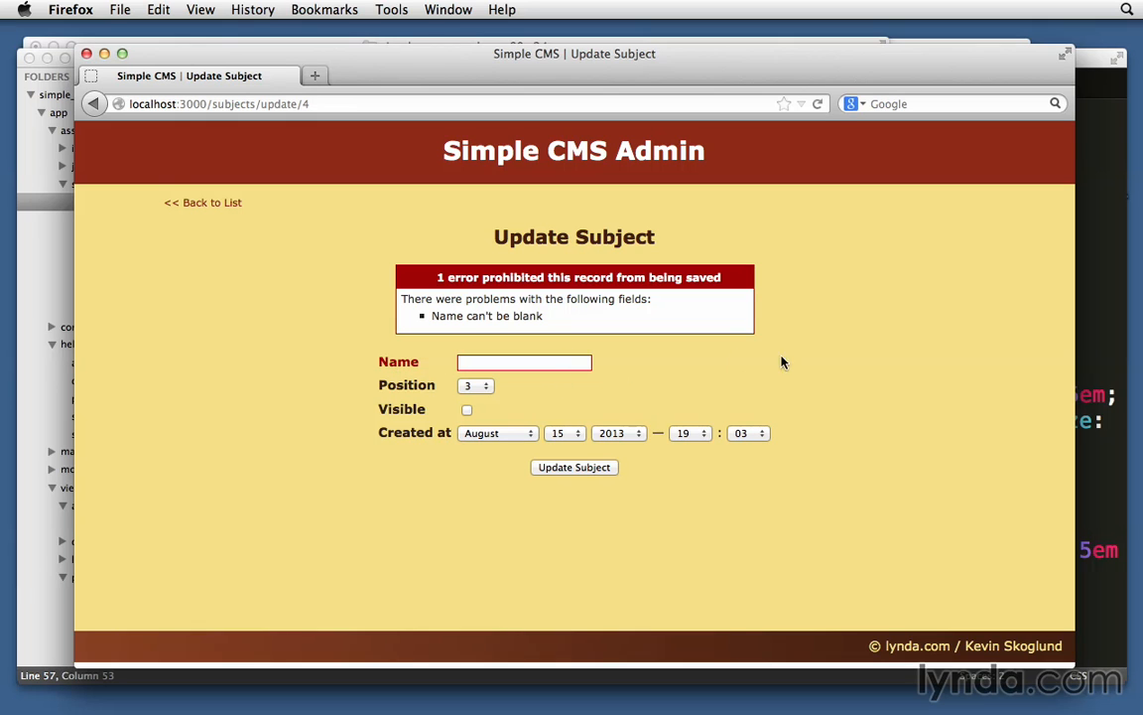
mouse_move(804, 357)
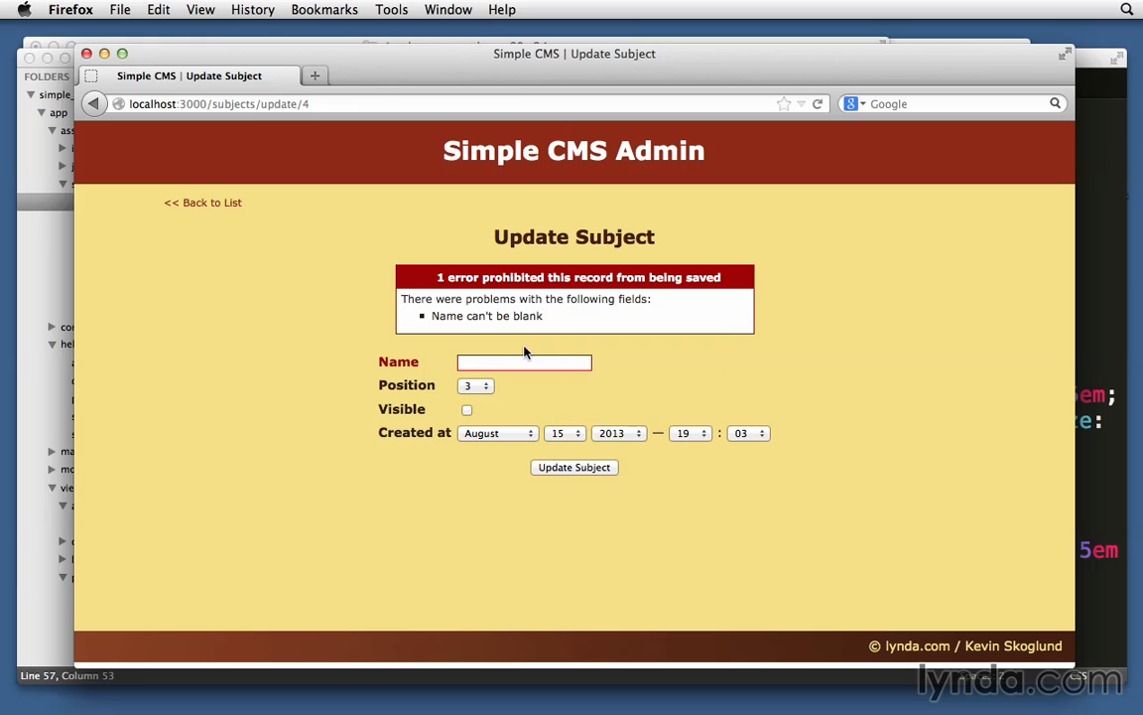
mouse_move(586, 352)
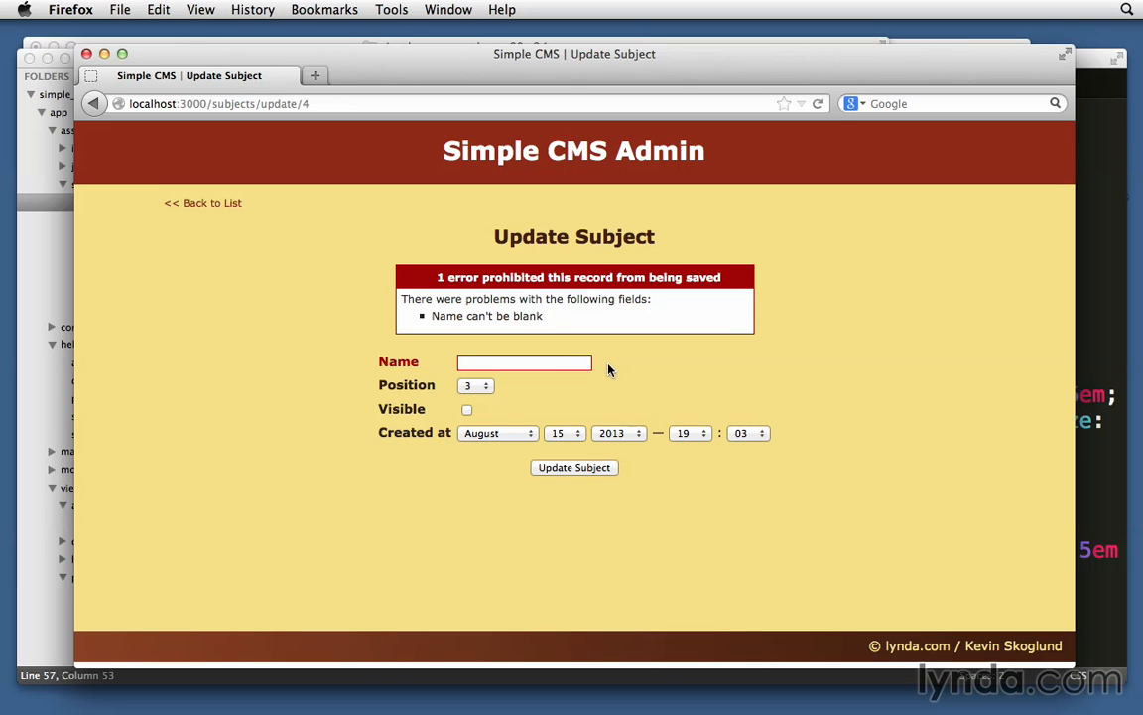
mouse_move(681, 366)
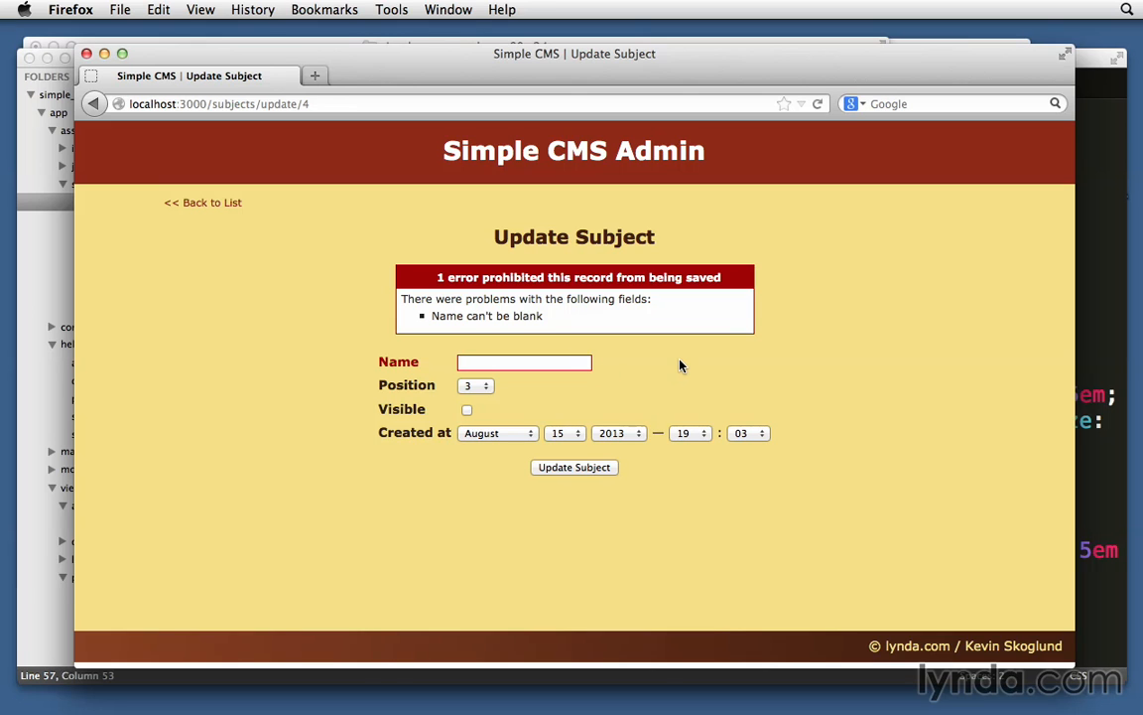